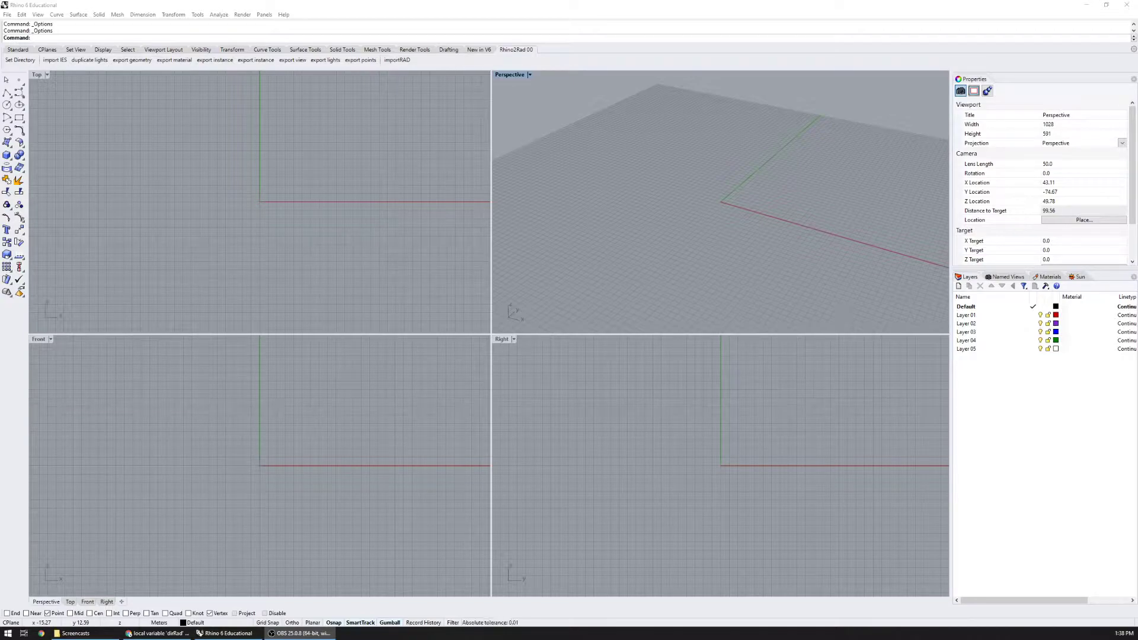
Launch Grasshopper from the Rhino 6 command line so its empty canvas appears
click(138, 145)
text(Grasshopper)
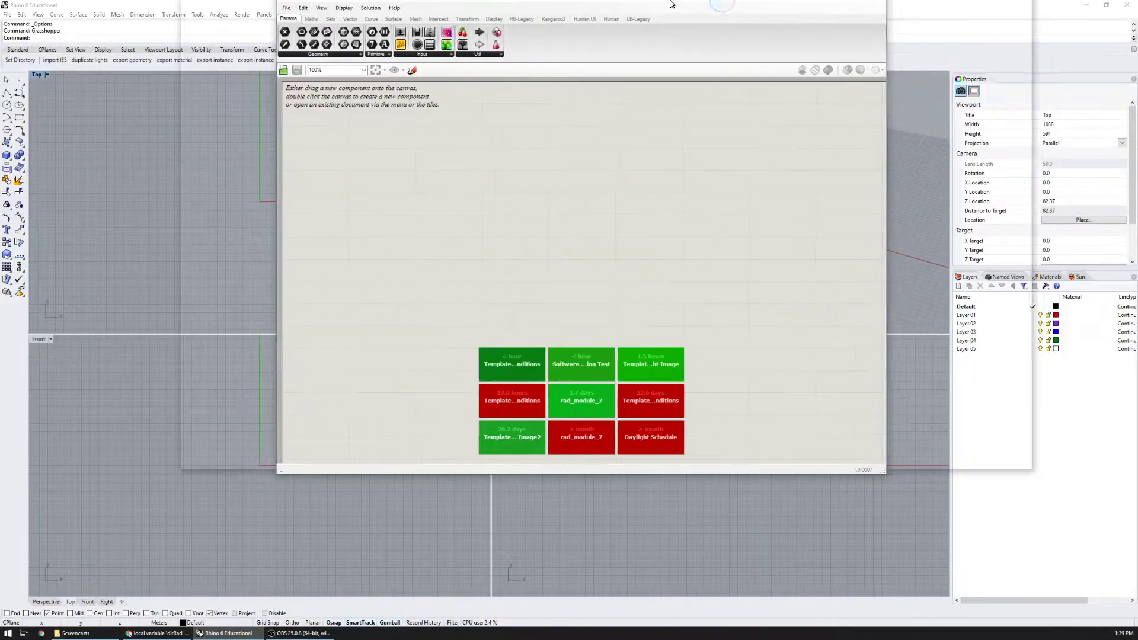
Load Template_TMY Sky Conditions.gh from the Templates folder onto the canvas
click(11, 15)
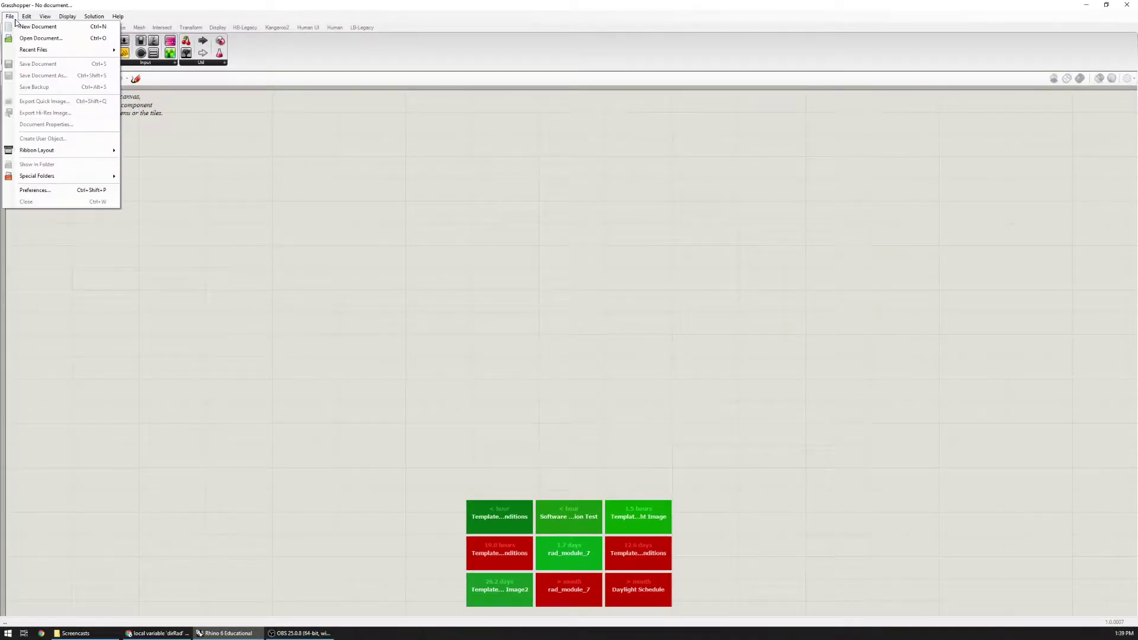
click(40, 38)
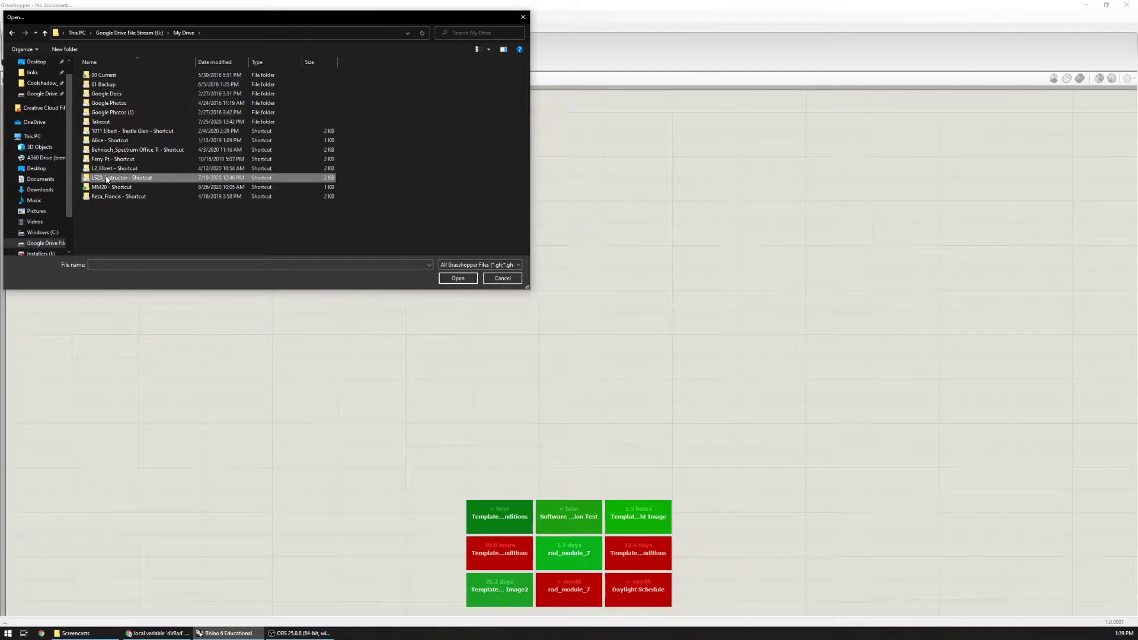
double_click(124, 178)
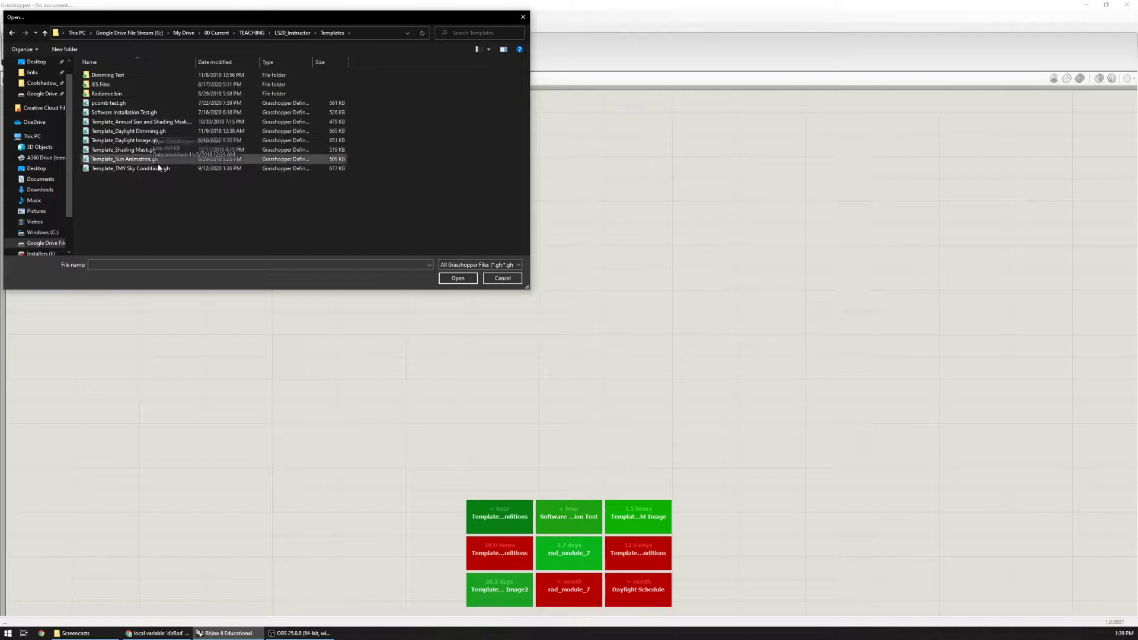
click(123, 149)
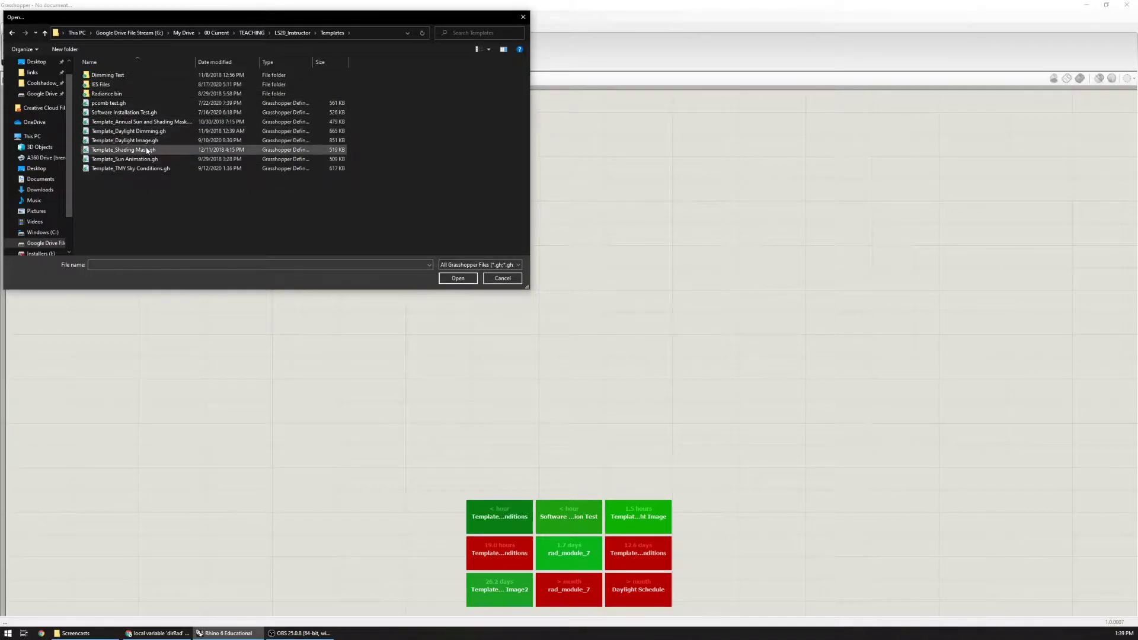
click(130, 167)
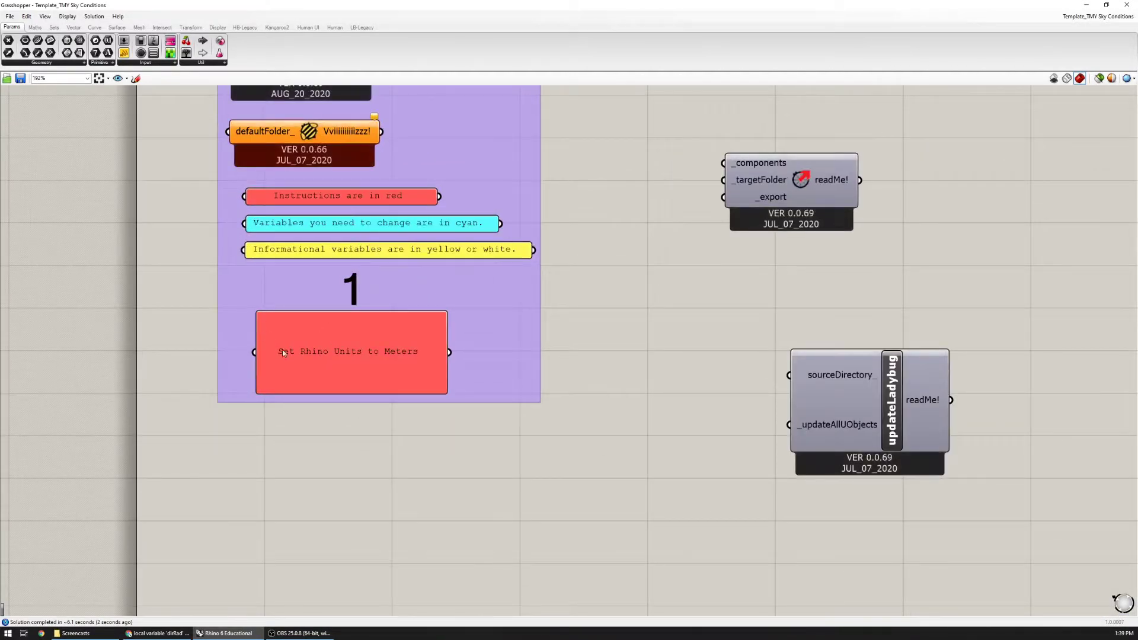
mouse_move(510, 11)
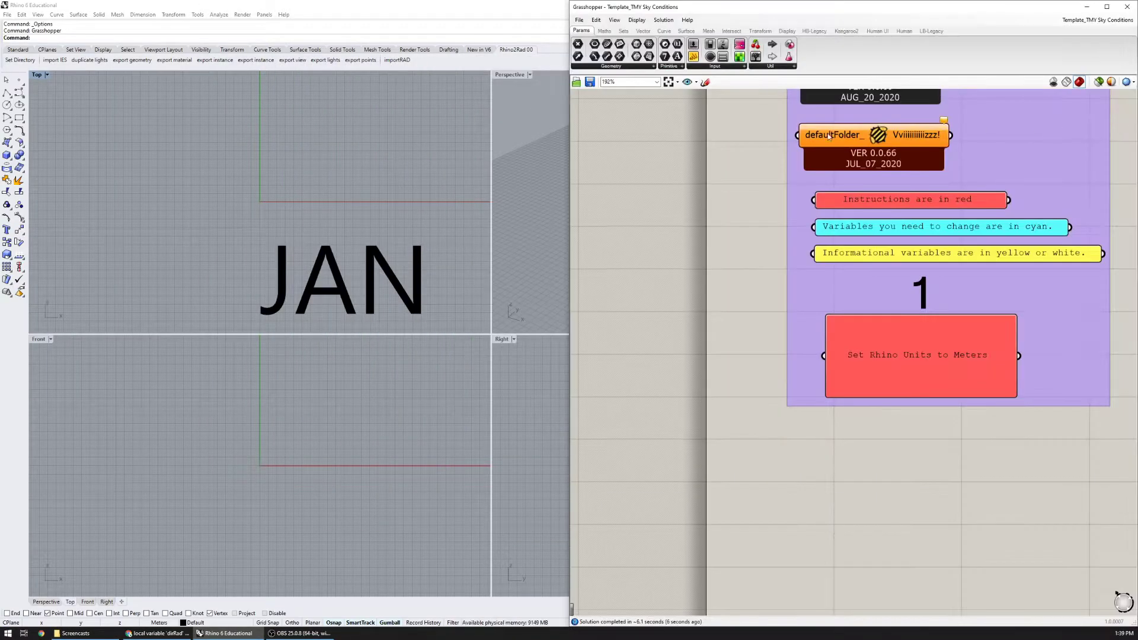
Confirm Meters as the model units in Rhino's document options
click(197, 14)
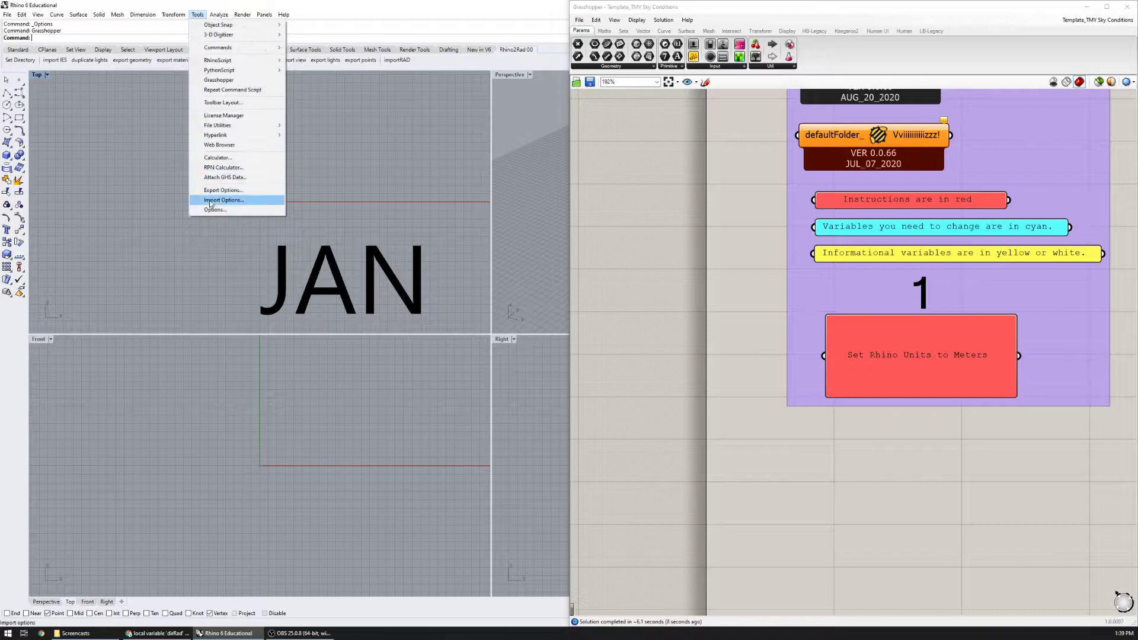
click(215, 210)
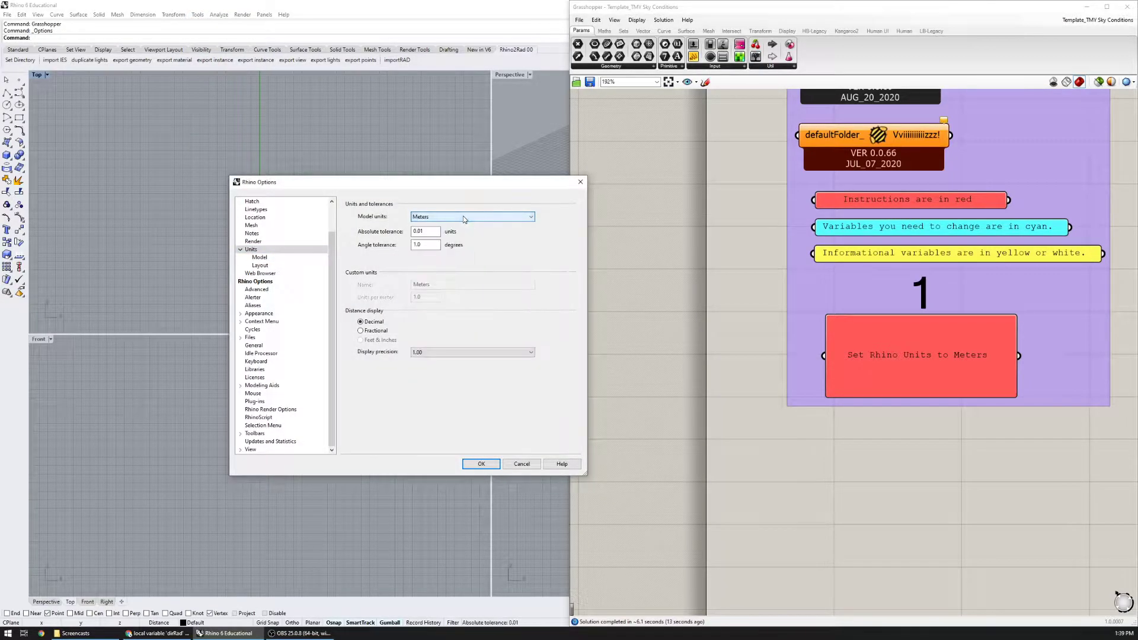
click(480, 463)
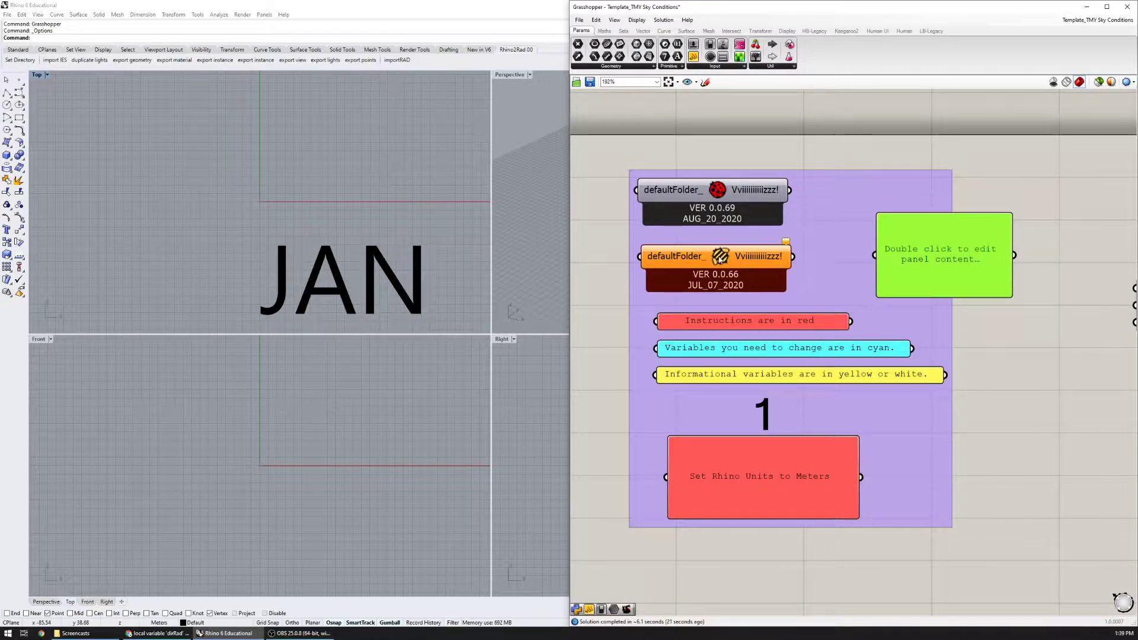
mouse_move(766, 217)
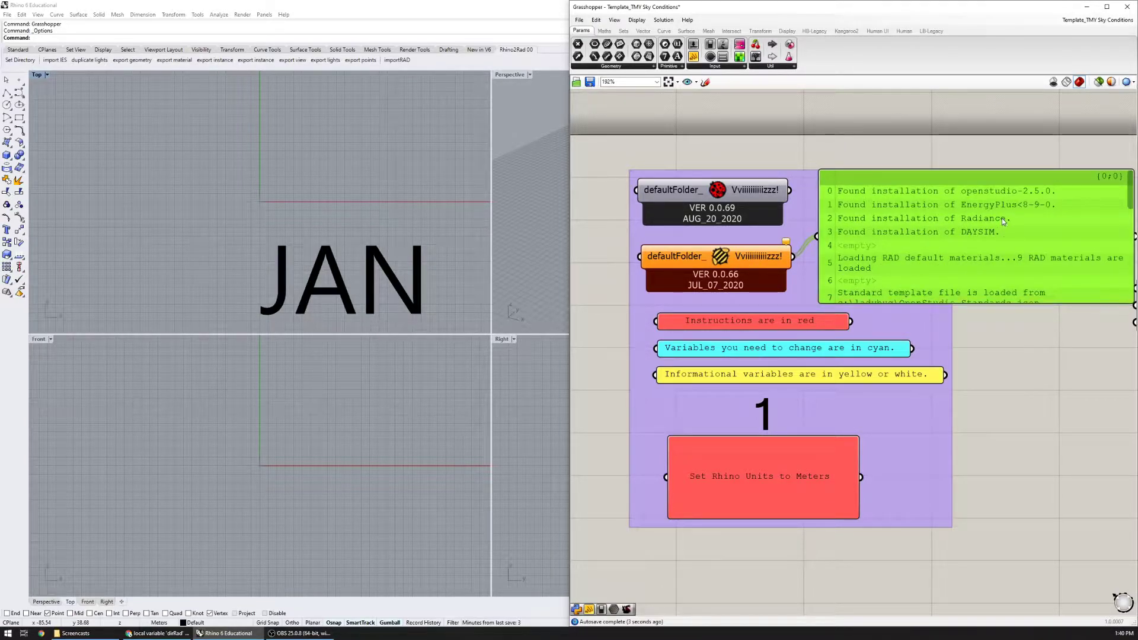
mouse_move(916, 263)
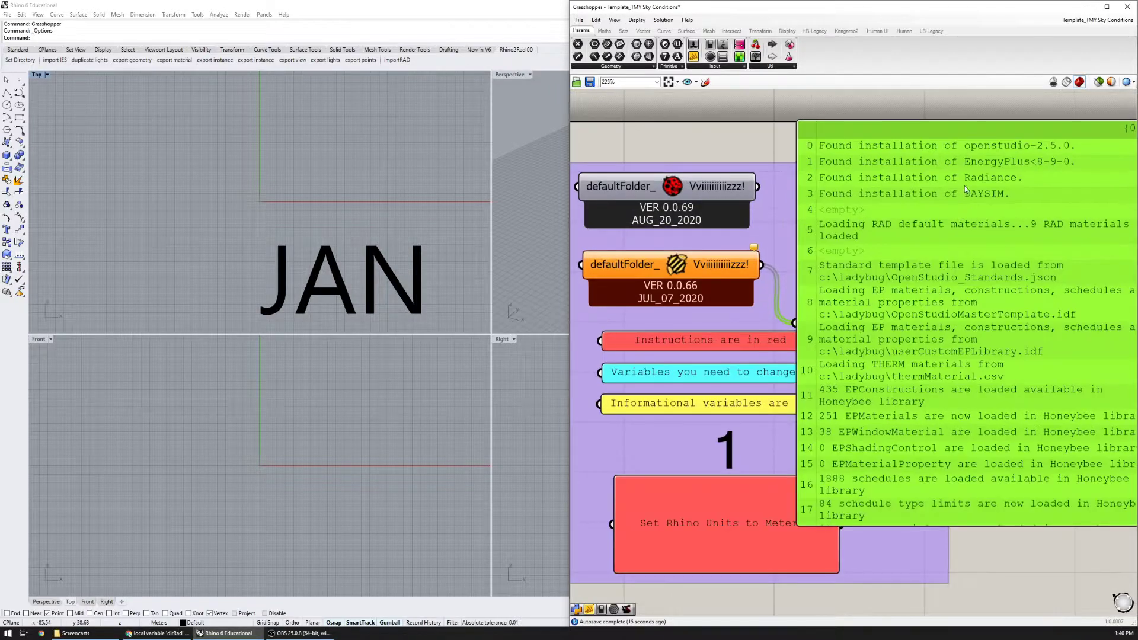
Zoom the canvas out from the readMe log toward the SELECT CLIMATE group
scroll(down, 3)
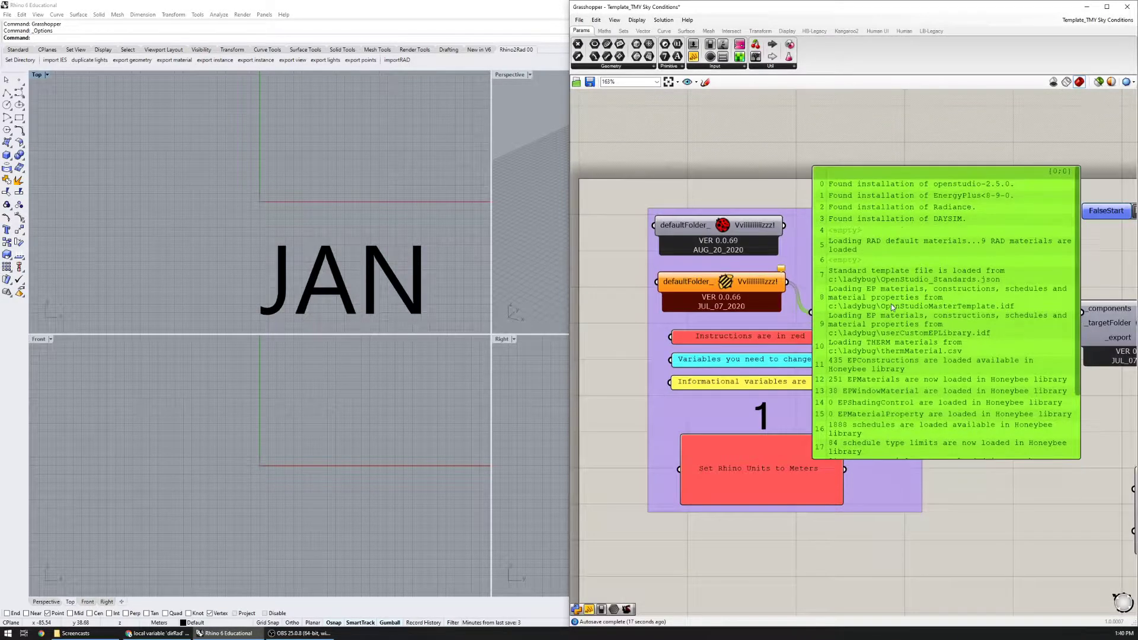
scroll(down, 3)
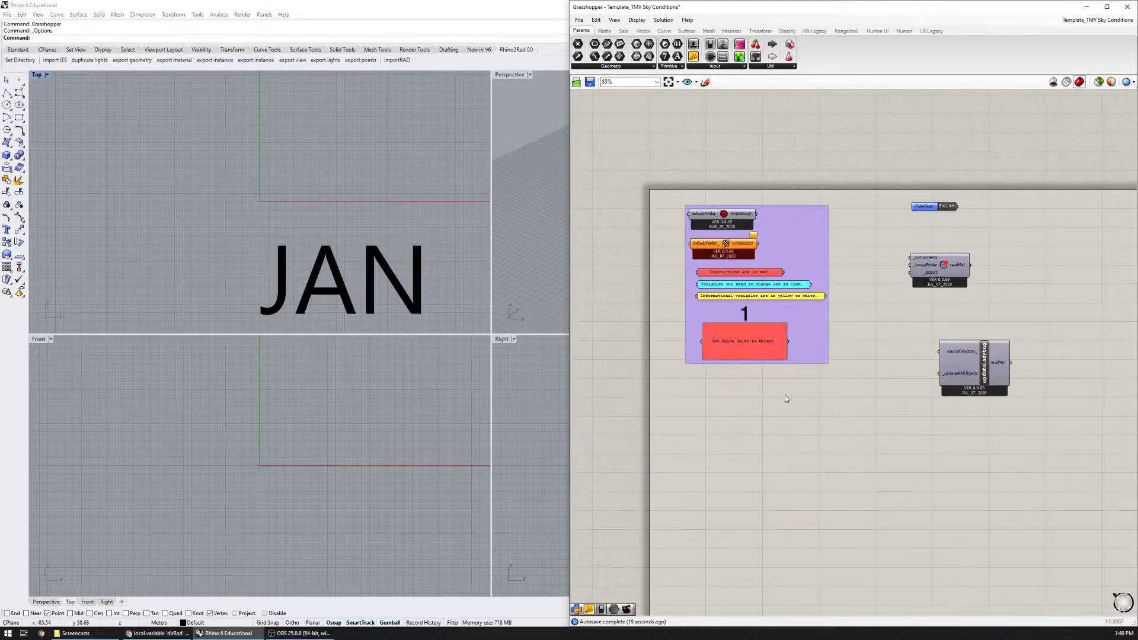
scroll(down, 3)
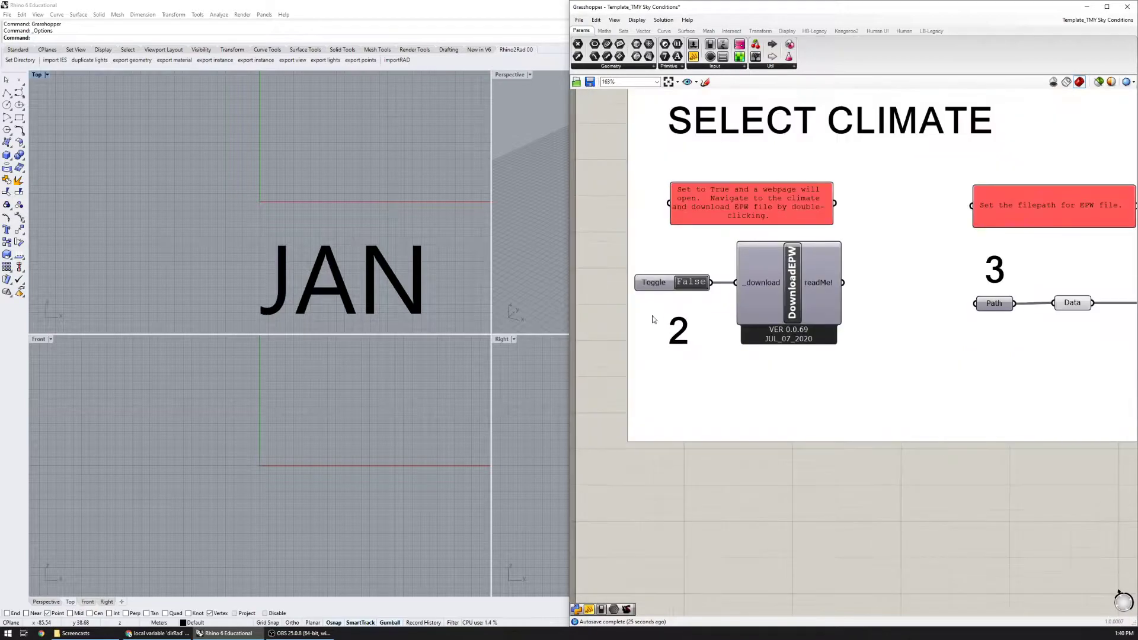
mouse_move(690, 282)
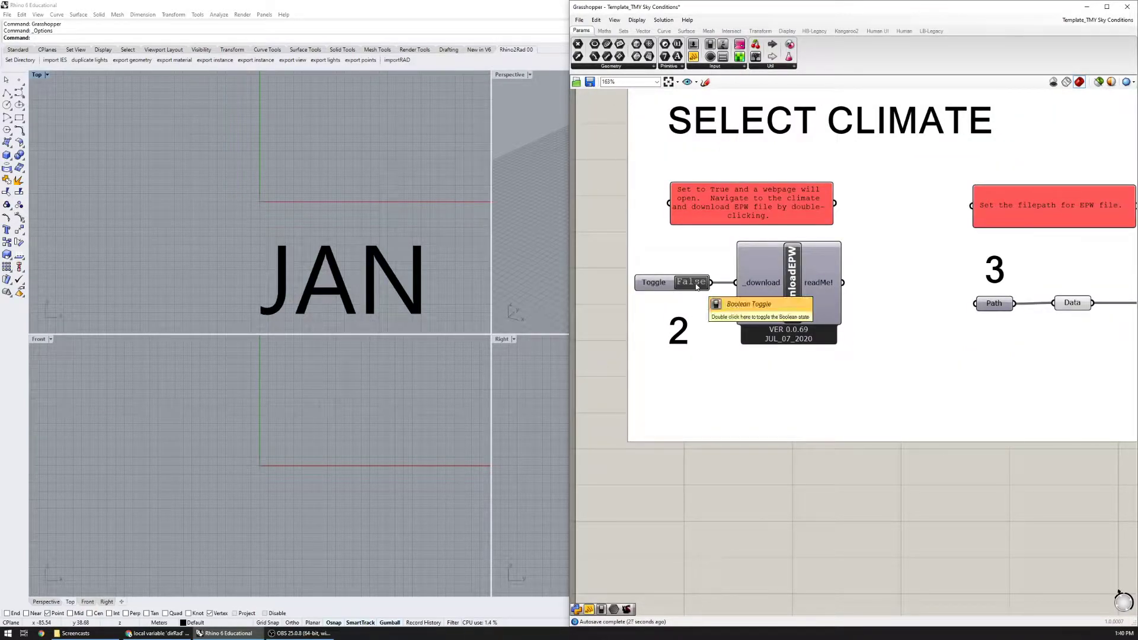
Search the EPW map for San Francisco and download the SFO airport TMY3 weather zip
double_click(691, 282)
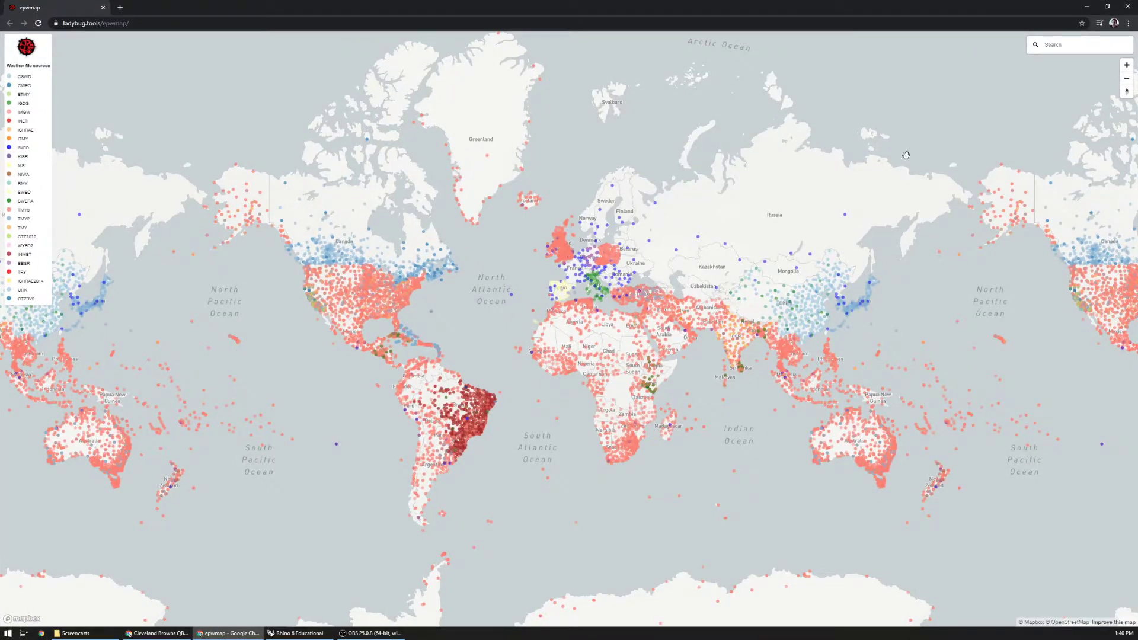
click(1079, 44)
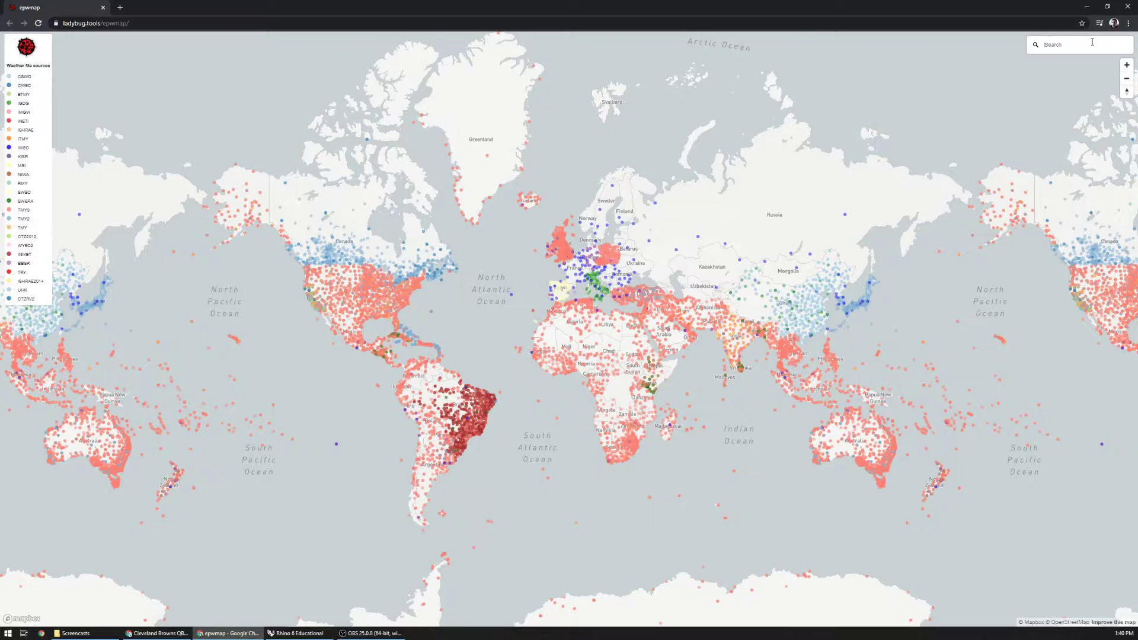
text(San Francisco)
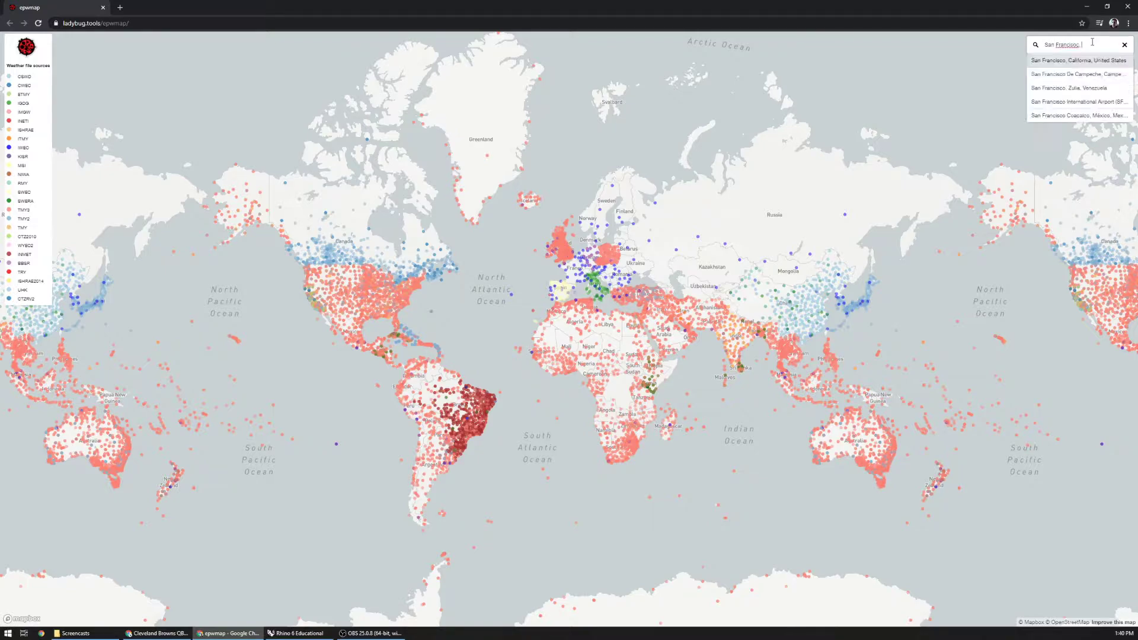
click(1078, 59)
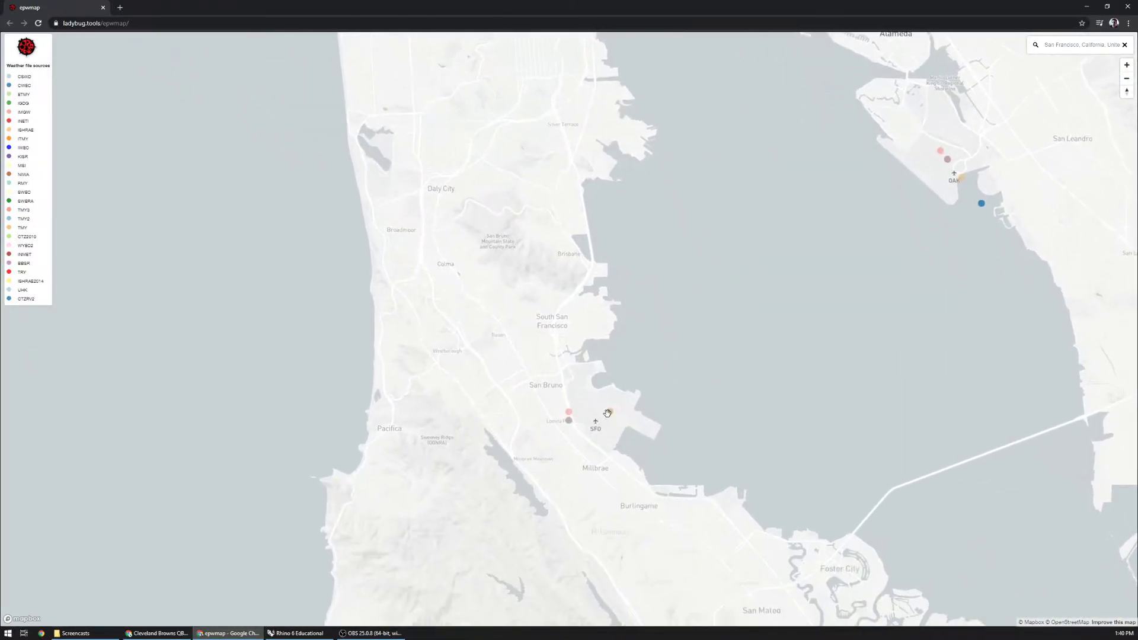
click(569, 411)
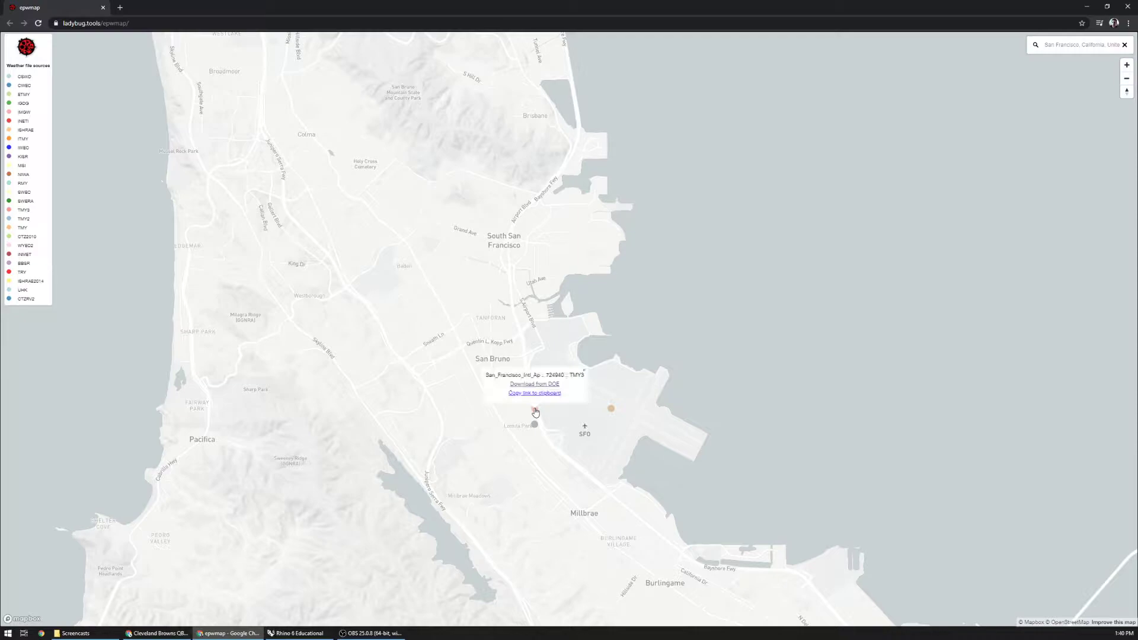
mouse_move(551, 432)
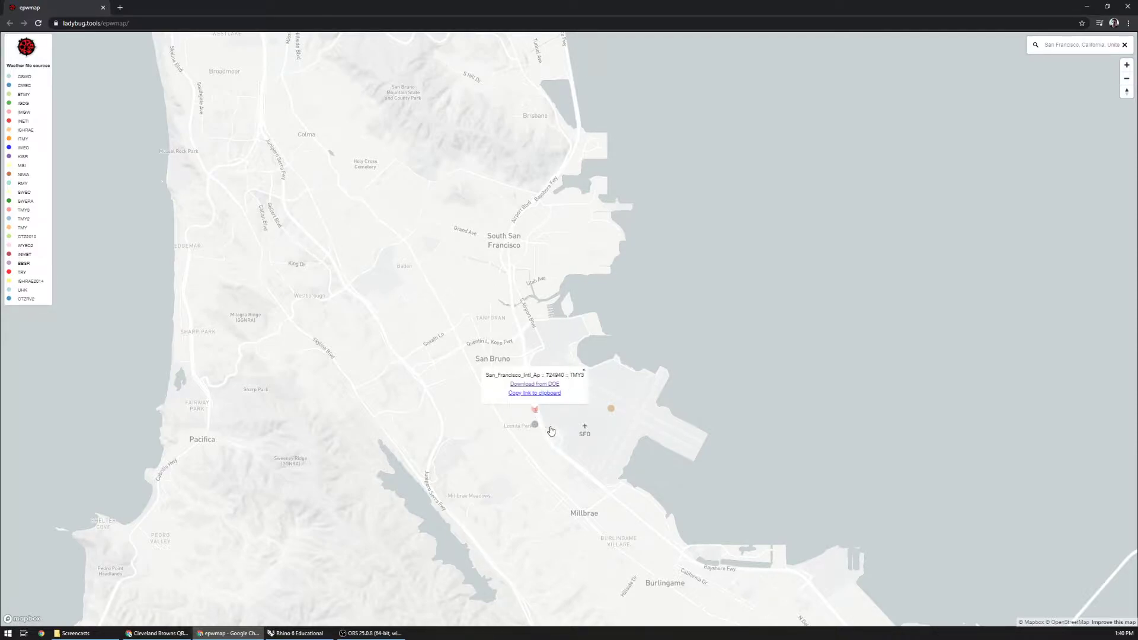
click(535, 383)
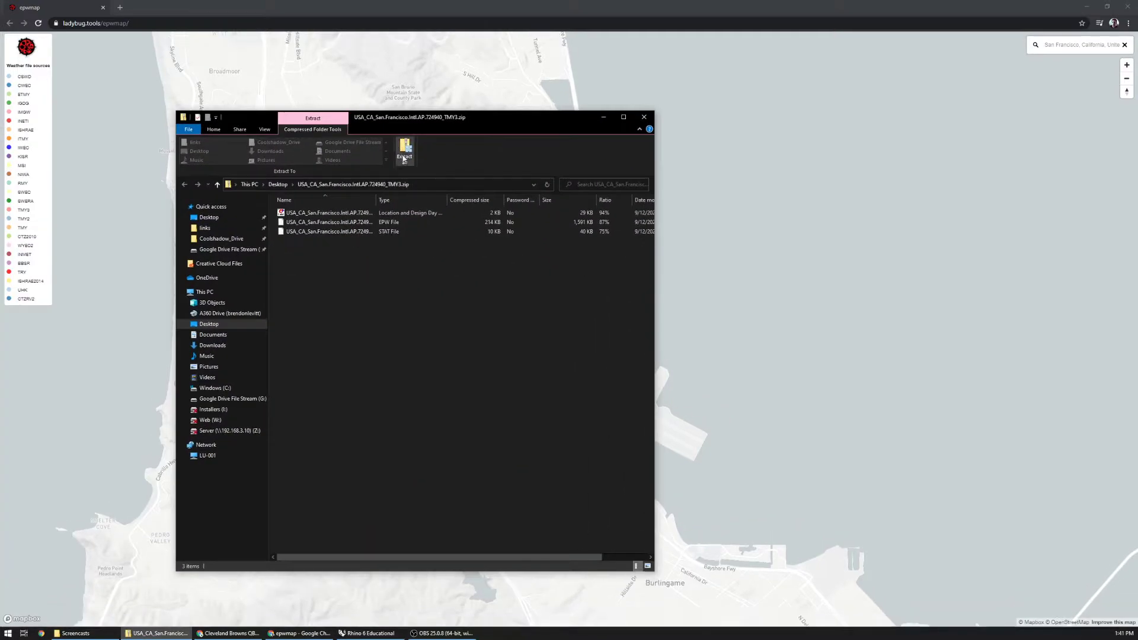
Extract the downloaded San Francisco TMY3 zip and close the archive windows
click(405, 154)
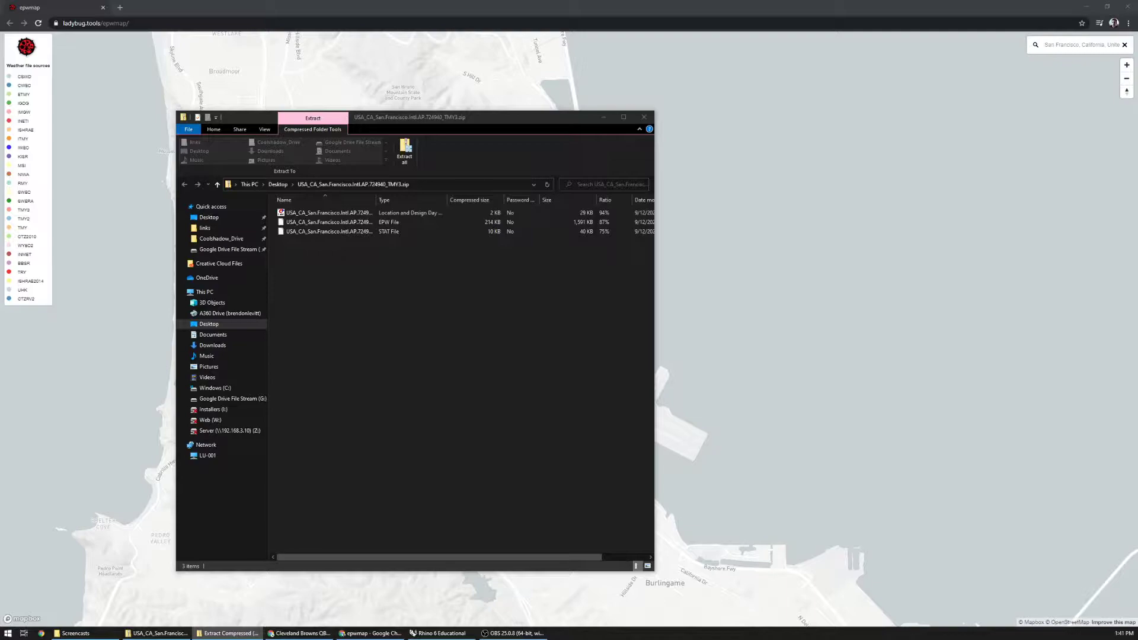
click(404, 154)
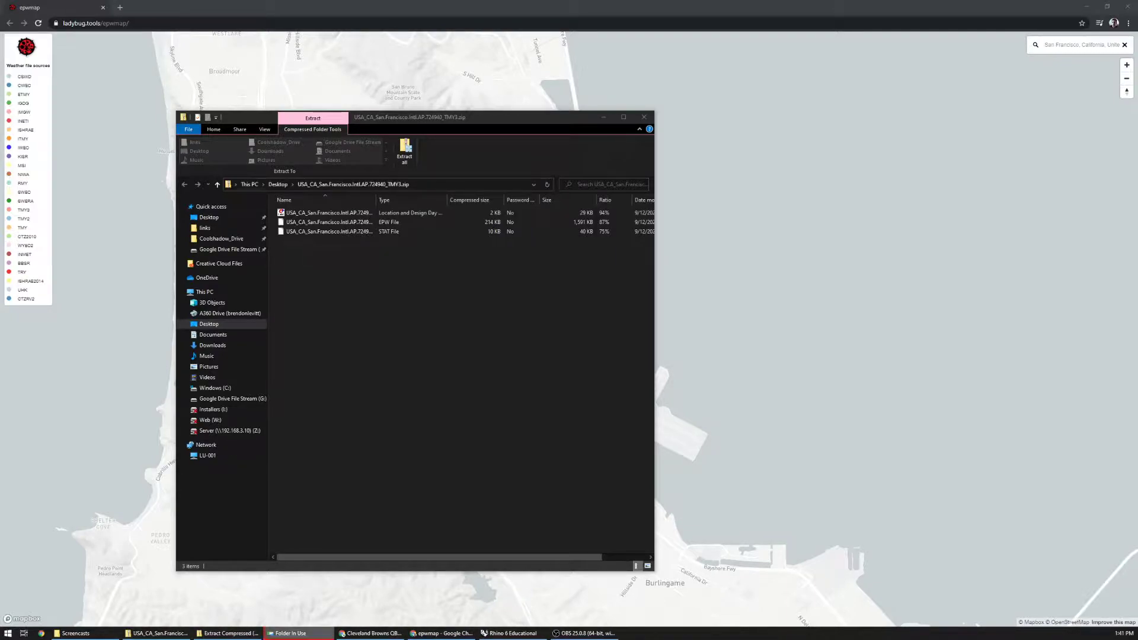
click(405, 153)
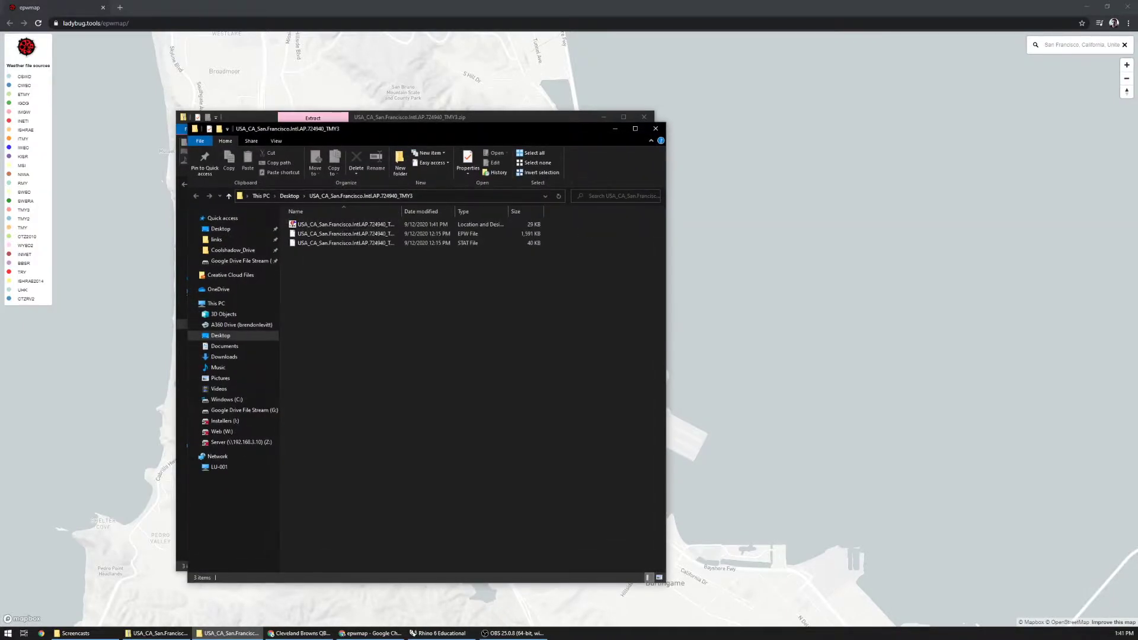
click(312, 117)
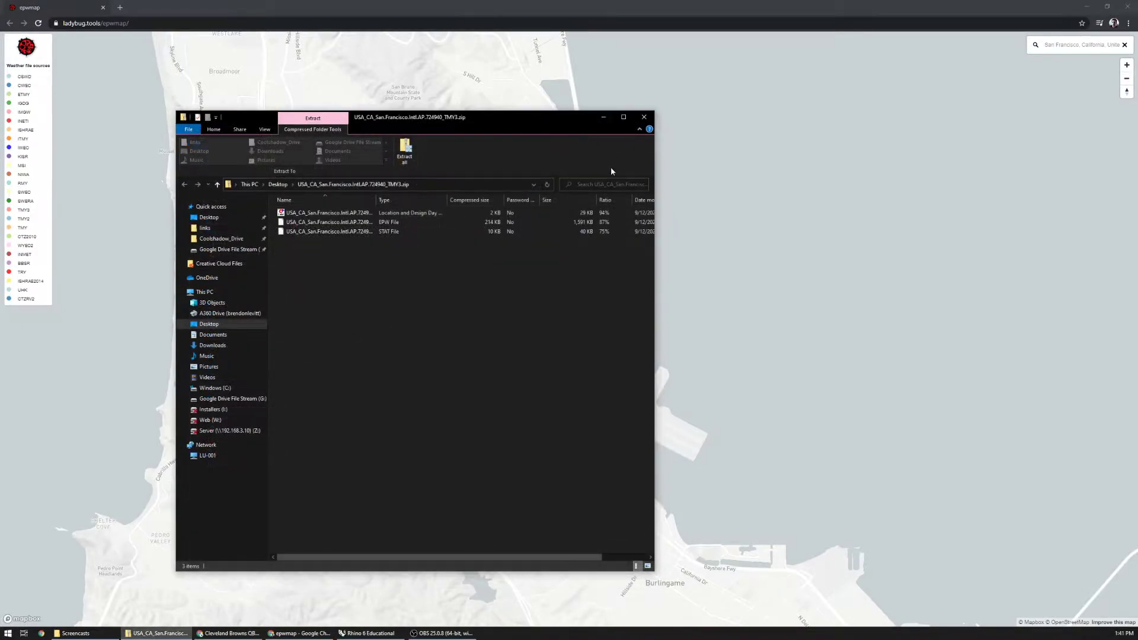
click(643, 117)
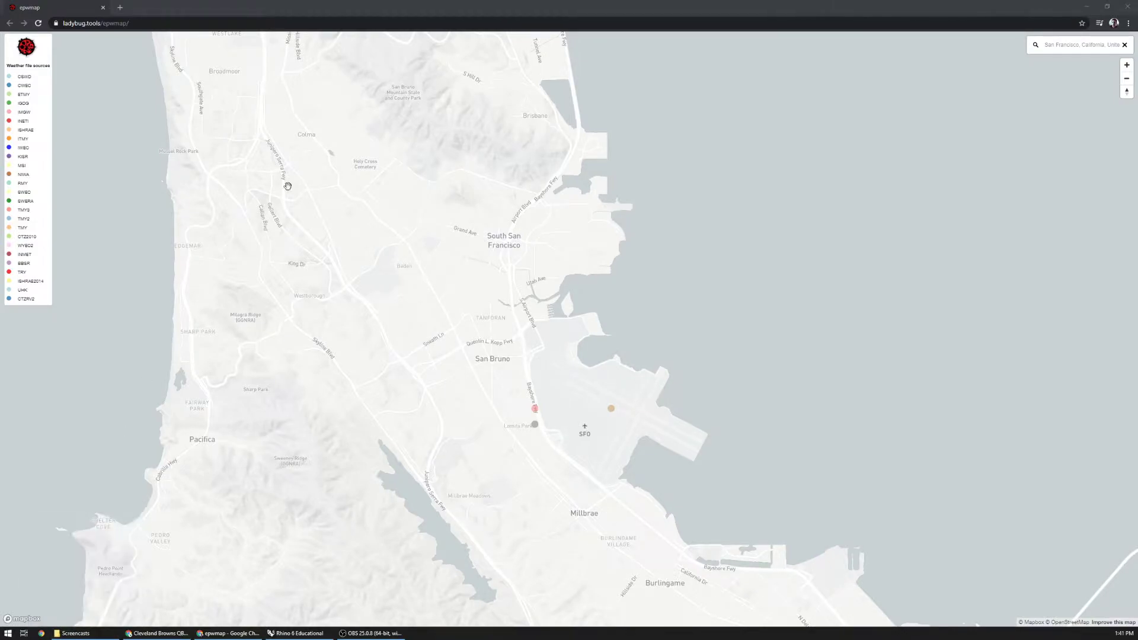
Browse to C:\ladybug and view the extracted USA_CA_San.Francisco TMY3 .epw, .stat and .ddy files
click(144, 633)
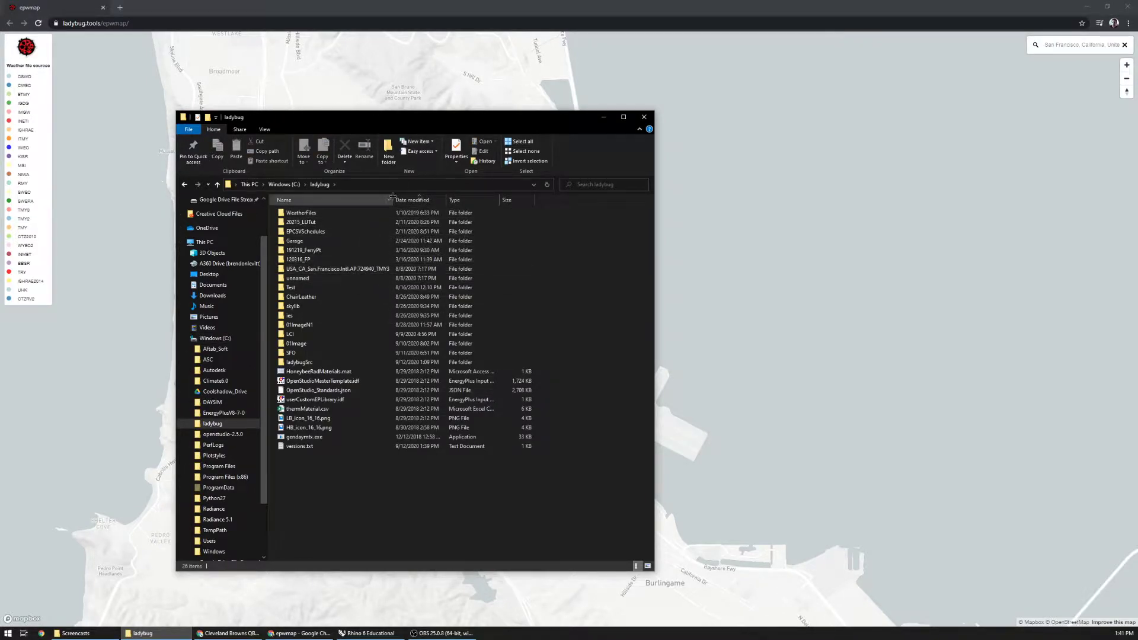
double_click(334, 270)
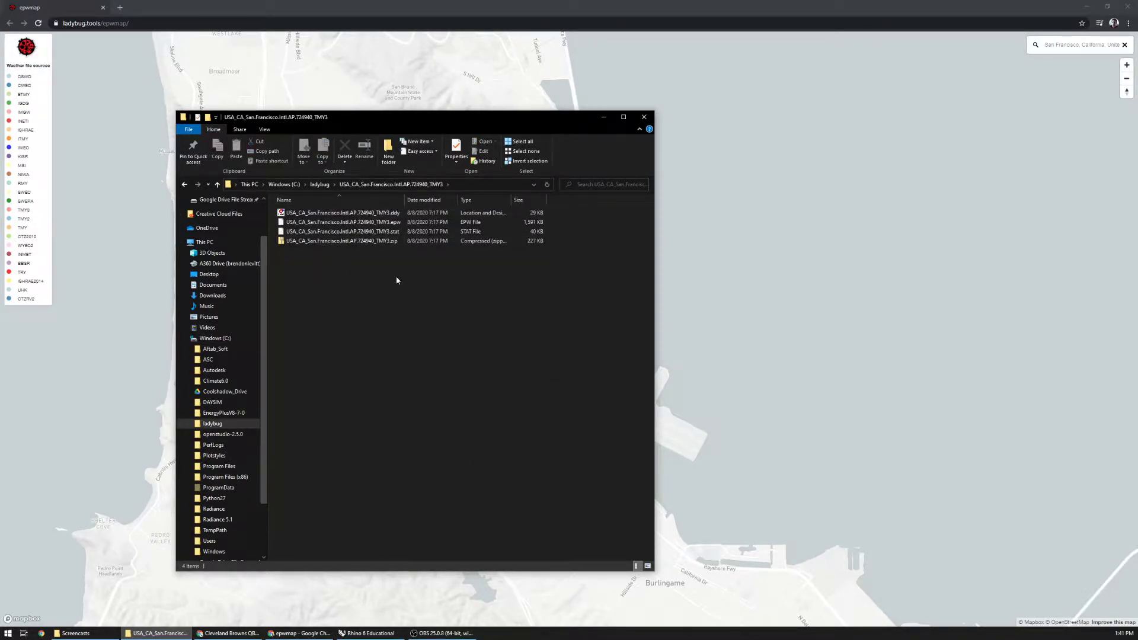
click(363, 185)
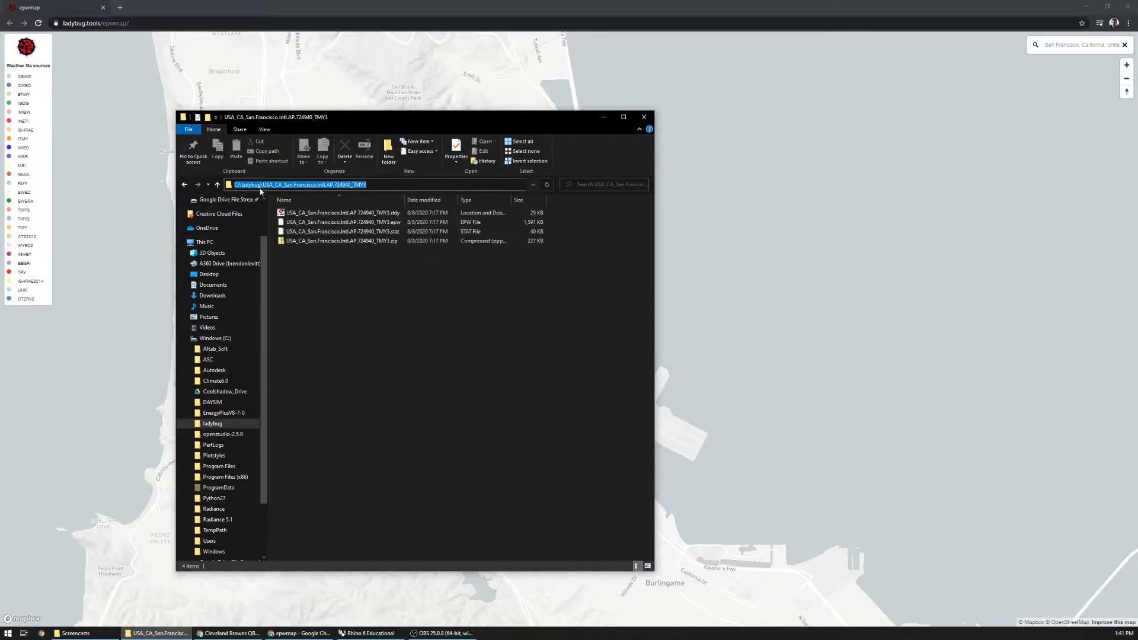
click(396, 318)
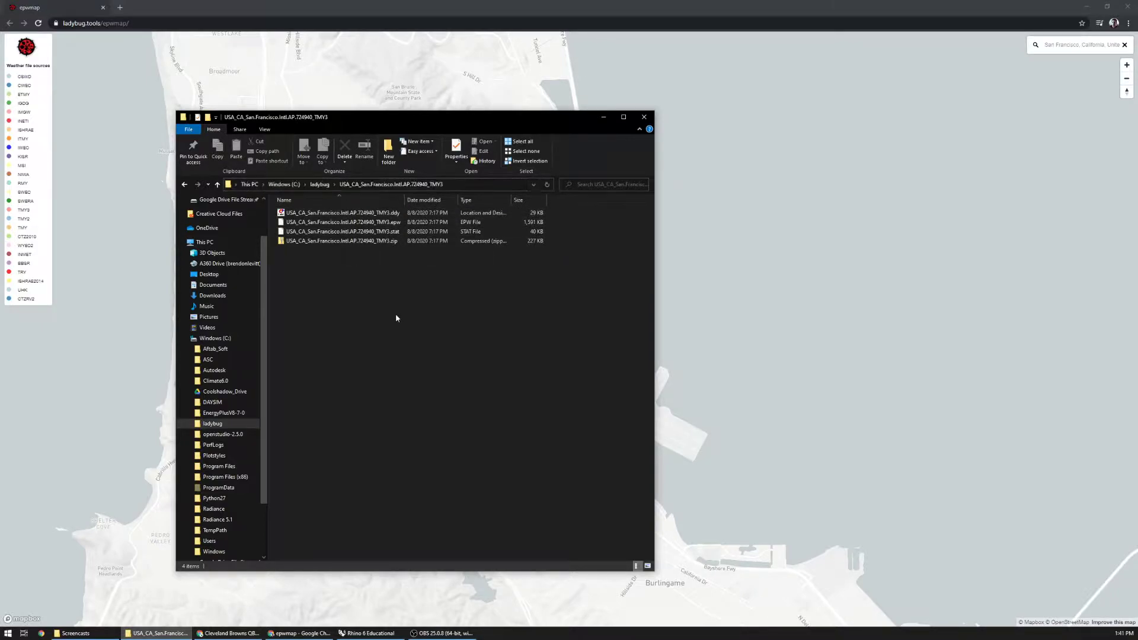
click(342, 222)
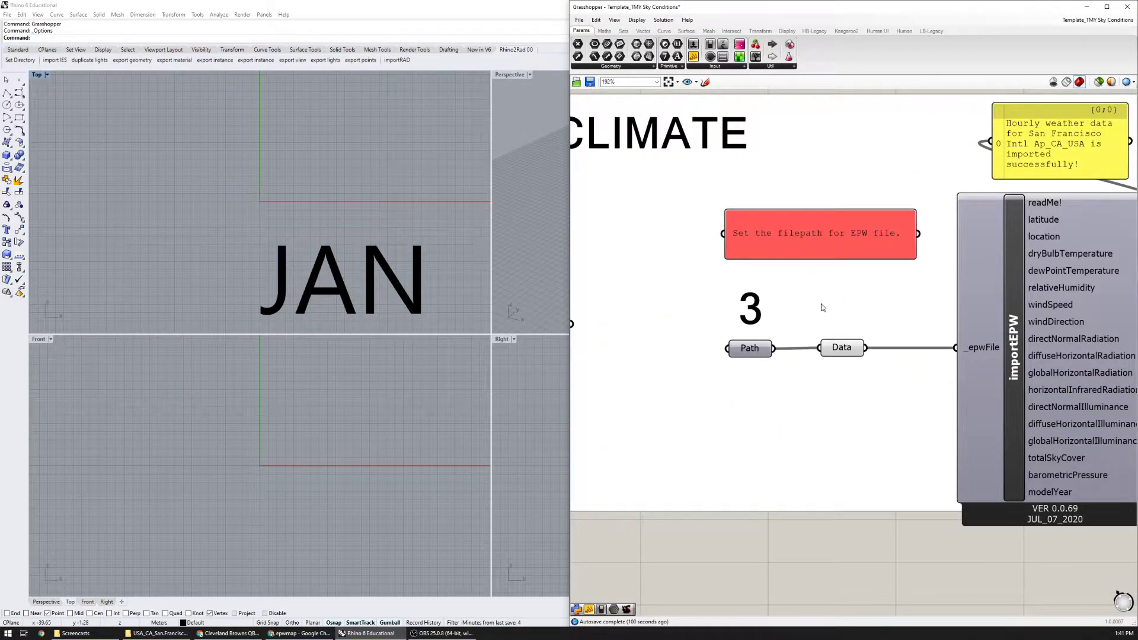
Set the importEPW Path parameter to the San Francisco TMY3 .epw file in C:\ladybug
right_click(749, 349)
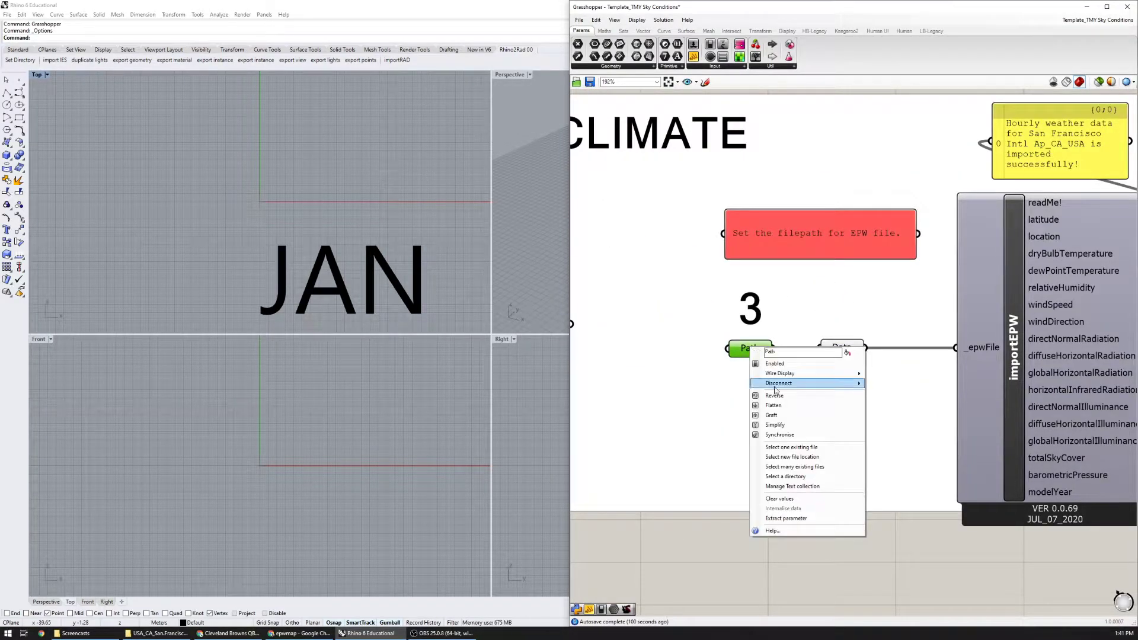
click(791, 447)
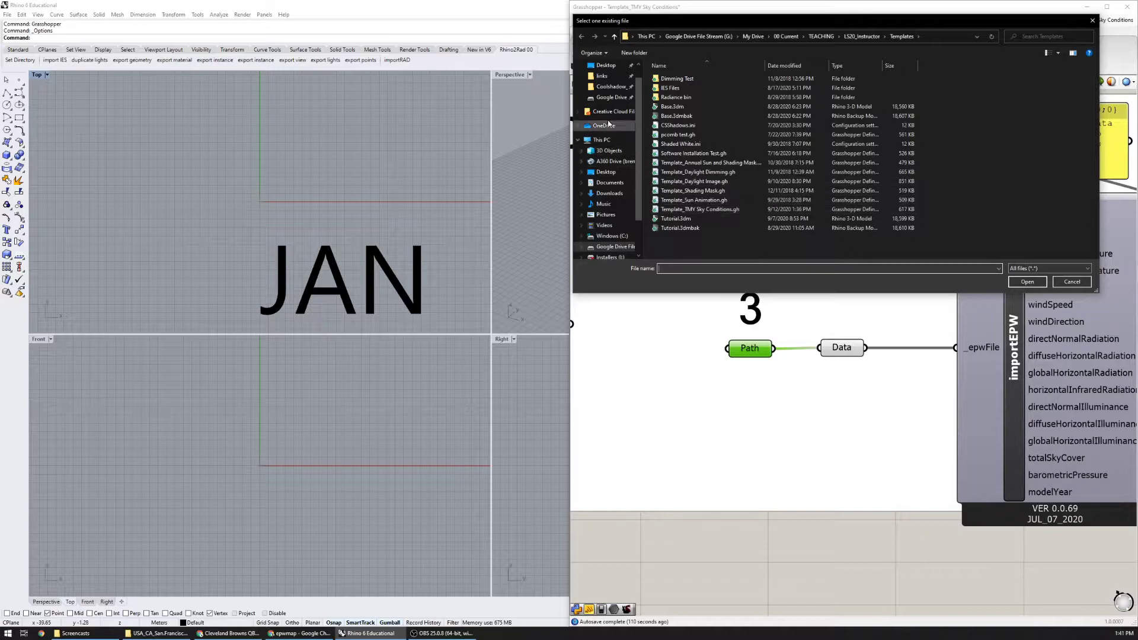
click(606, 236)
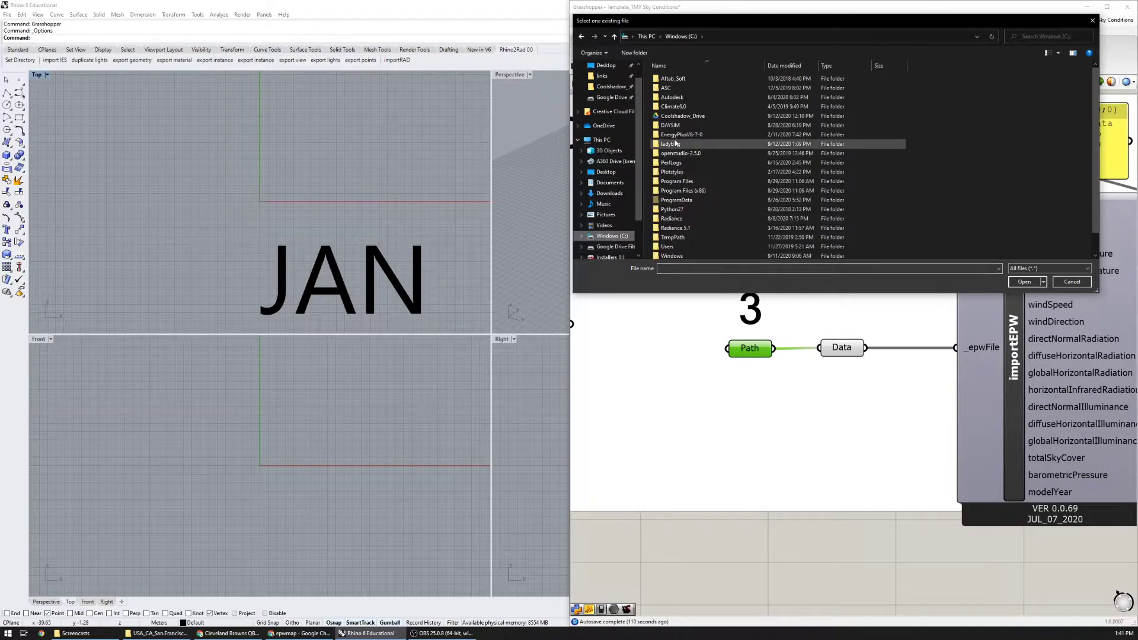
double_click(669, 143)
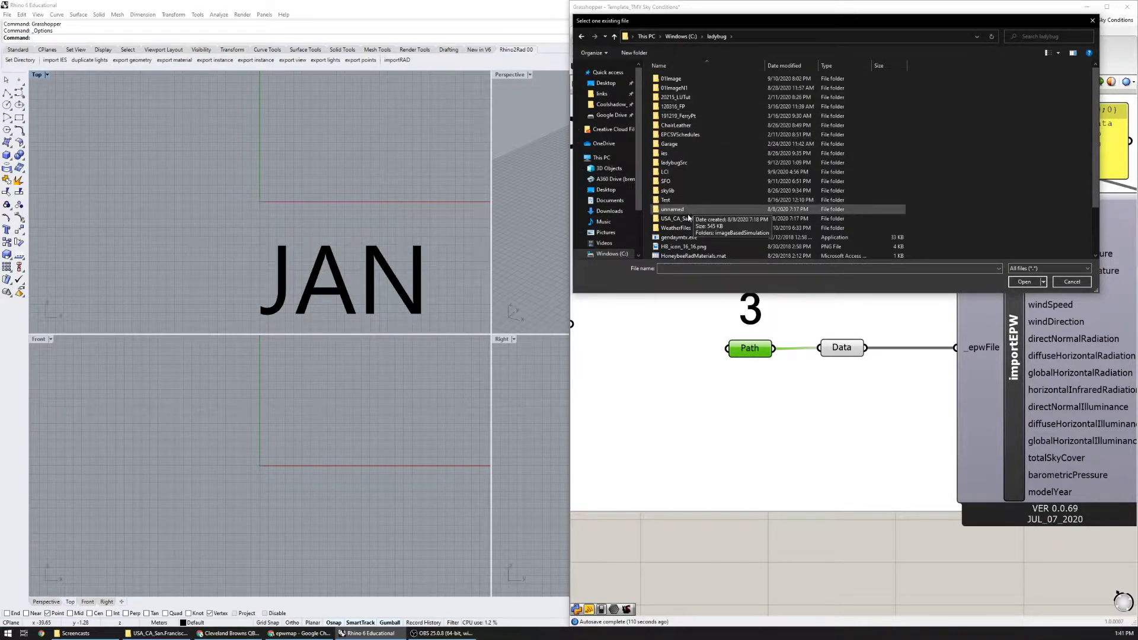
double_click(677, 218)
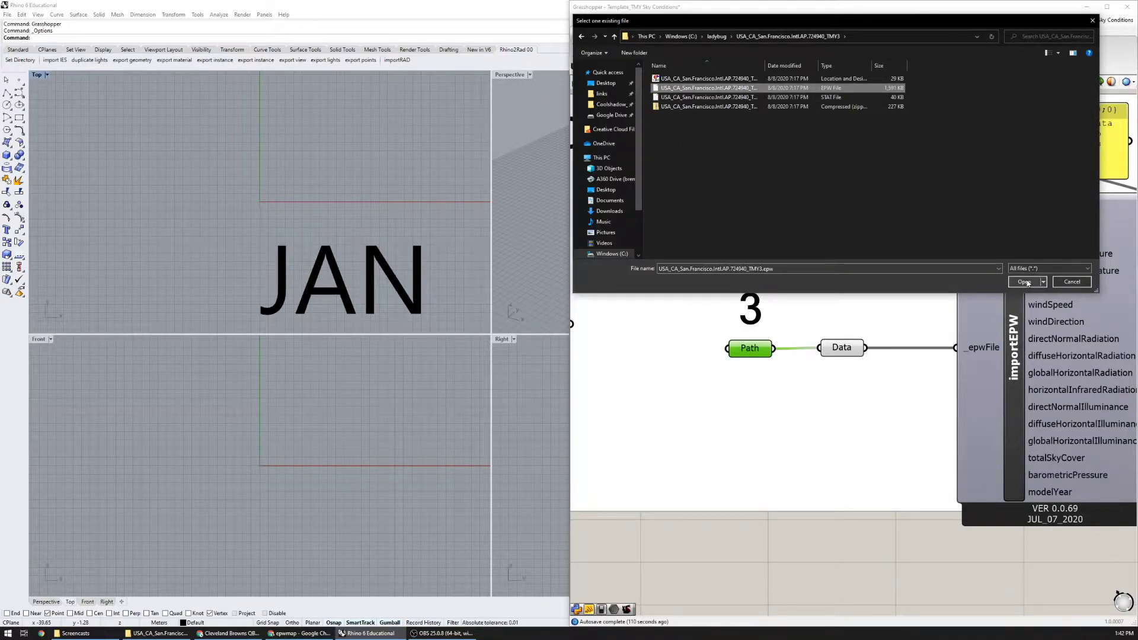
click(1024, 282)
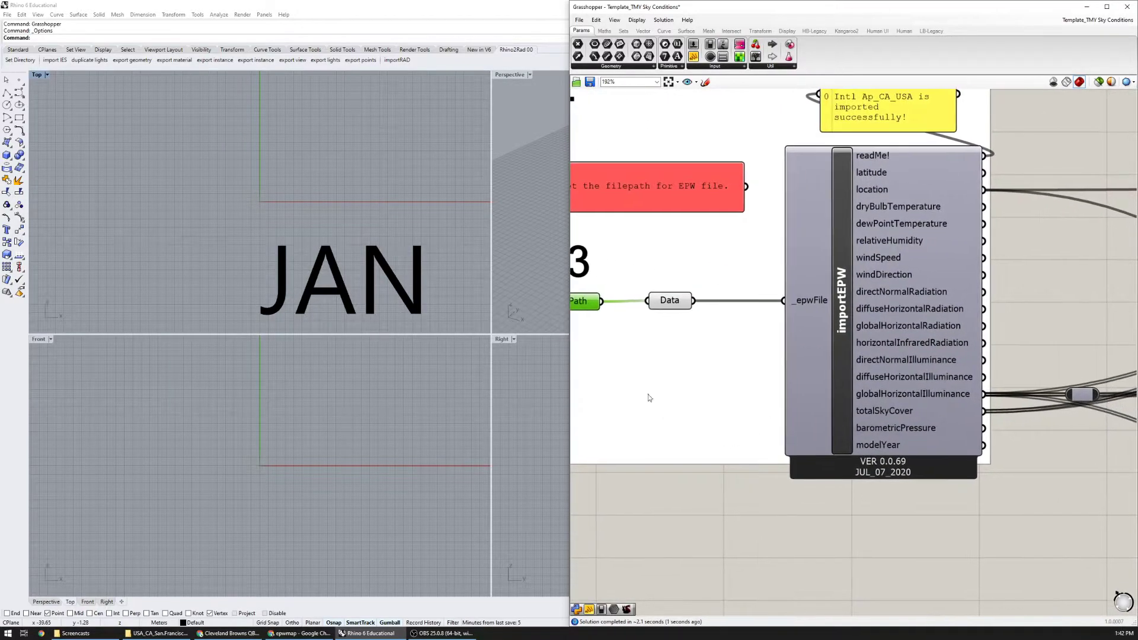
Enable the two step-4 3DChart components so the cloud cover and illuminance charts draw in Rhino
scroll(down, 3)
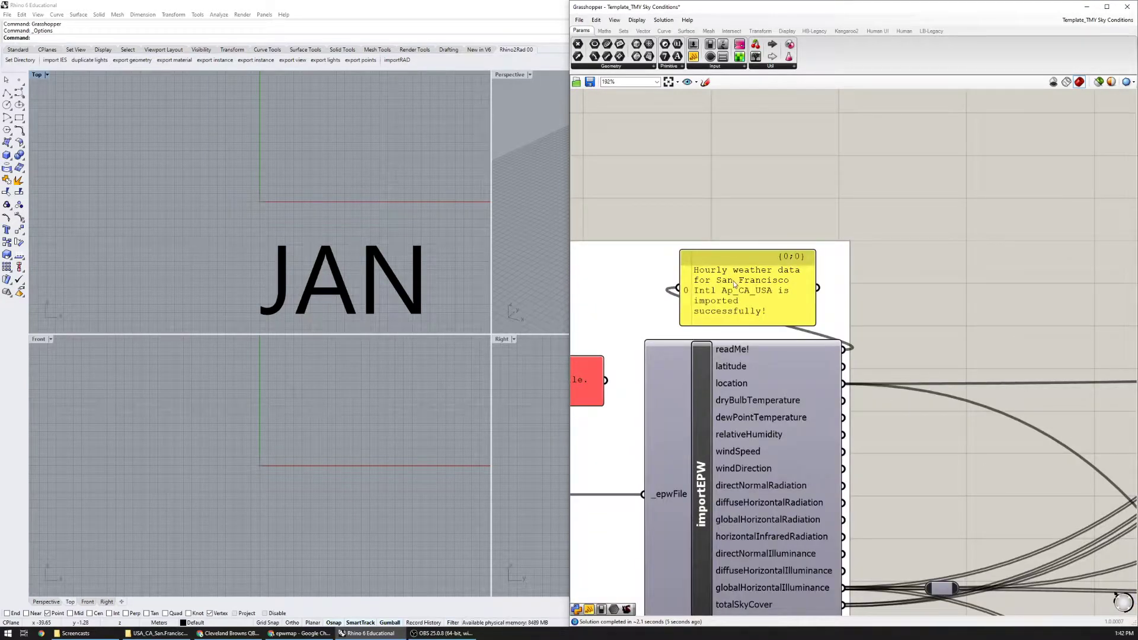
scroll(down, 3)
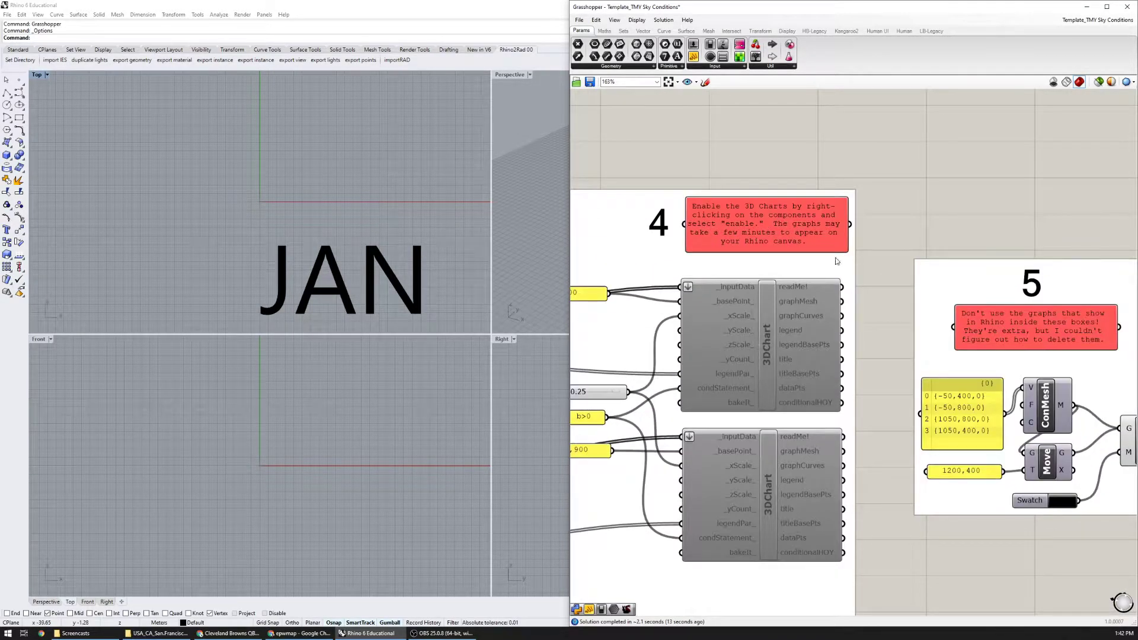
scroll(down, 3)
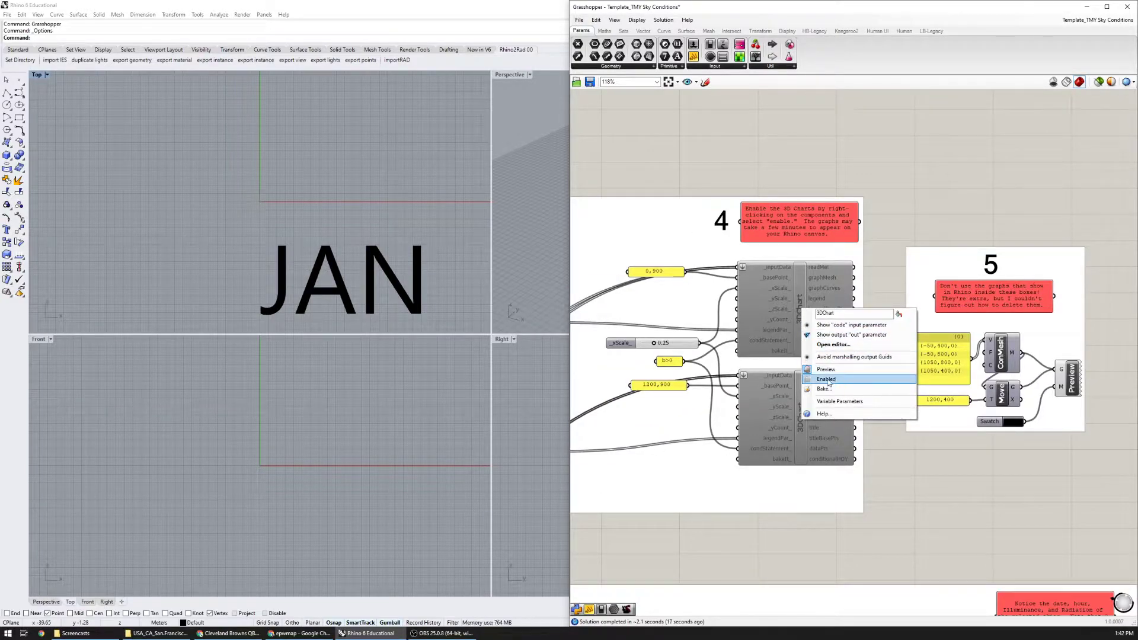
click(825, 379)
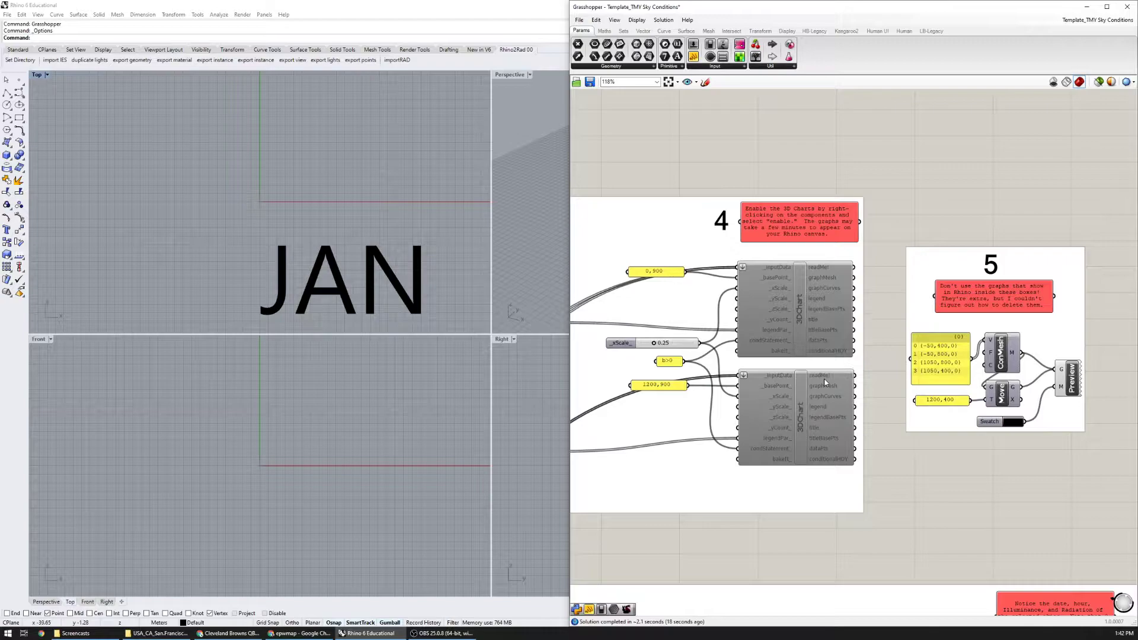
mouse_move(813, 288)
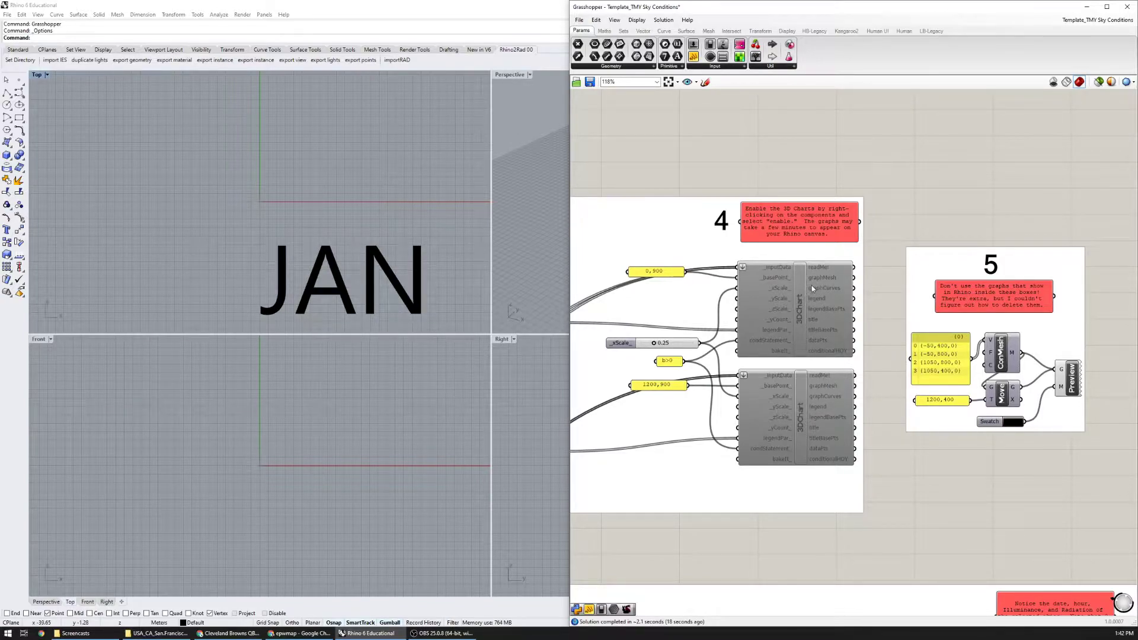
mouse_move(820, 287)
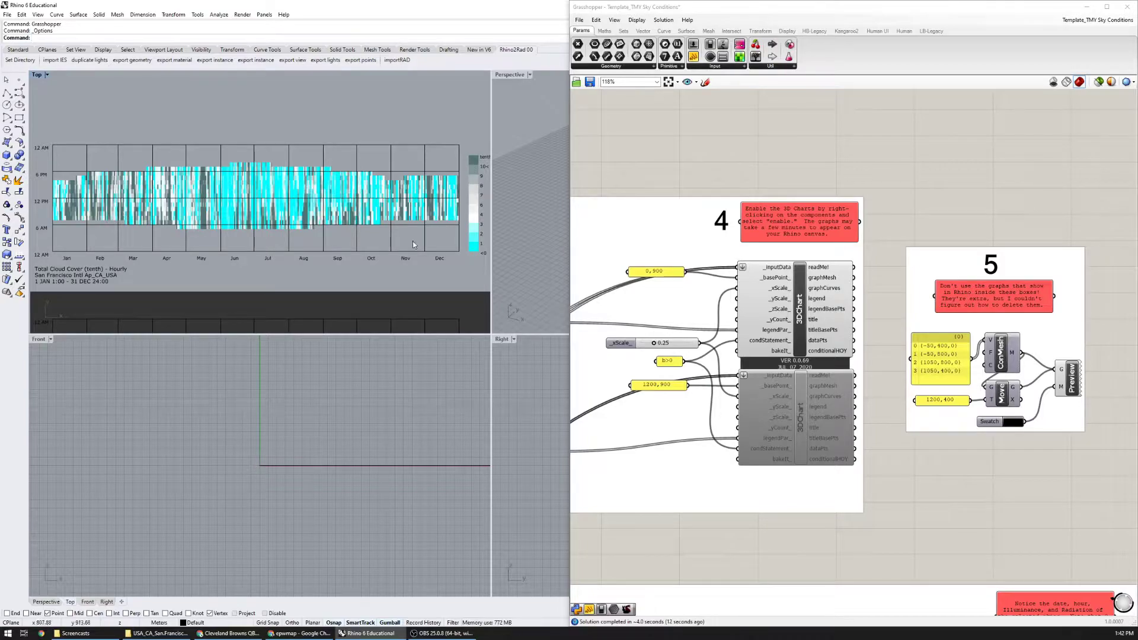
right_click(791, 414)
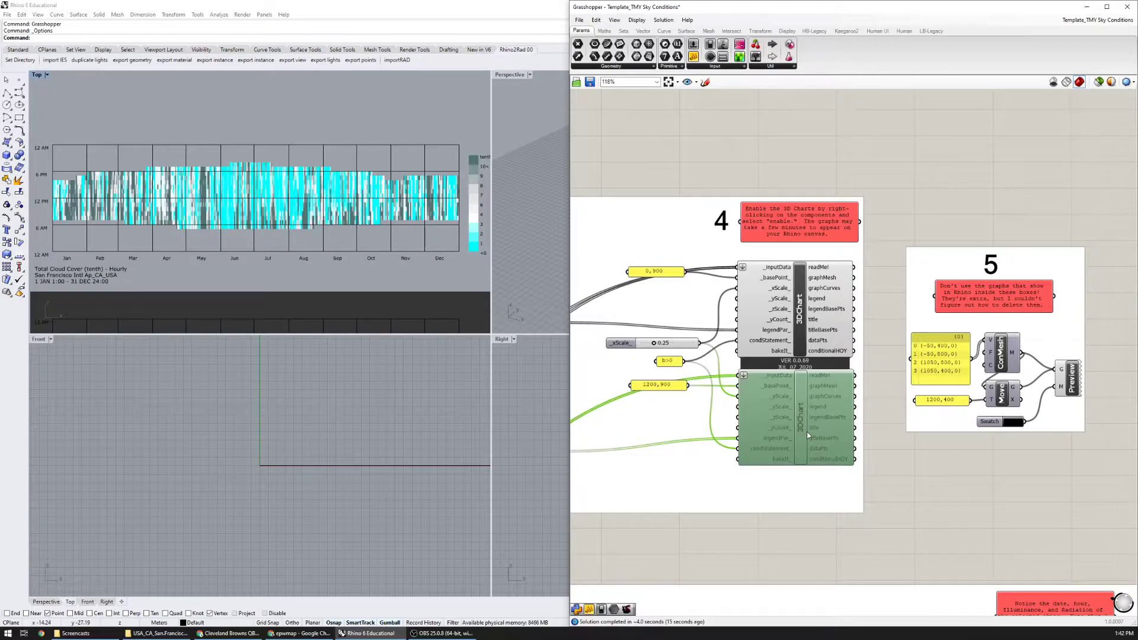
mouse_move(795, 417)
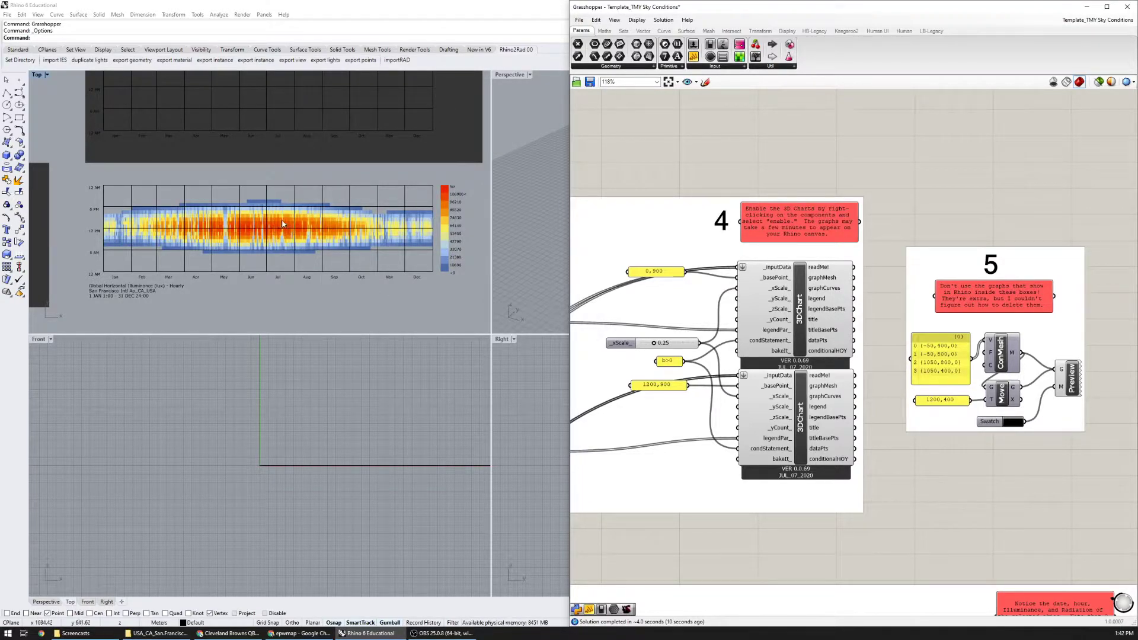
mouse_move(893, 199)
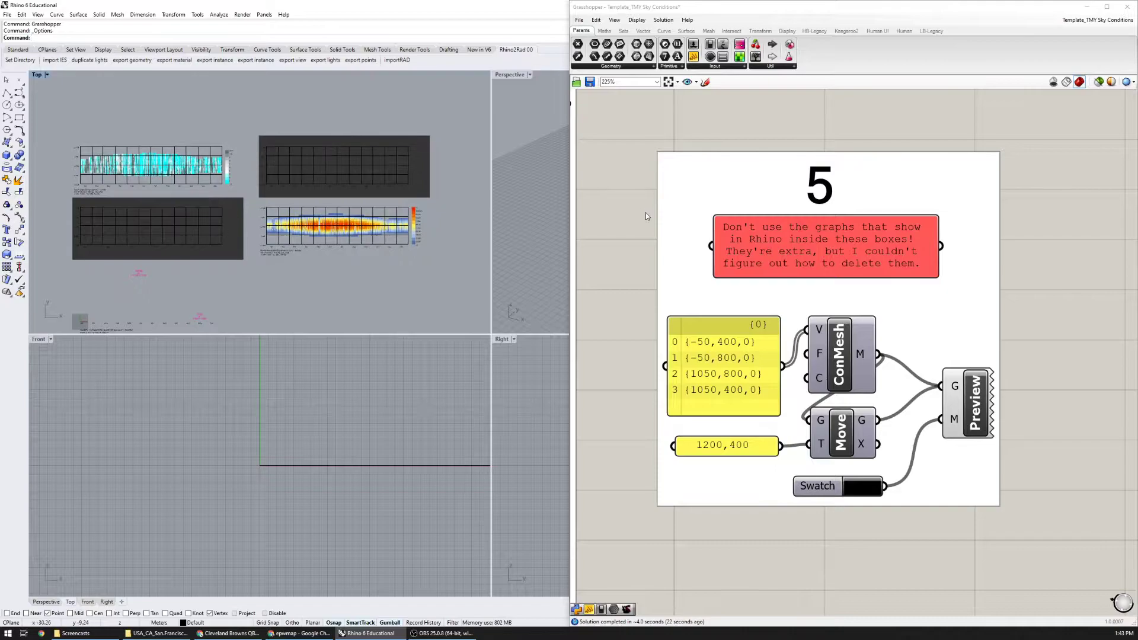
scroll(down, 3)
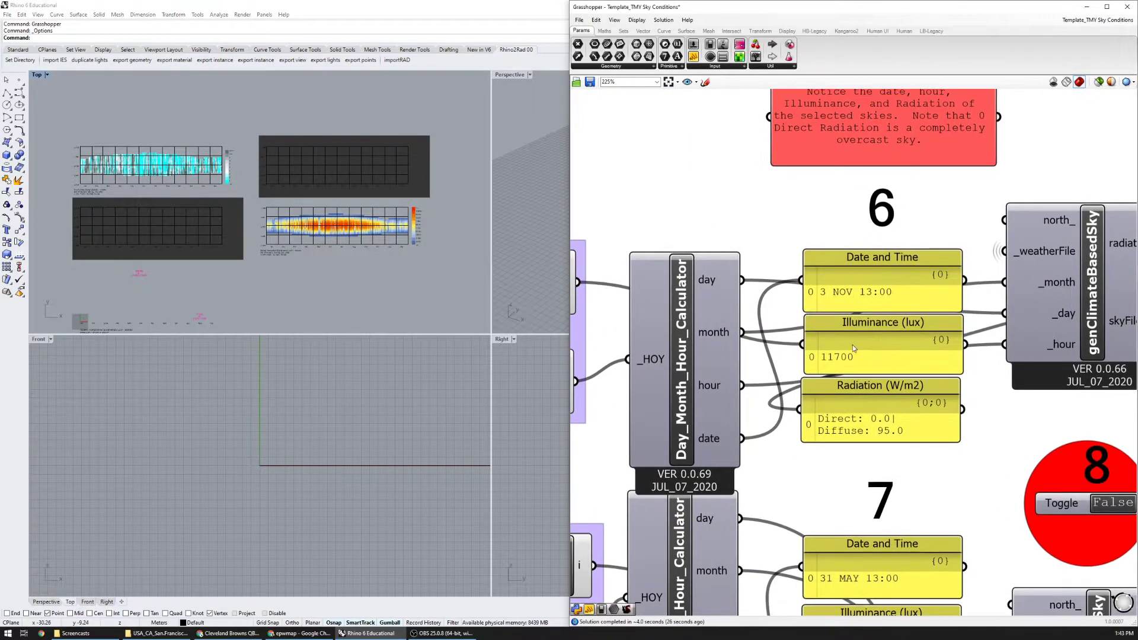
scroll(down, 3)
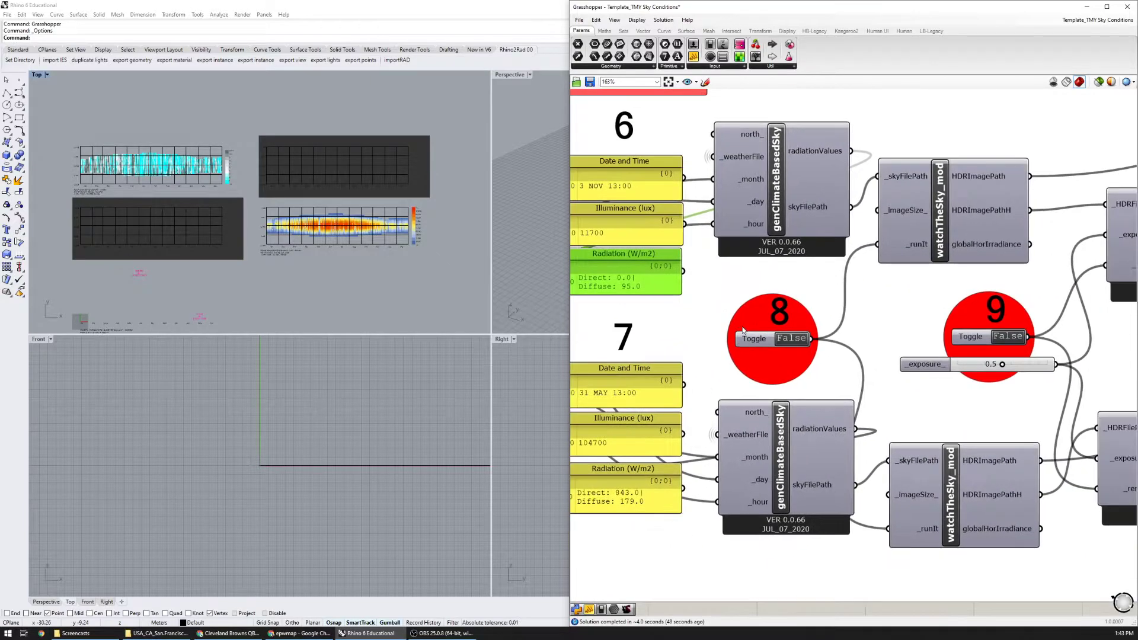
mouse_move(791, 338)
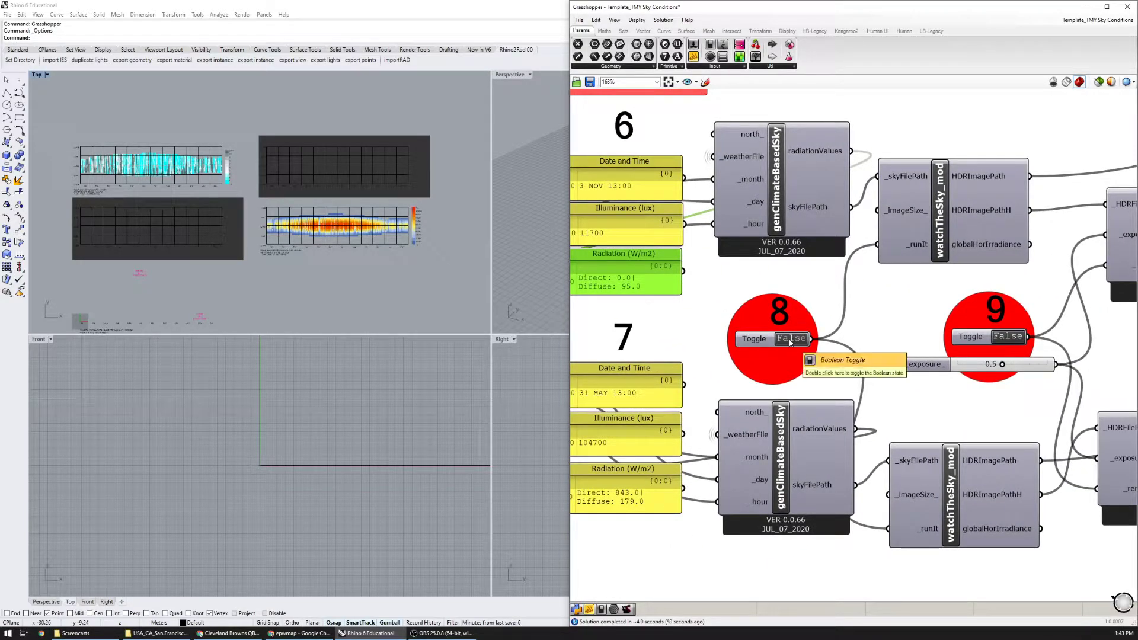
Toggle steps 8, 9 and 10 to True to generate the skies, renders and false-colour maps
double_click(791, 338)
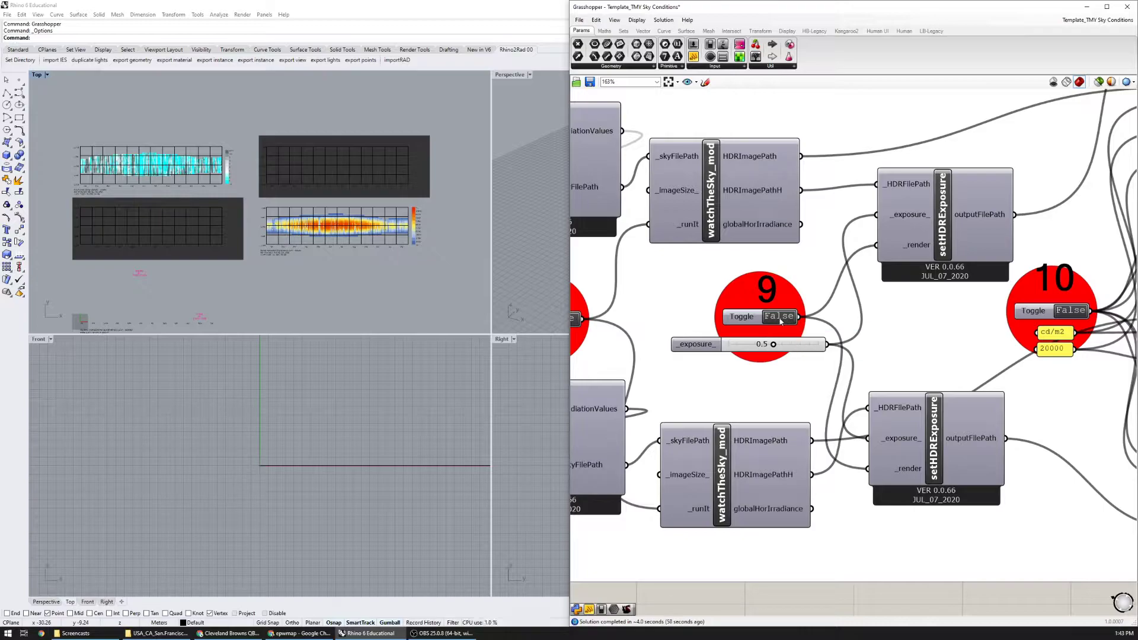
click(779, 316)
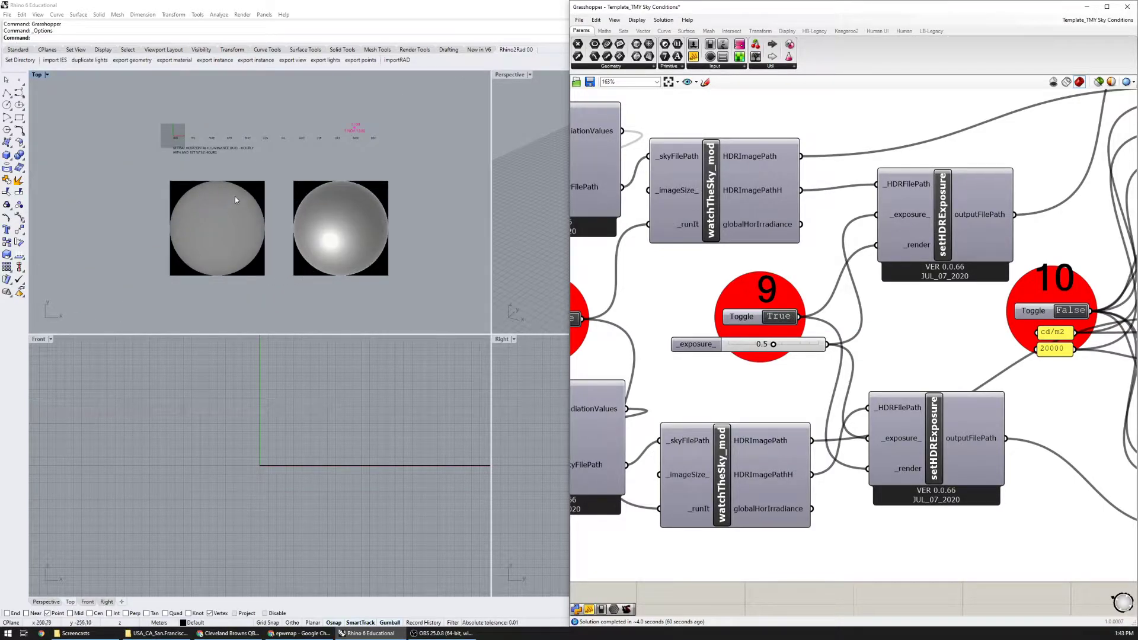
mouse_move(336, 250)
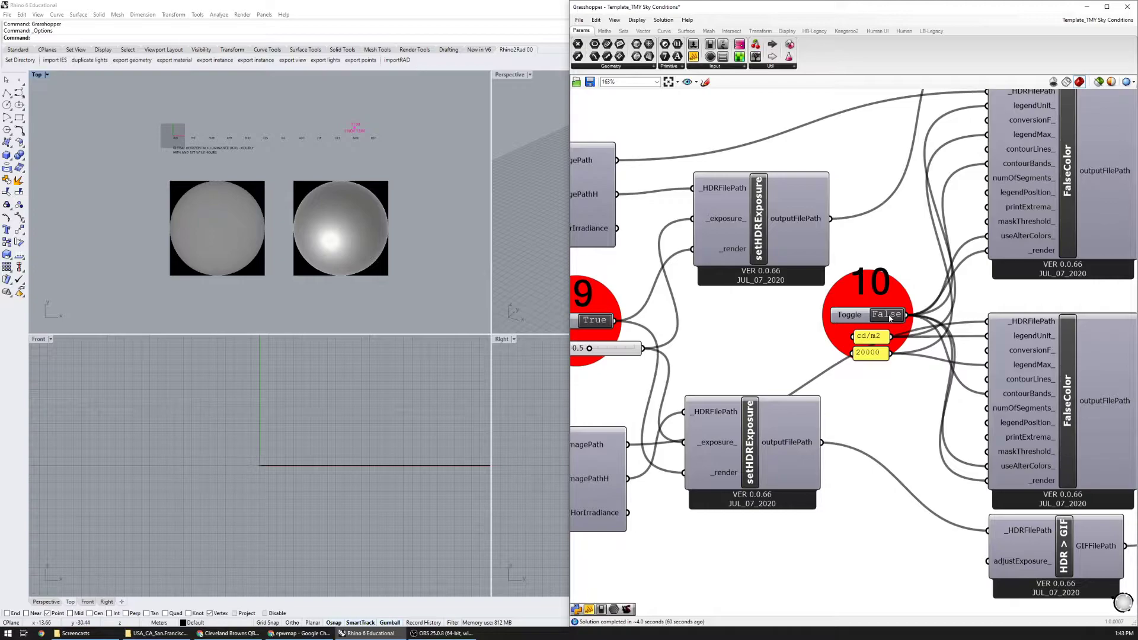
click(887, 315)
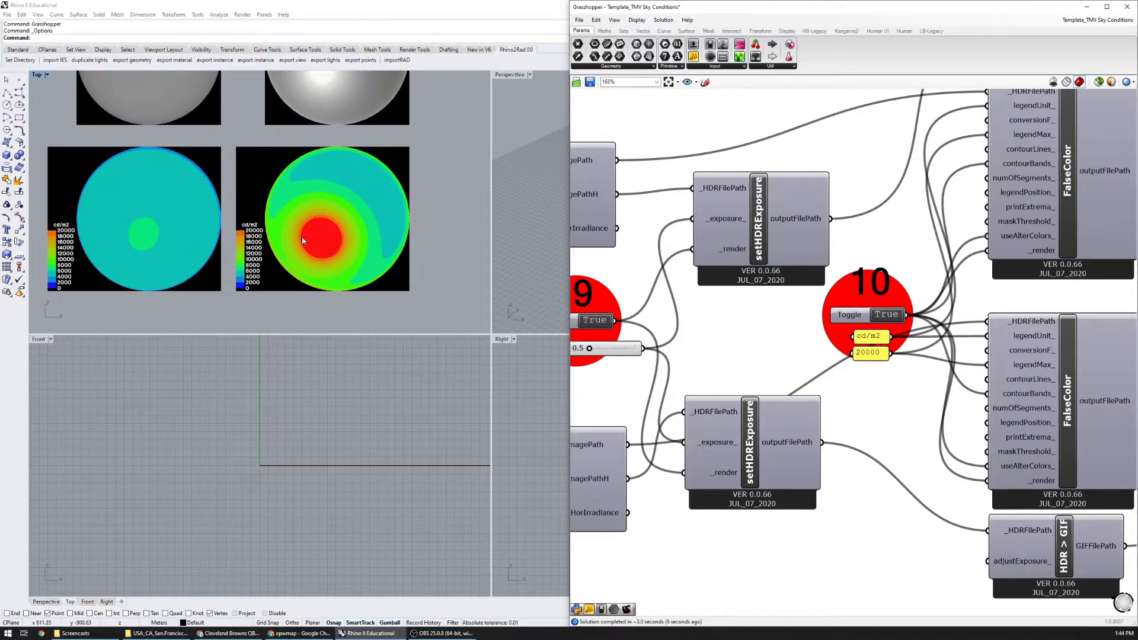
mouse_move(302, 256)
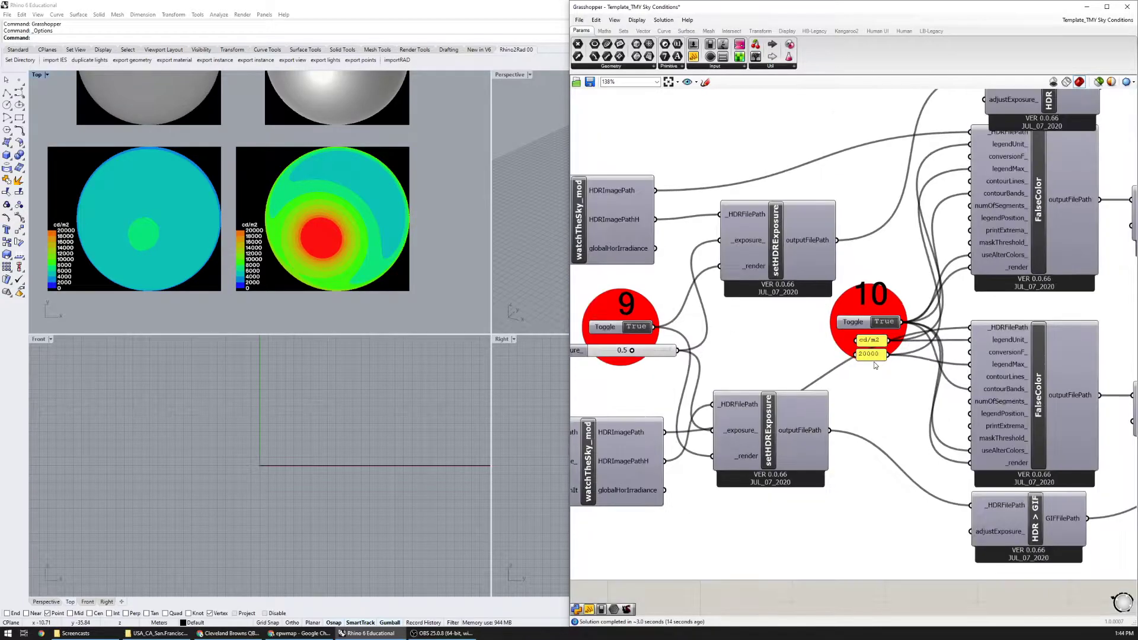
scroll(down, 3)
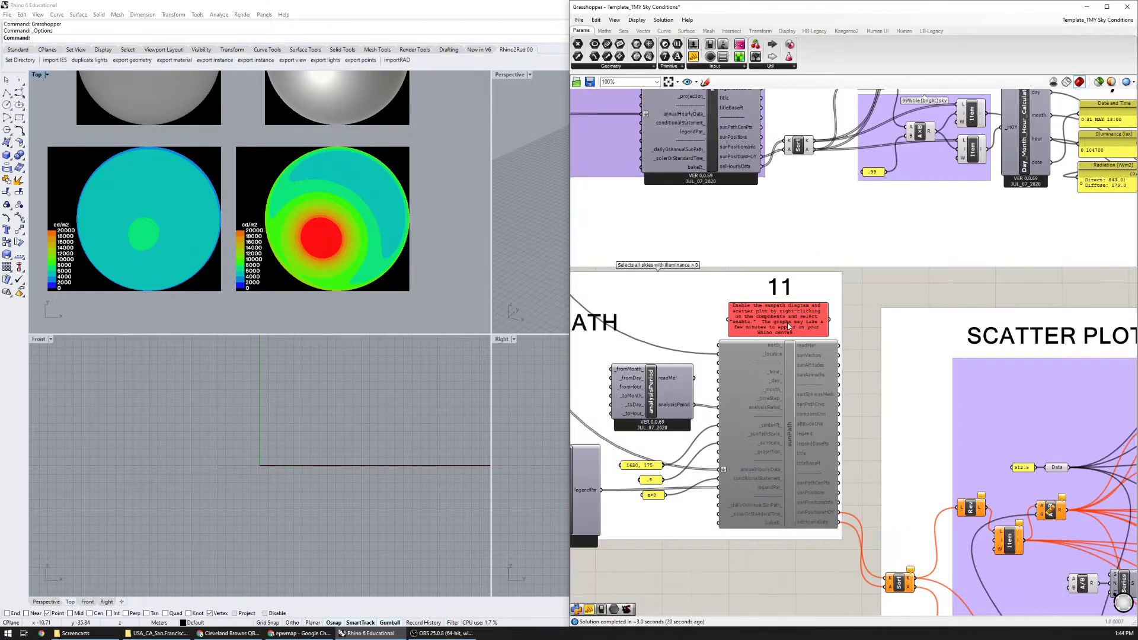
Zoom to the step-11 sunPath component and back out to the SUNPATH and SCATTER PLOT groups
scroll(up, 3)
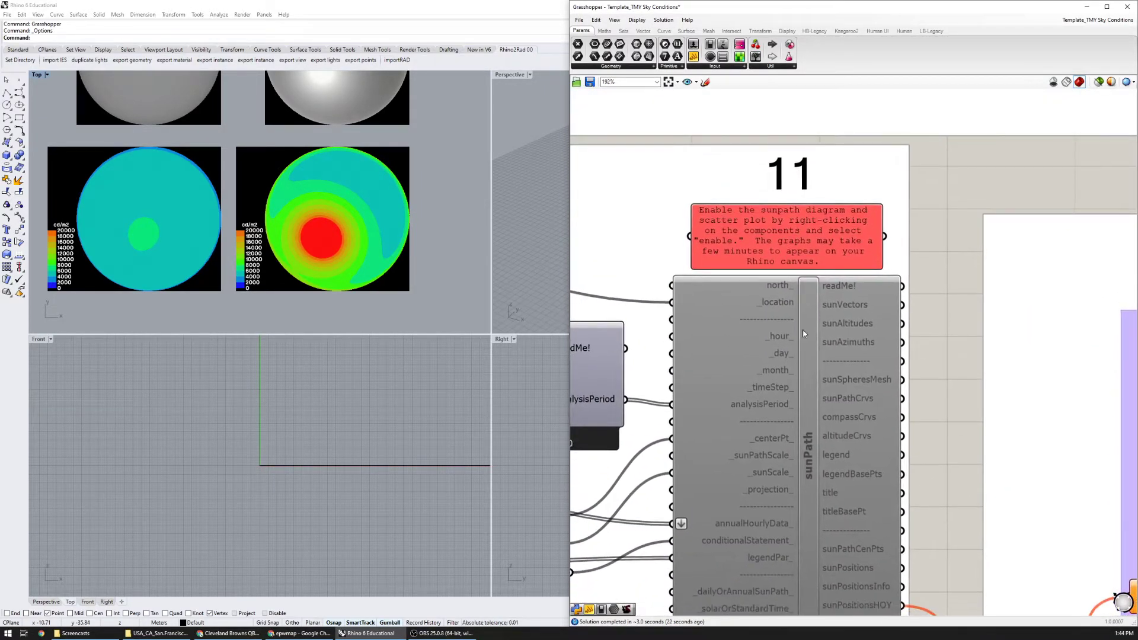
mouse_move(783, 302)
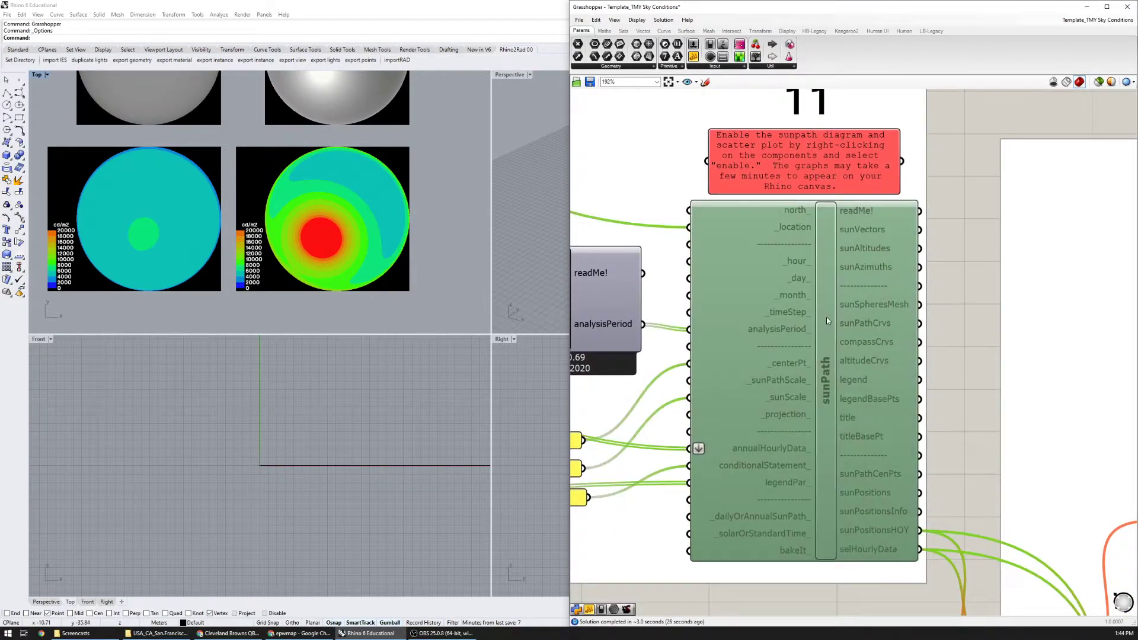
mouse_move(853, 390)
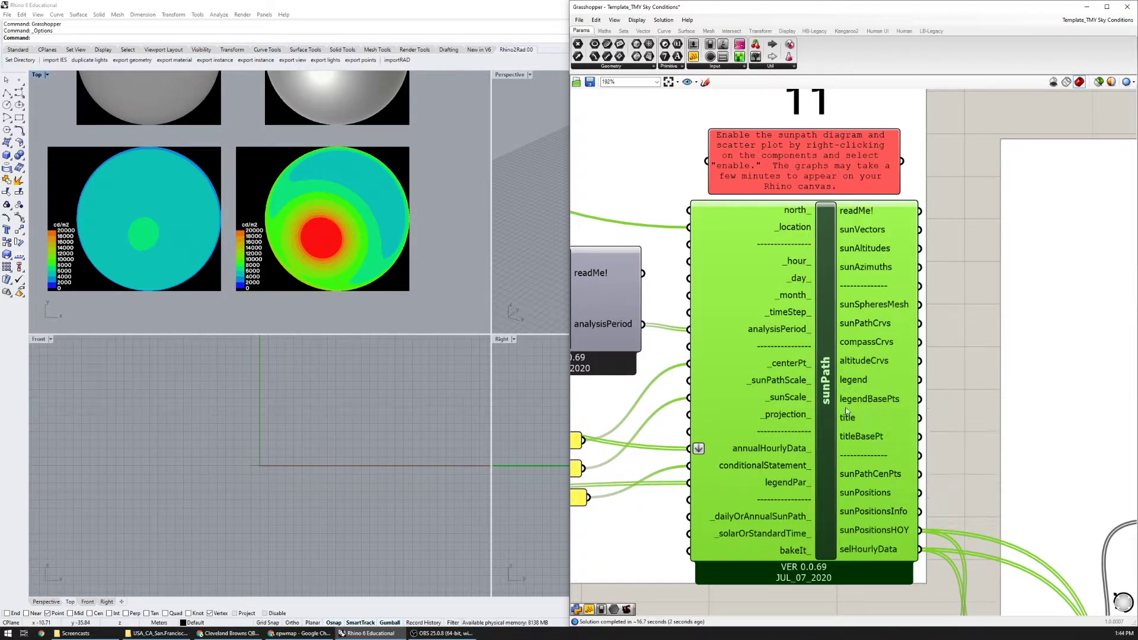
mouse_move(828, 428)
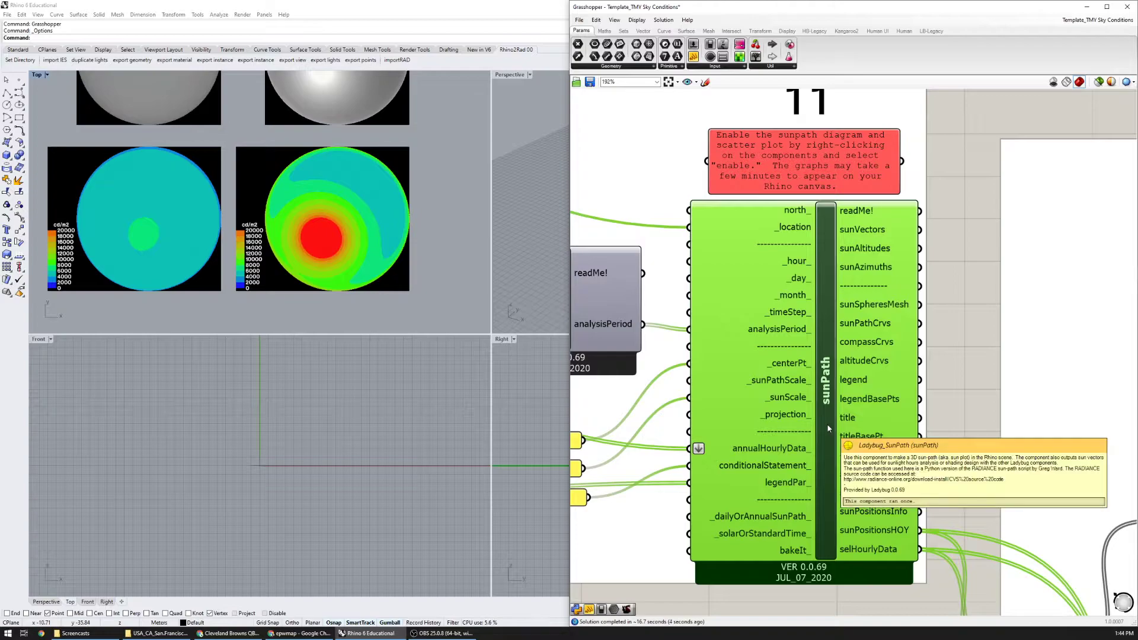
scroll(down, 3)
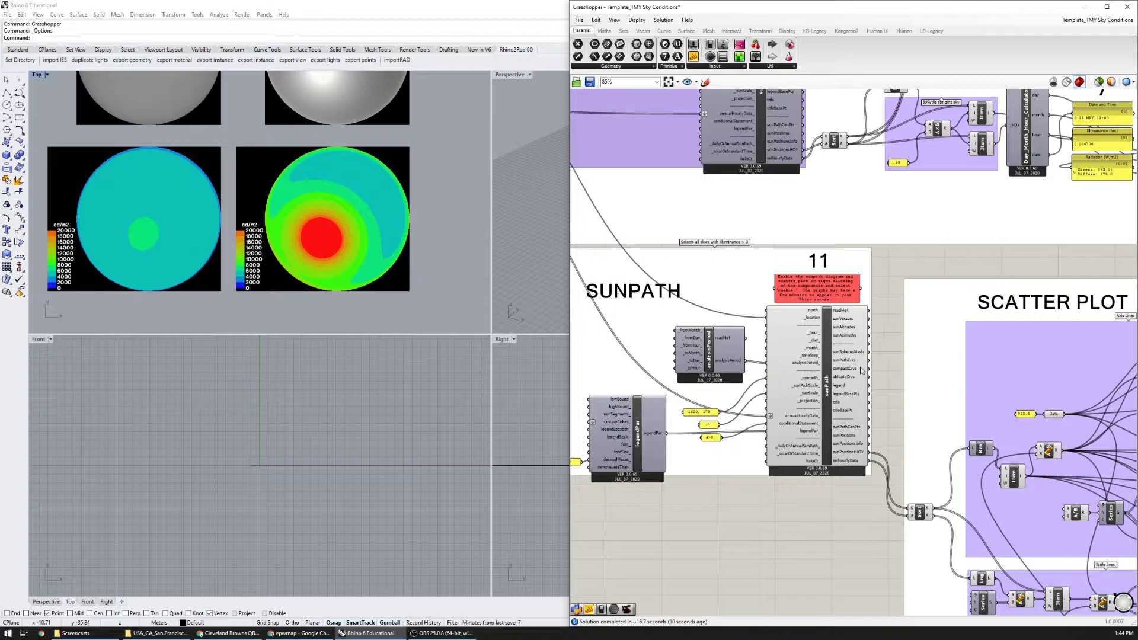
mouse_move(798, 380)
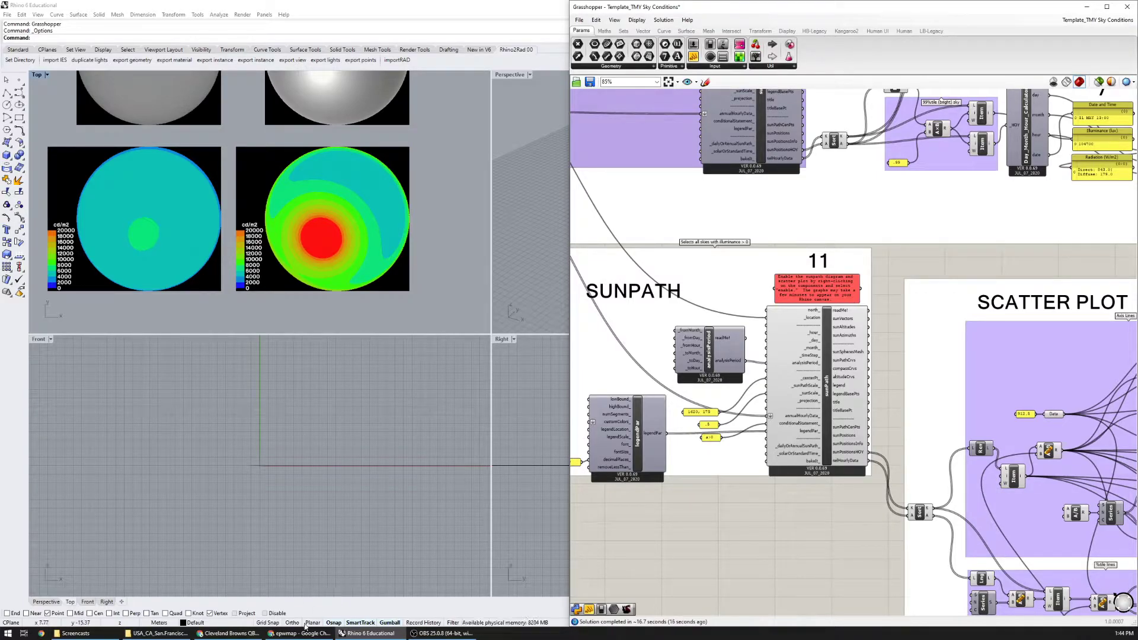
Search the Ladybug forum at discourse.ladybug.tools for "math"
click(298, 633)
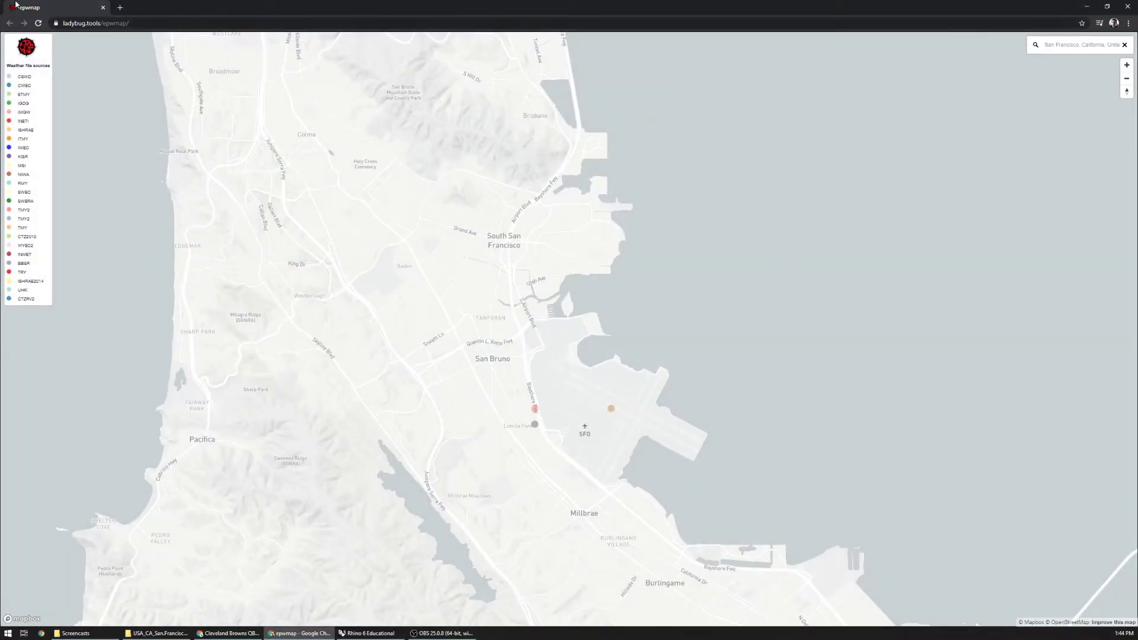
click(225, 7)
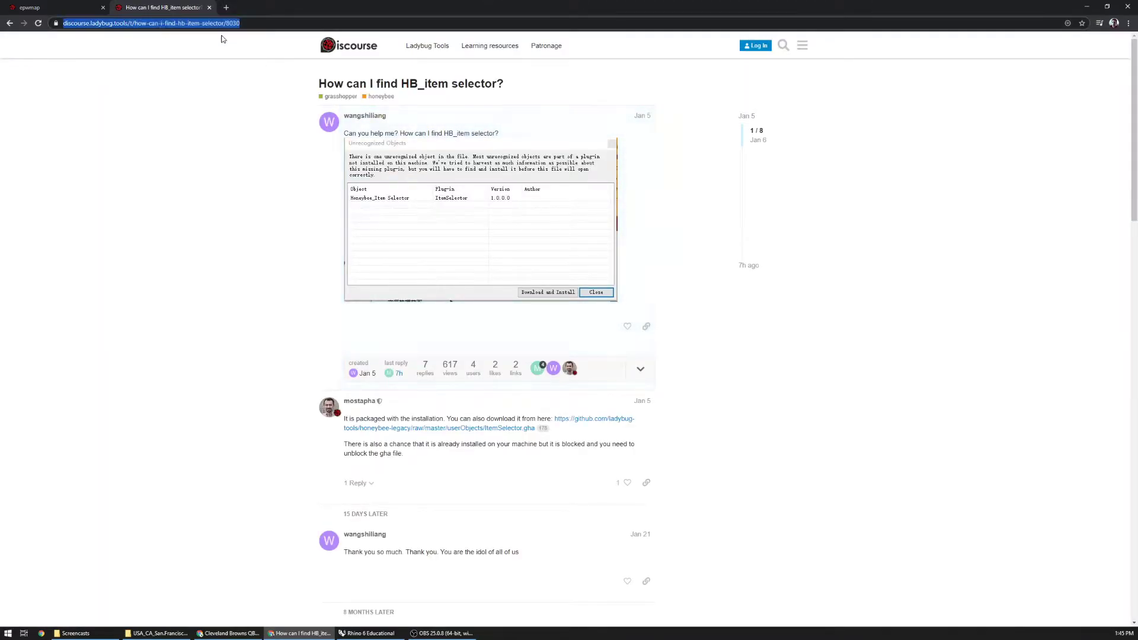
click(782, 45)
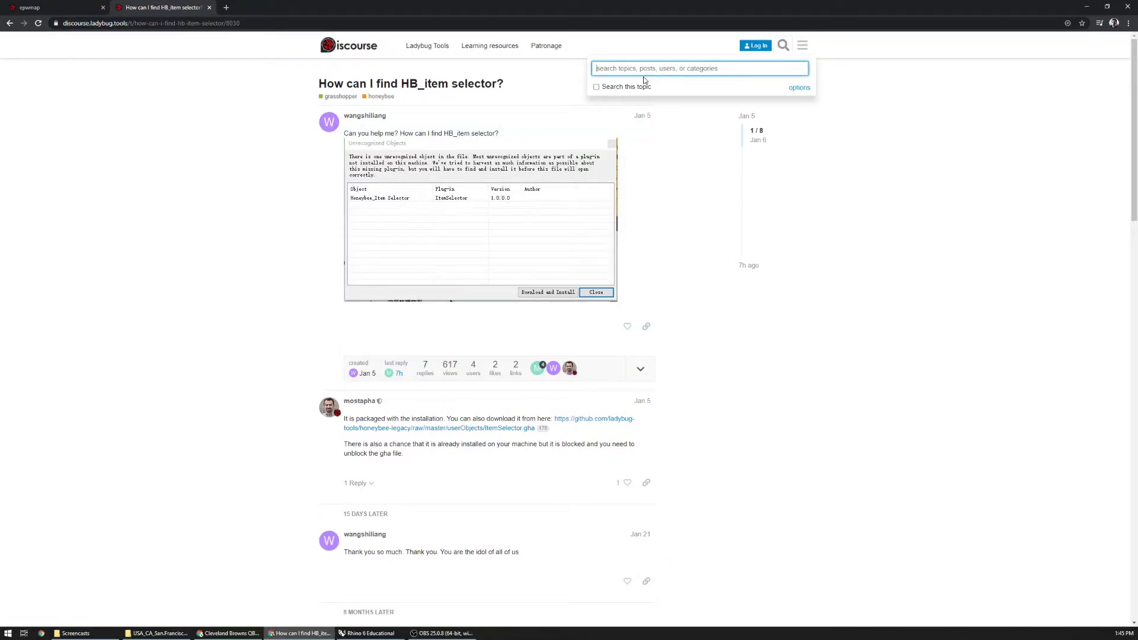
text(math)
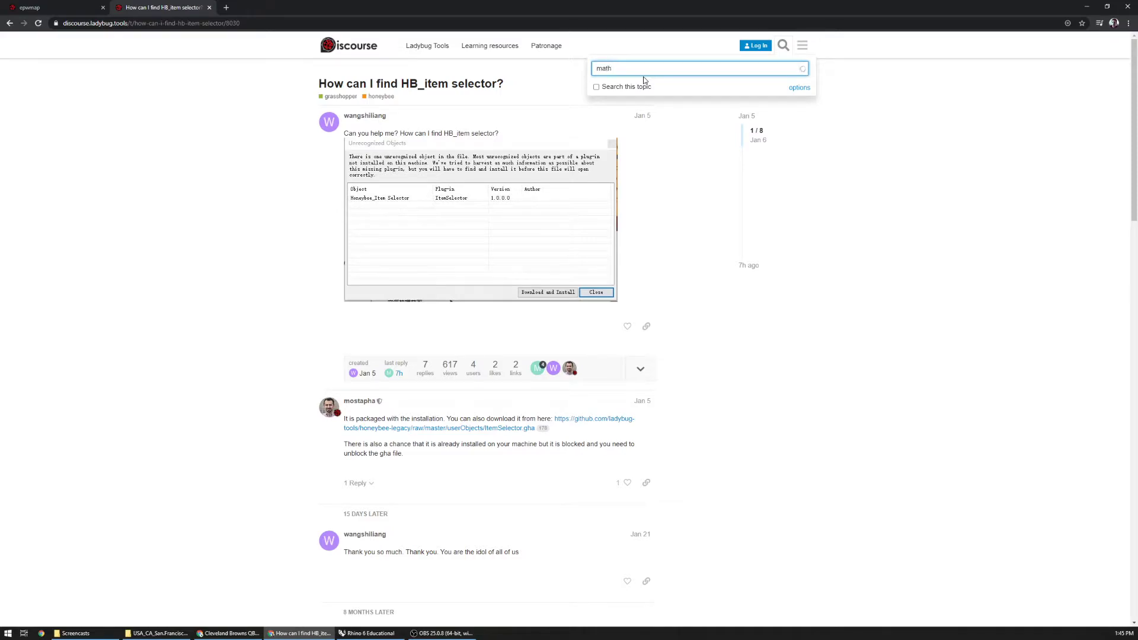
text(math)
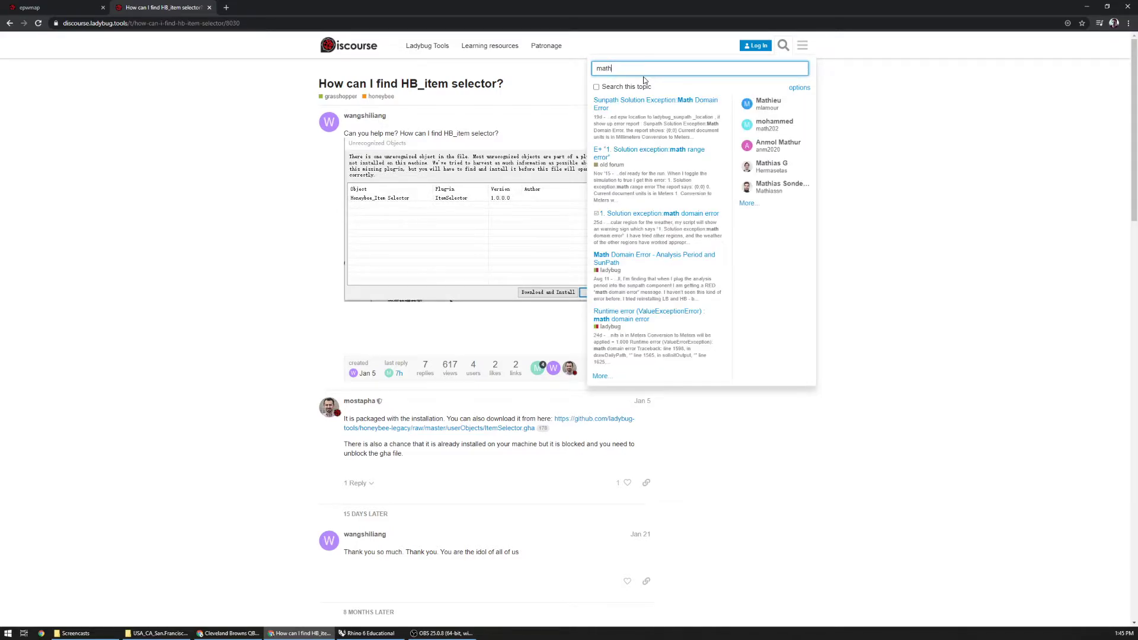
Read the "Sunpath Solution Exception: Math Domain Error" thread down to the replies advising a Ladybug update
click(655, 103)
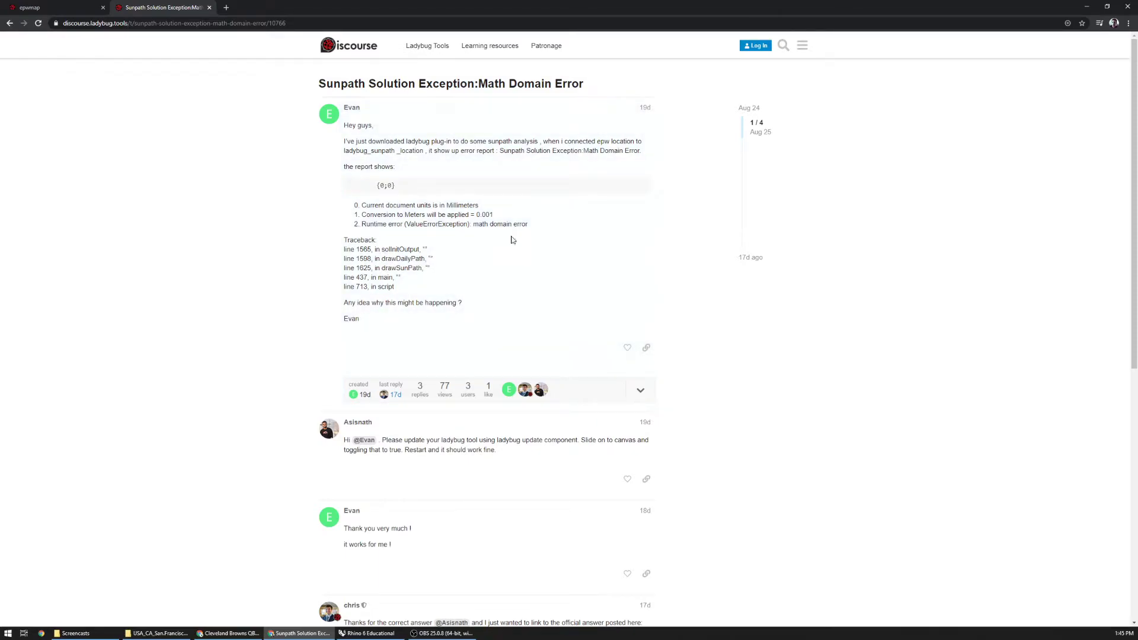
mouse_move(370, 216)
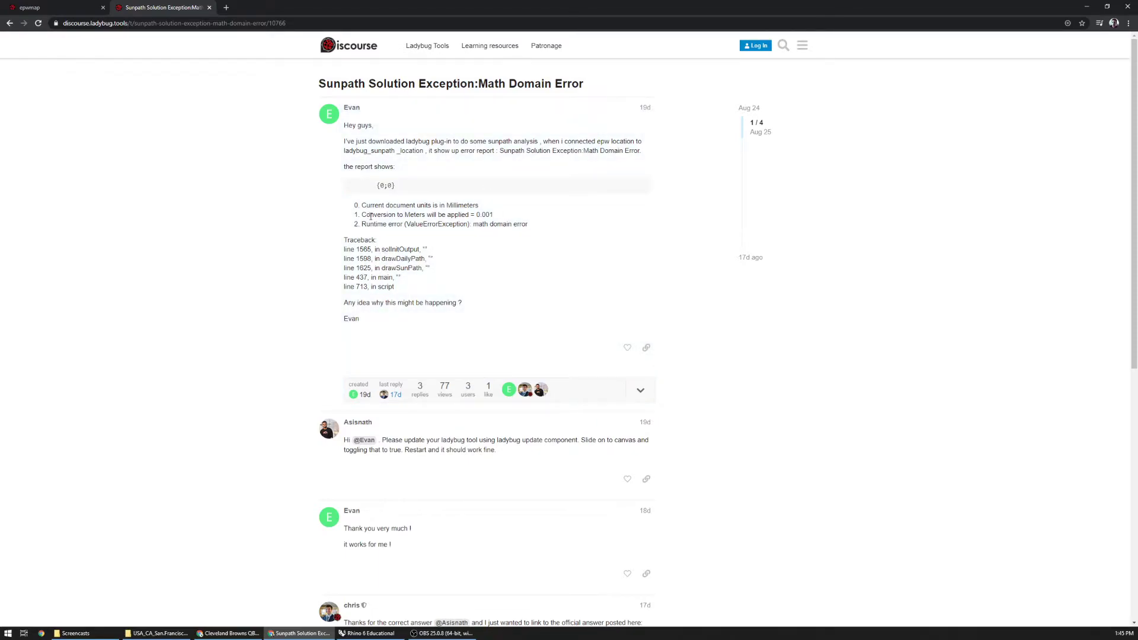
scroll(down, 3)
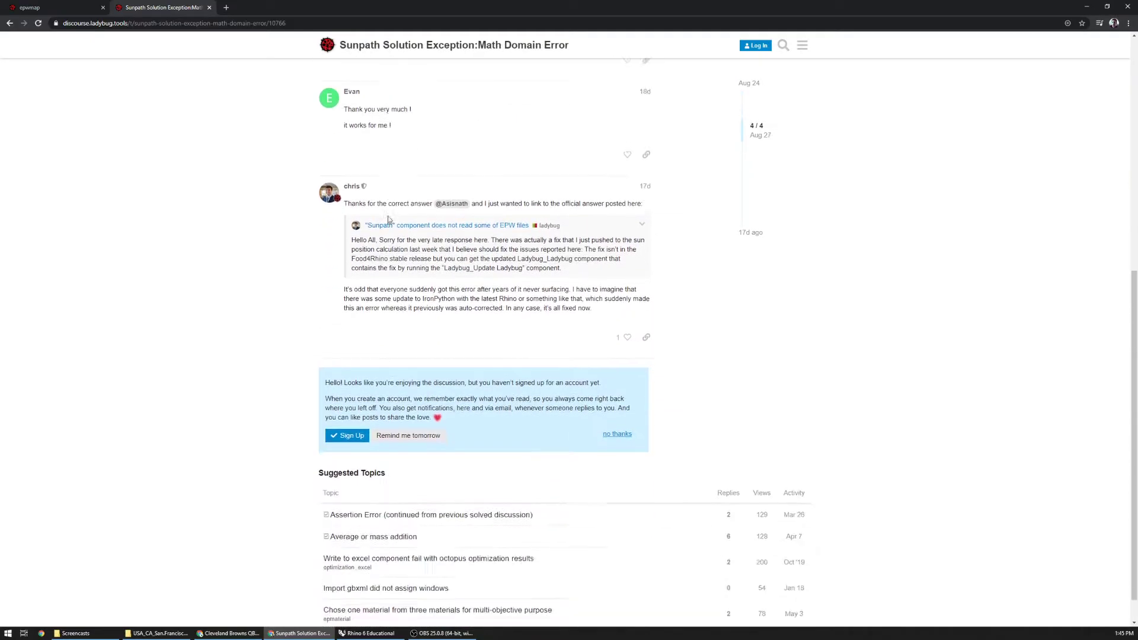
scroll(down, 3)
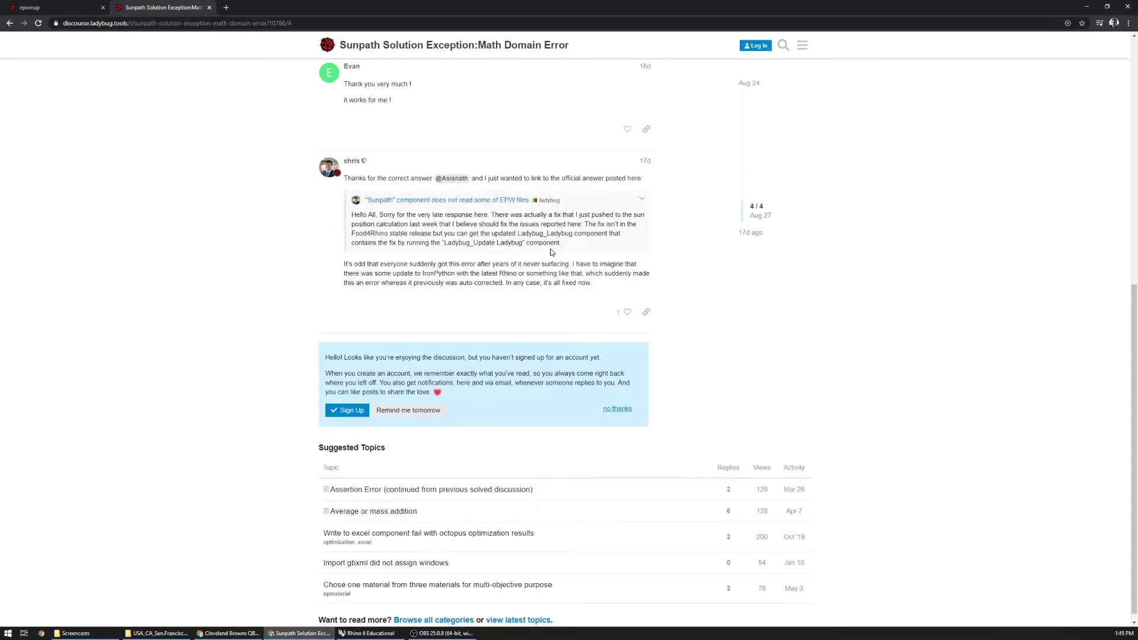
mouse_move(387, 206)
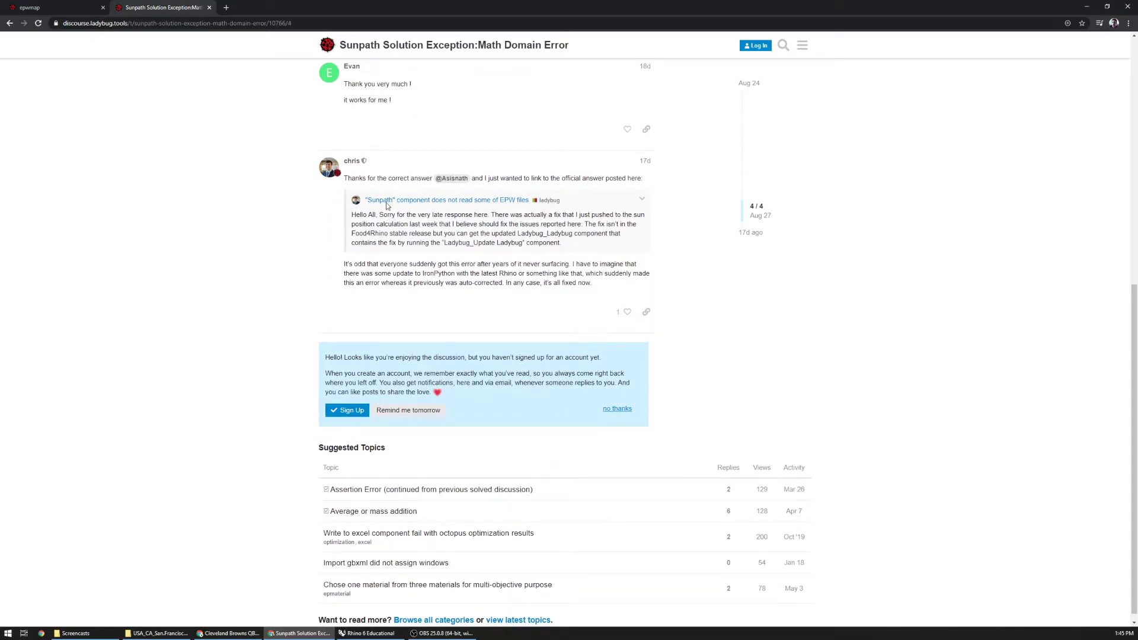
Place the Ladybug_Update Ladybug component from the LB-Legacy tab beside the intro notes
click(367, 633)
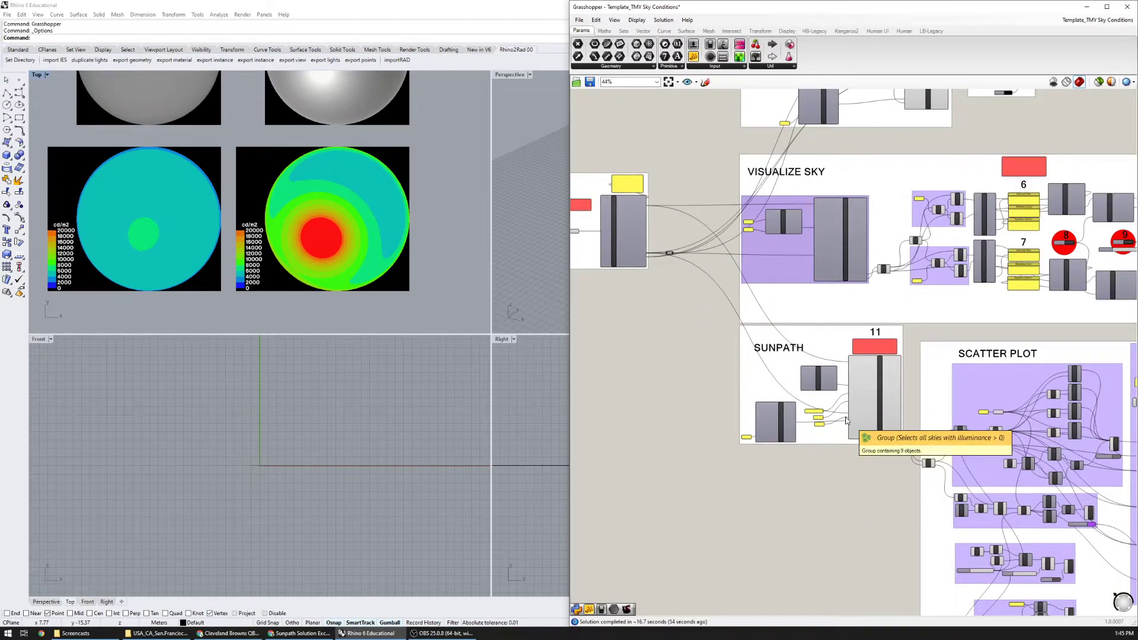
scroll(up, 3)
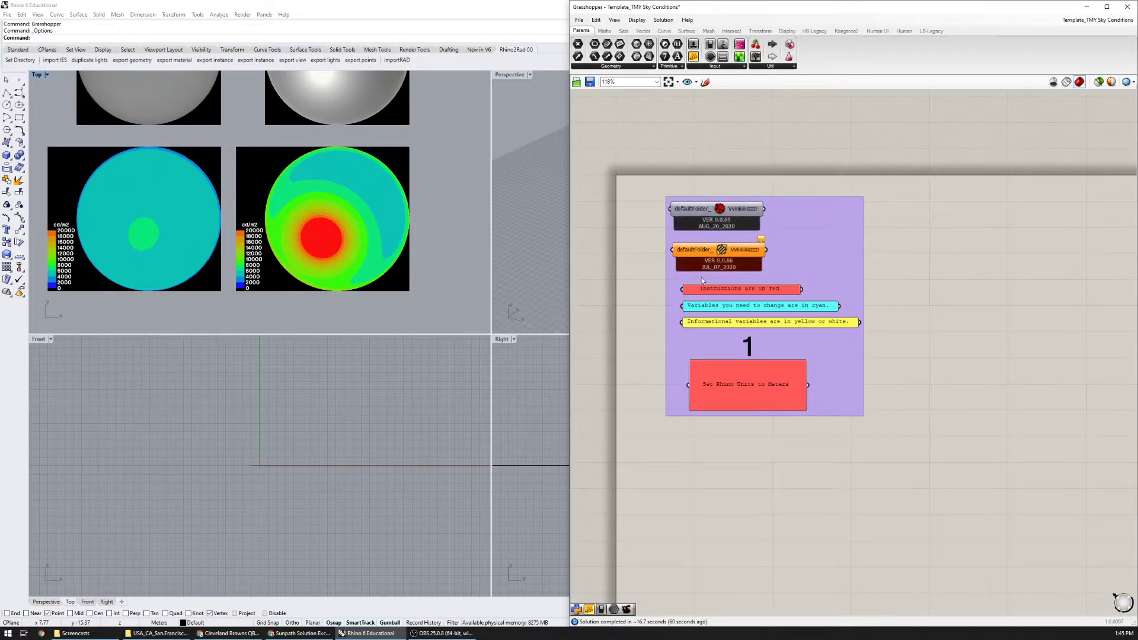
scroll(up, 3)
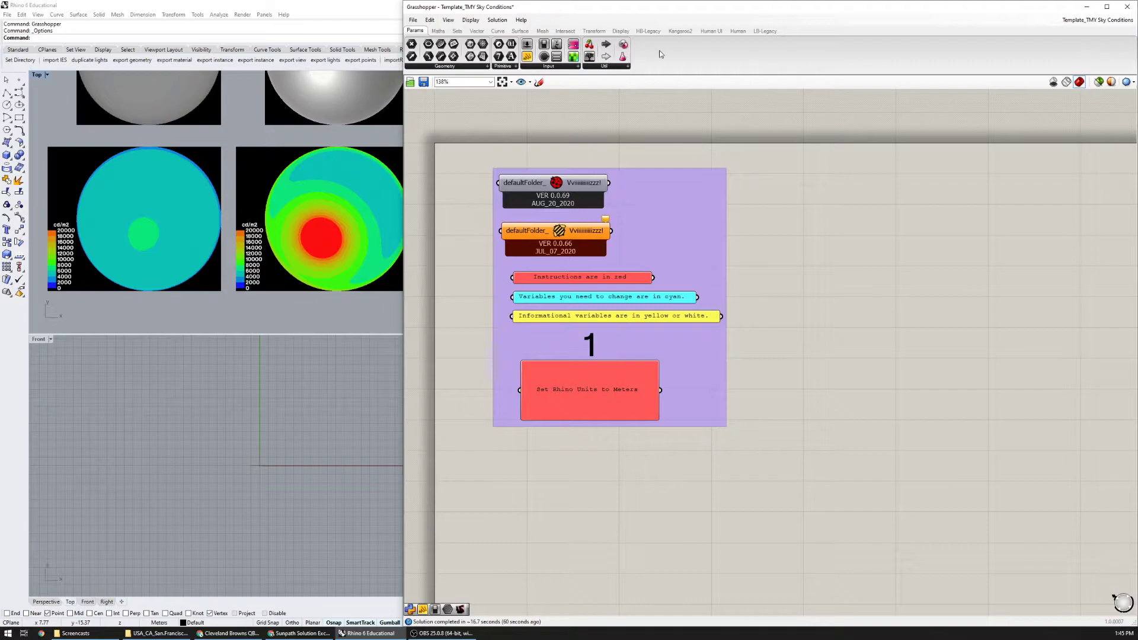
click(764, 31)
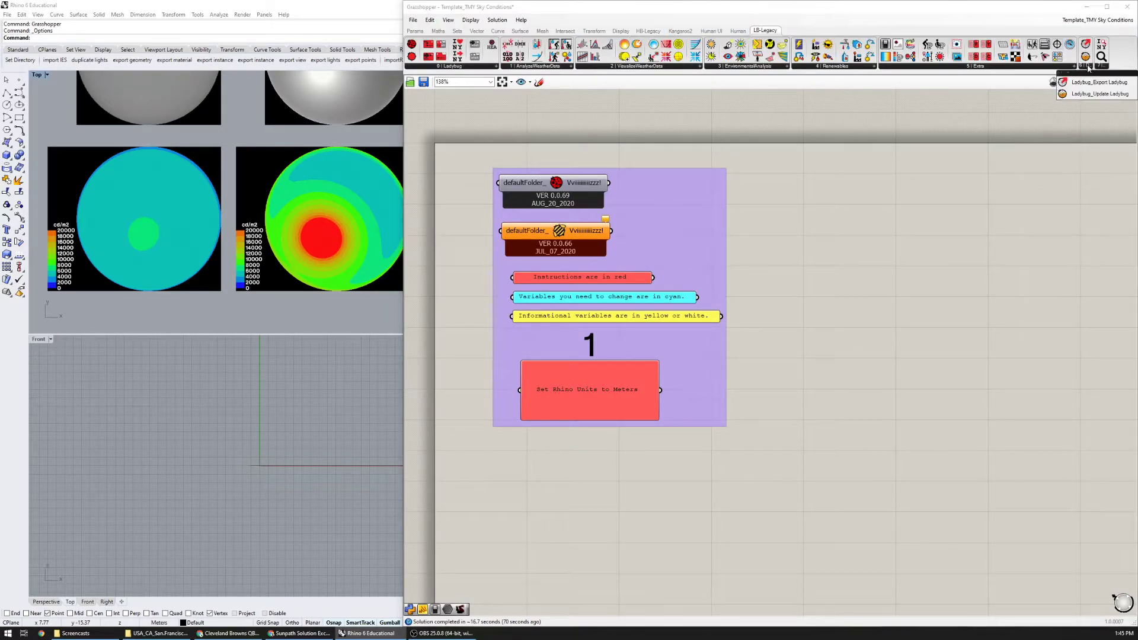
click(1100, 93)
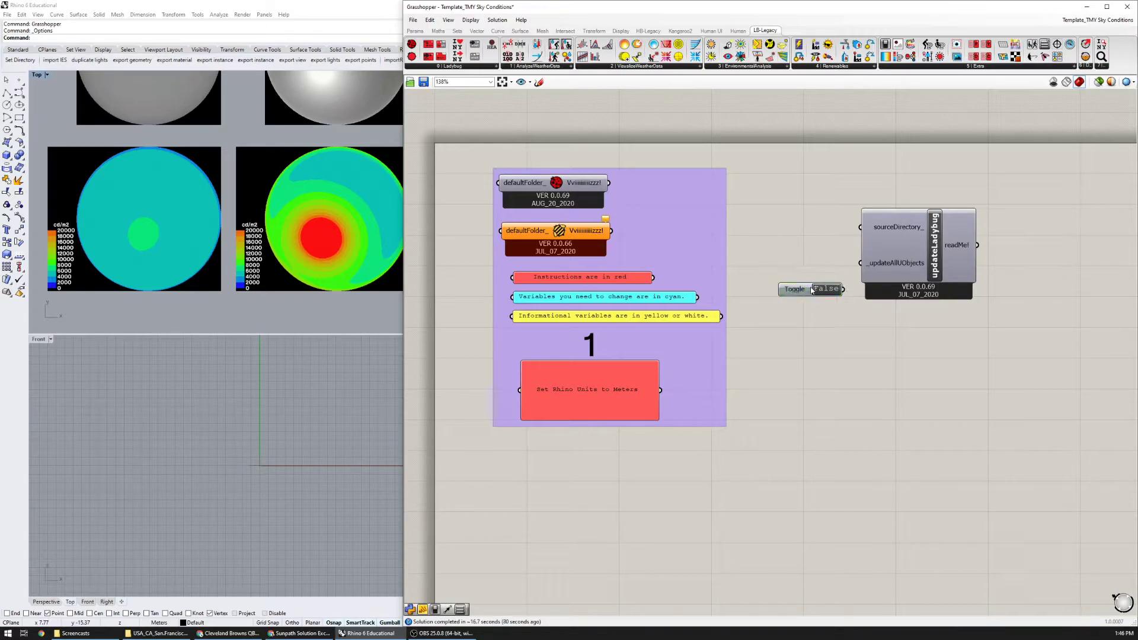
click(793, 289)
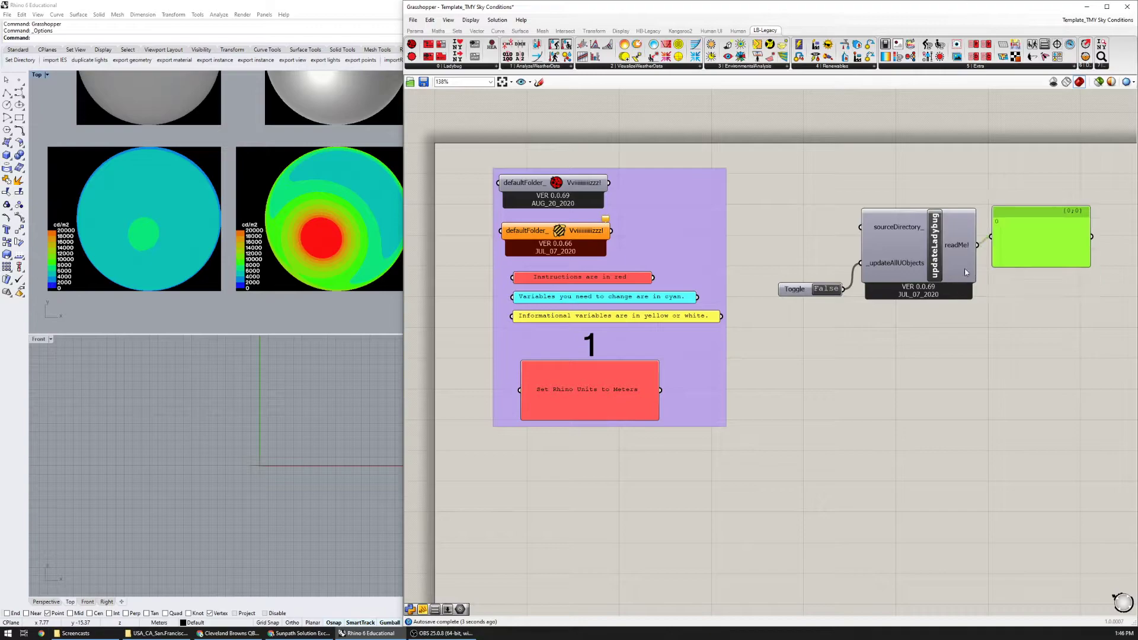
mouse_move(783, 333)
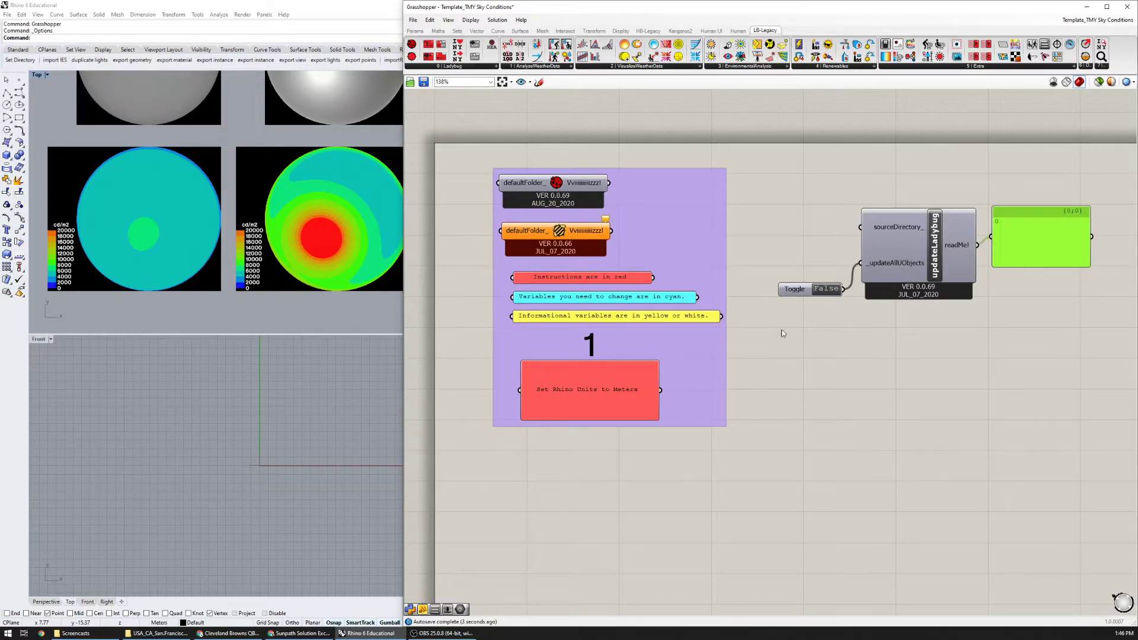
mouse_move(833, 301)
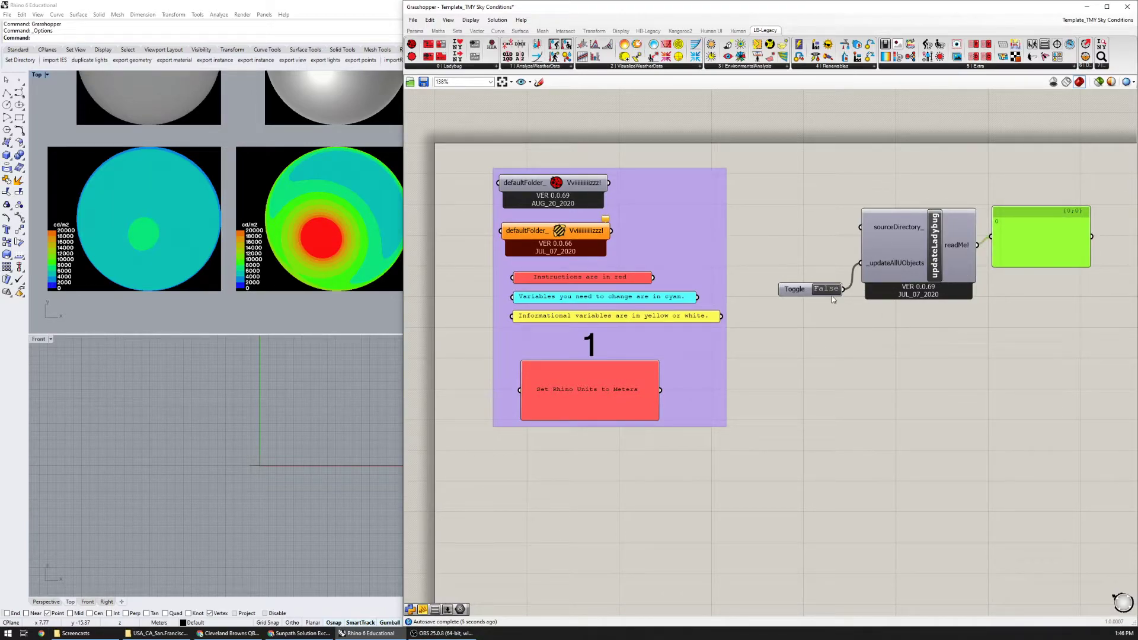
mouse_move(911, 192)
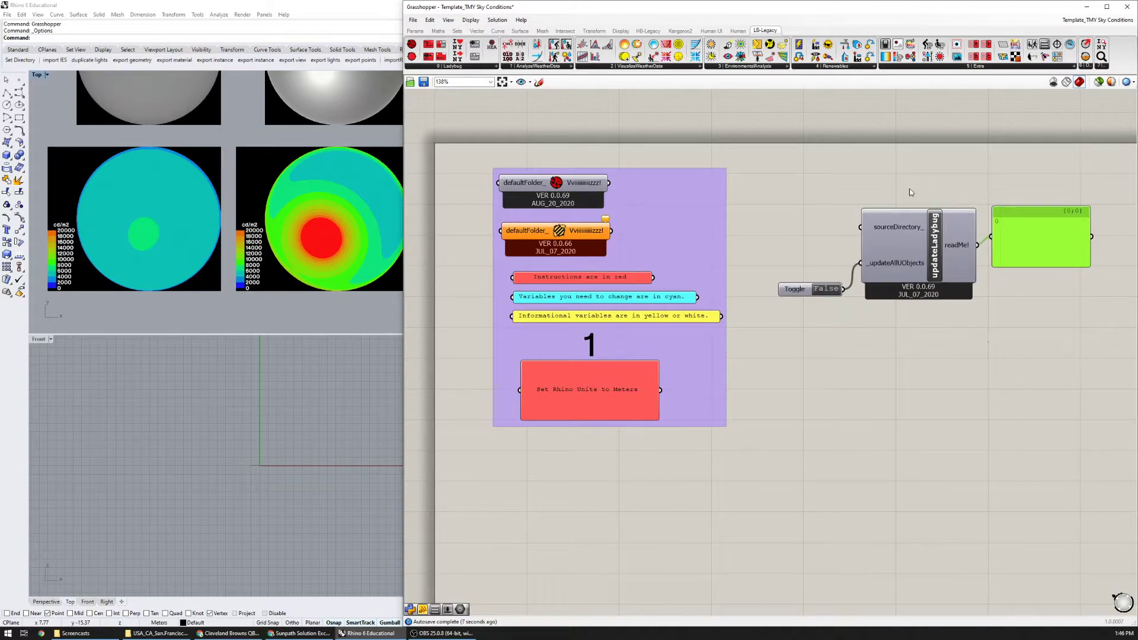
mouse_move(785, 277)
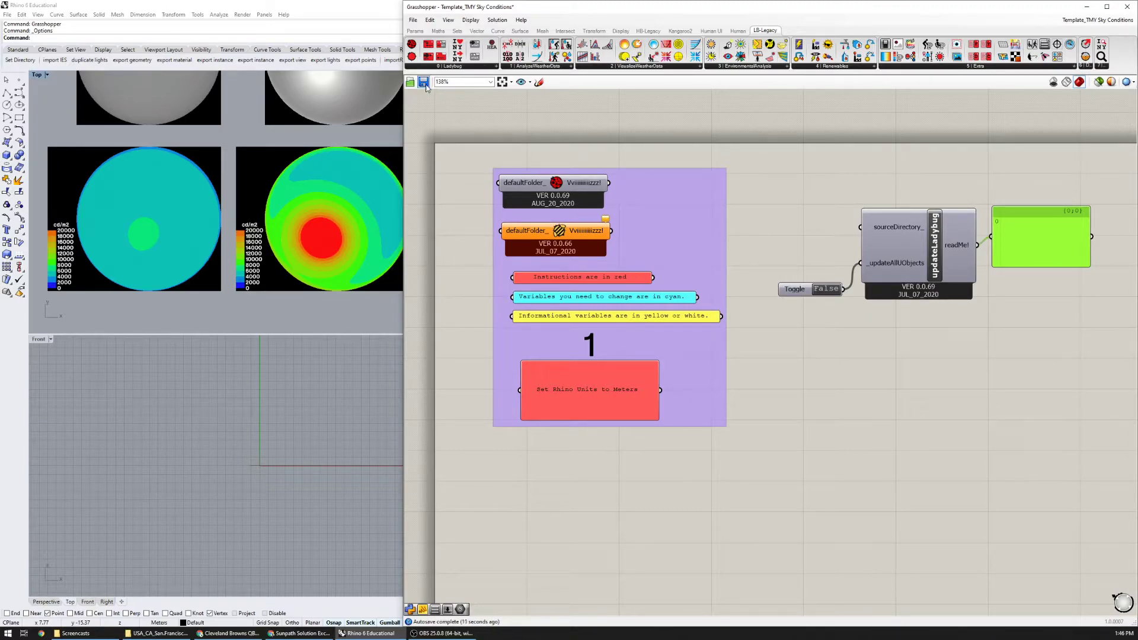
Save the Grasshopper definition with the new update group
click(452, 66)
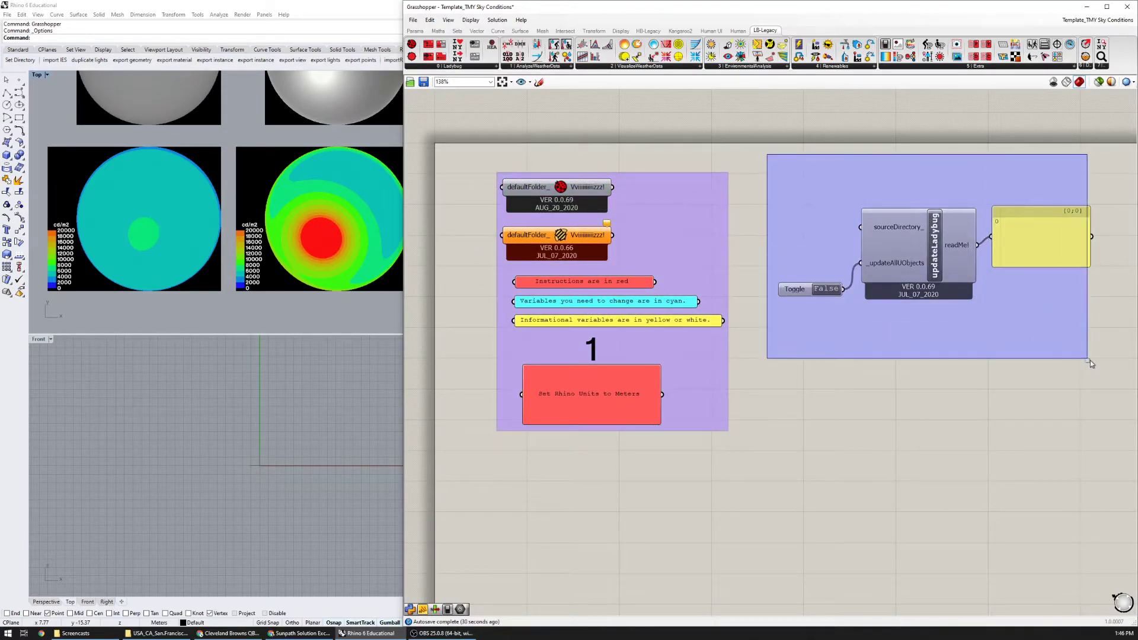
scroll(down, 3)
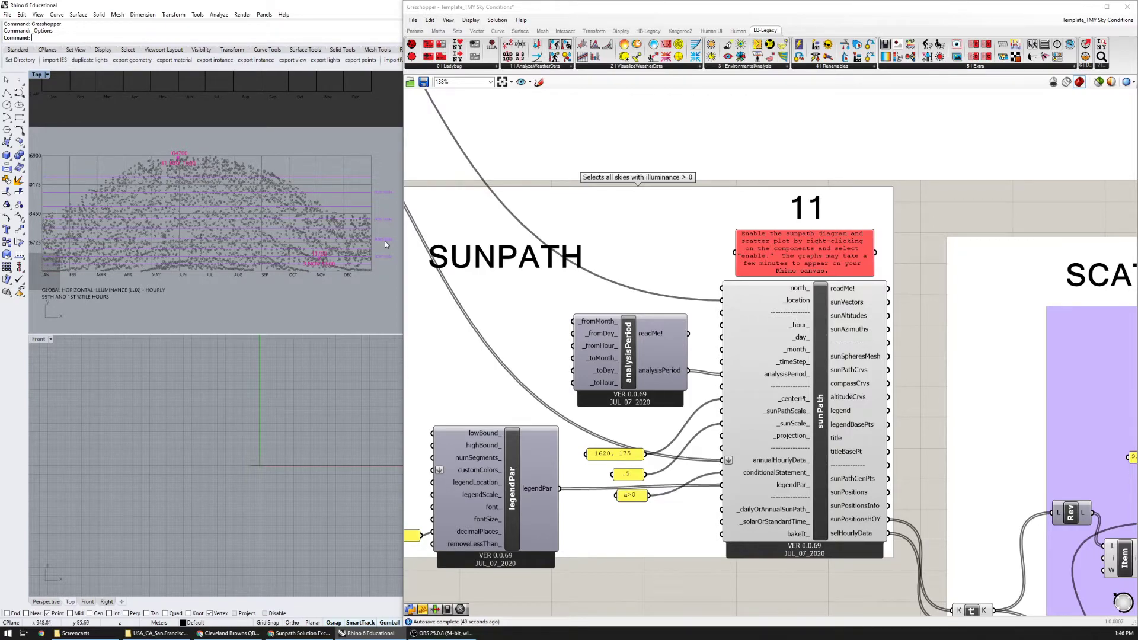
mouse_move(203, 172)
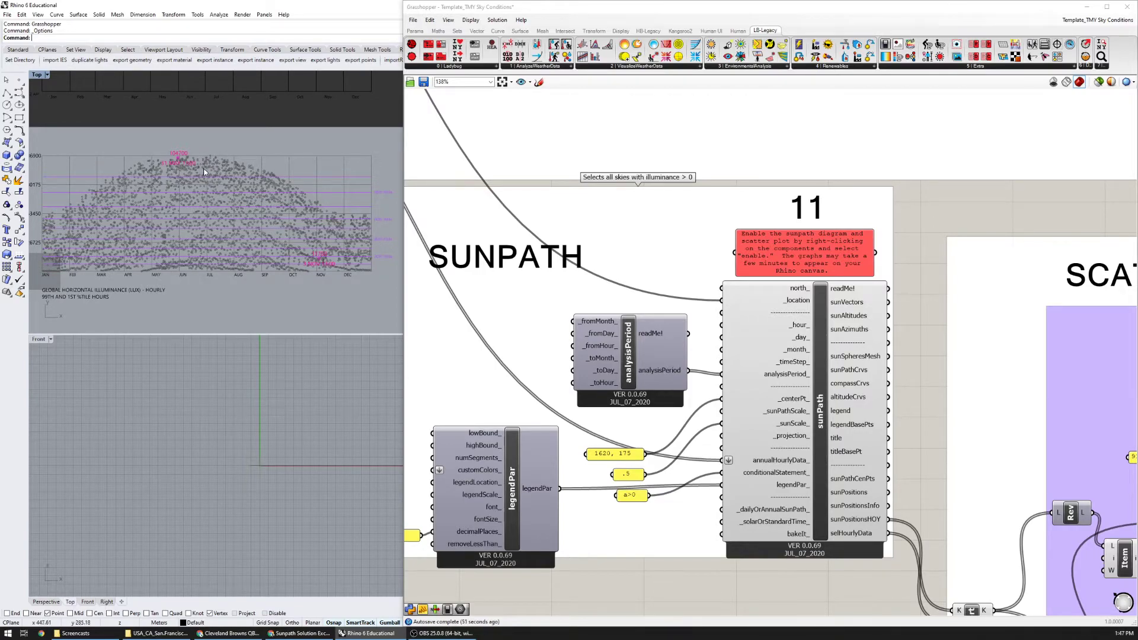
mouse_move(158, 179)
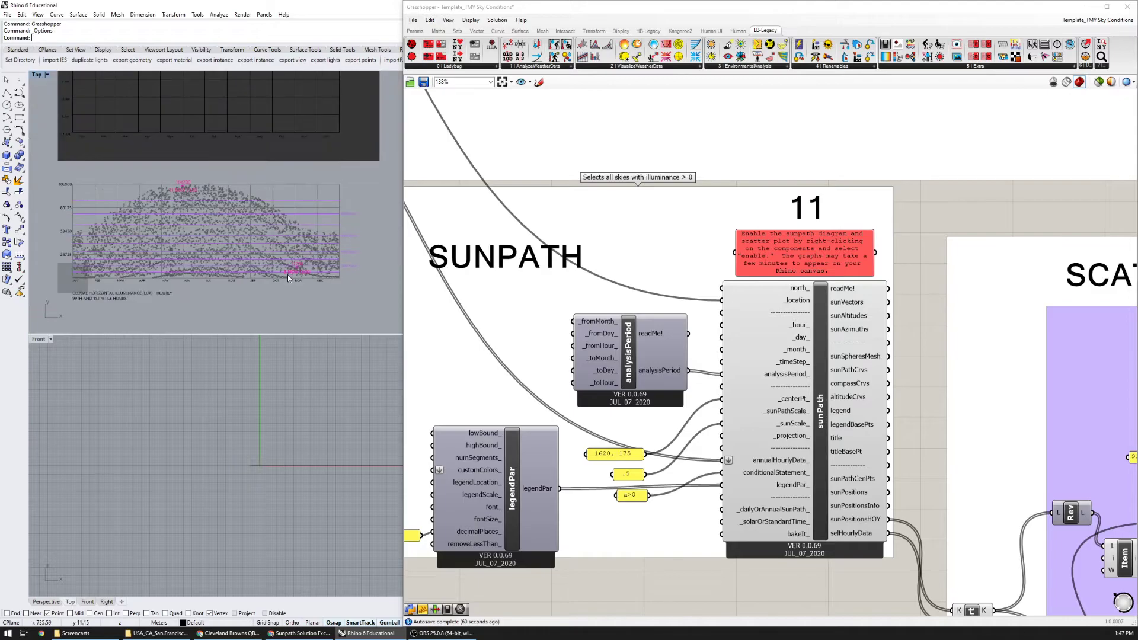
scroll(down, 3)
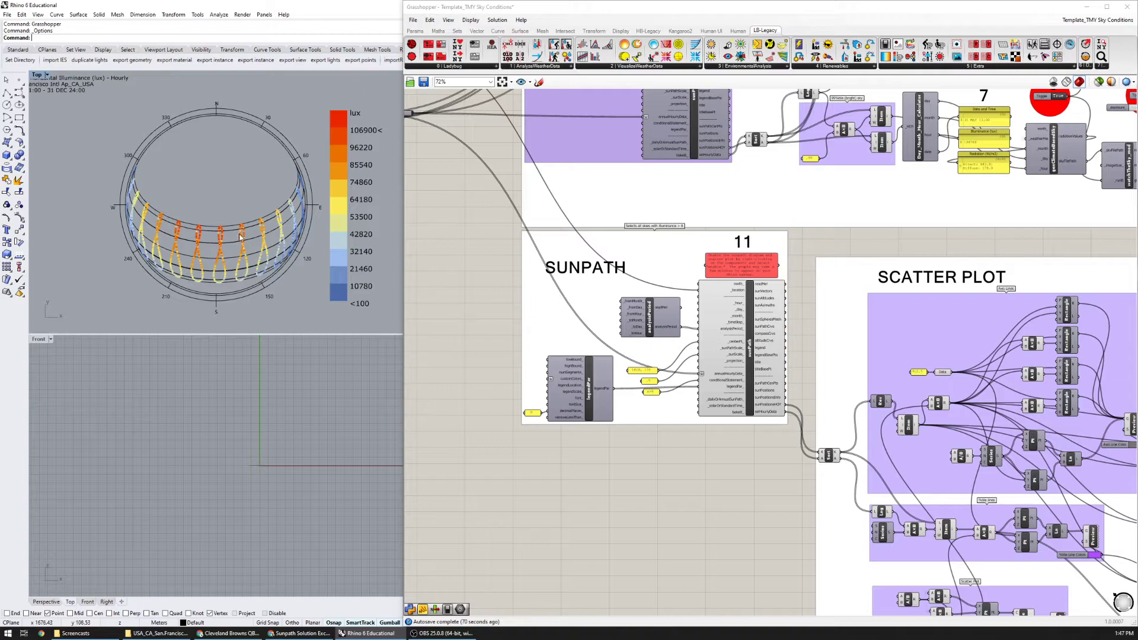
mouse_move(229, 248)
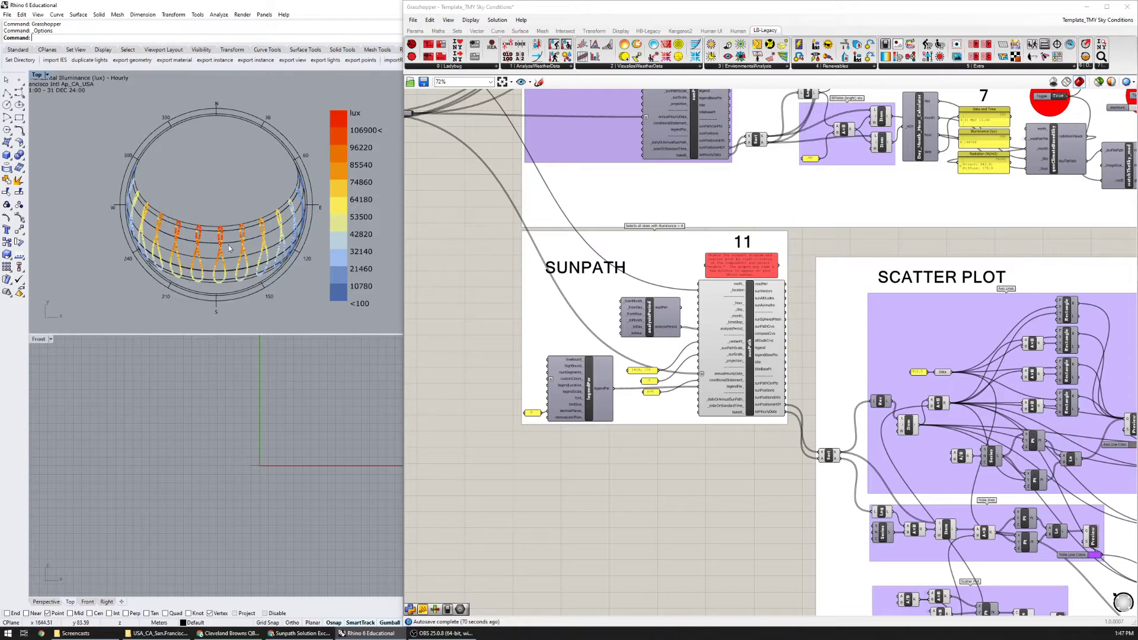
mouse_move(258, 229)
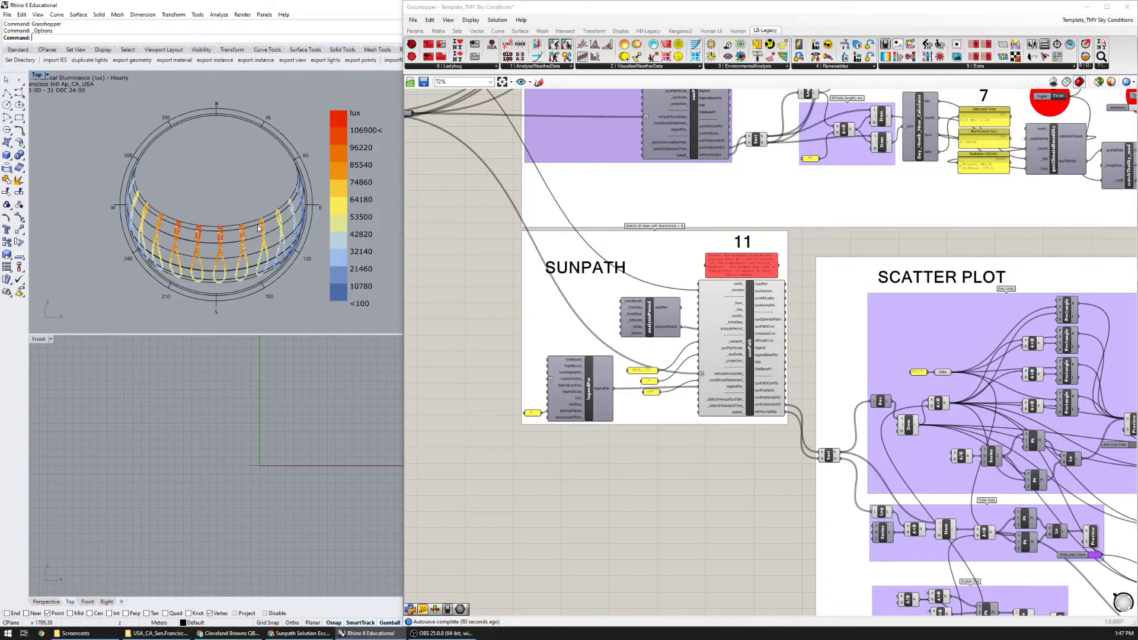
mouse_move(286, 250)
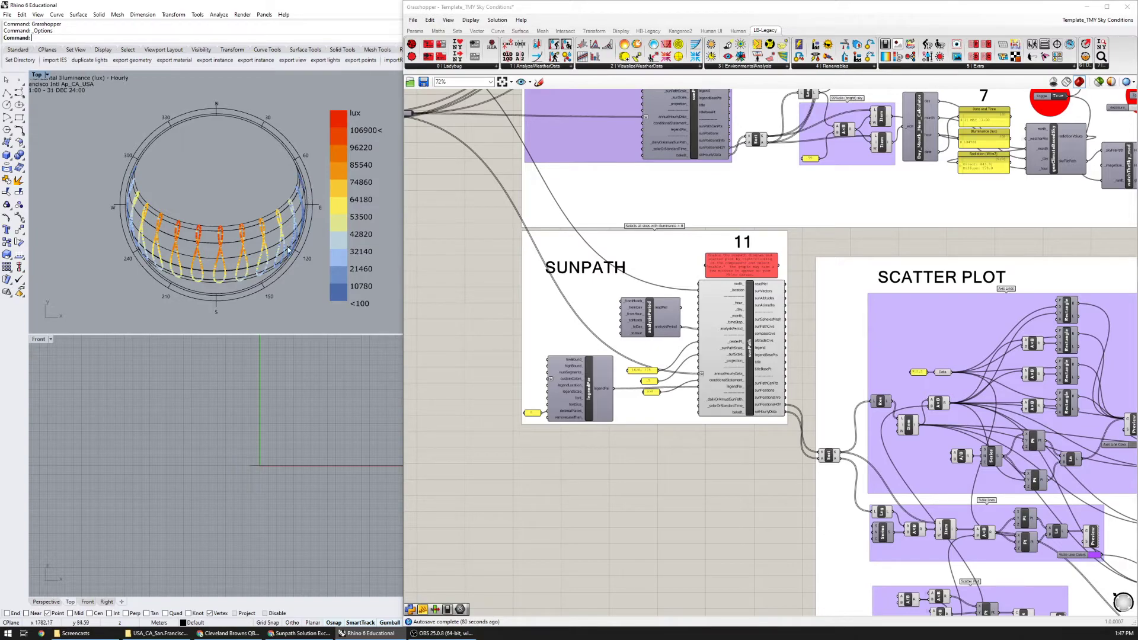
mouse_move(110, 220)
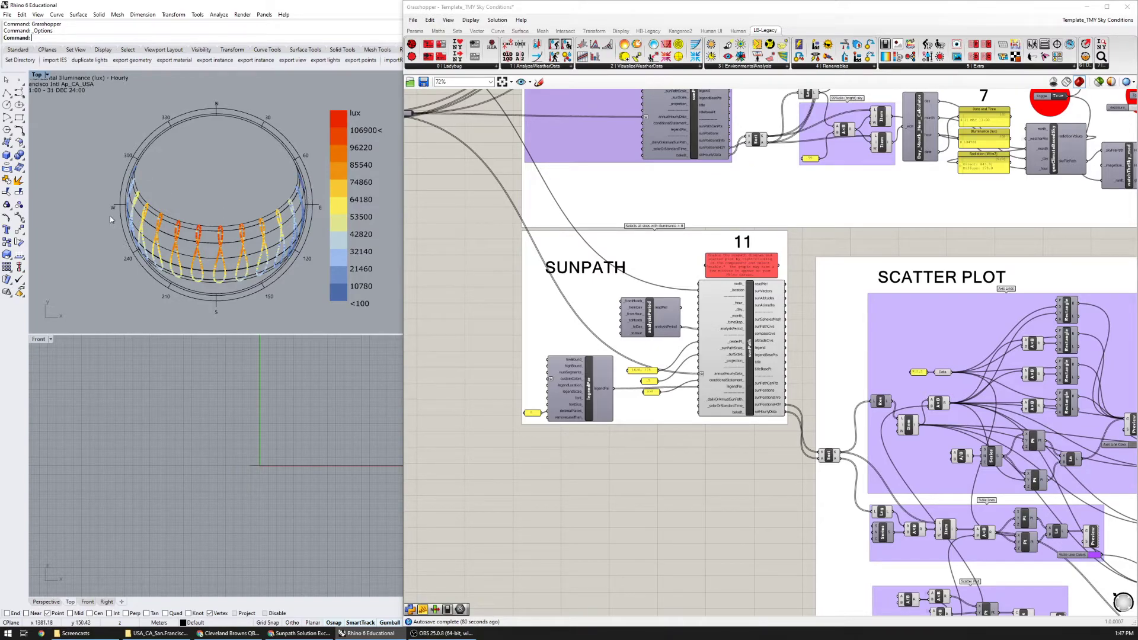
mouse_move(623, 256)
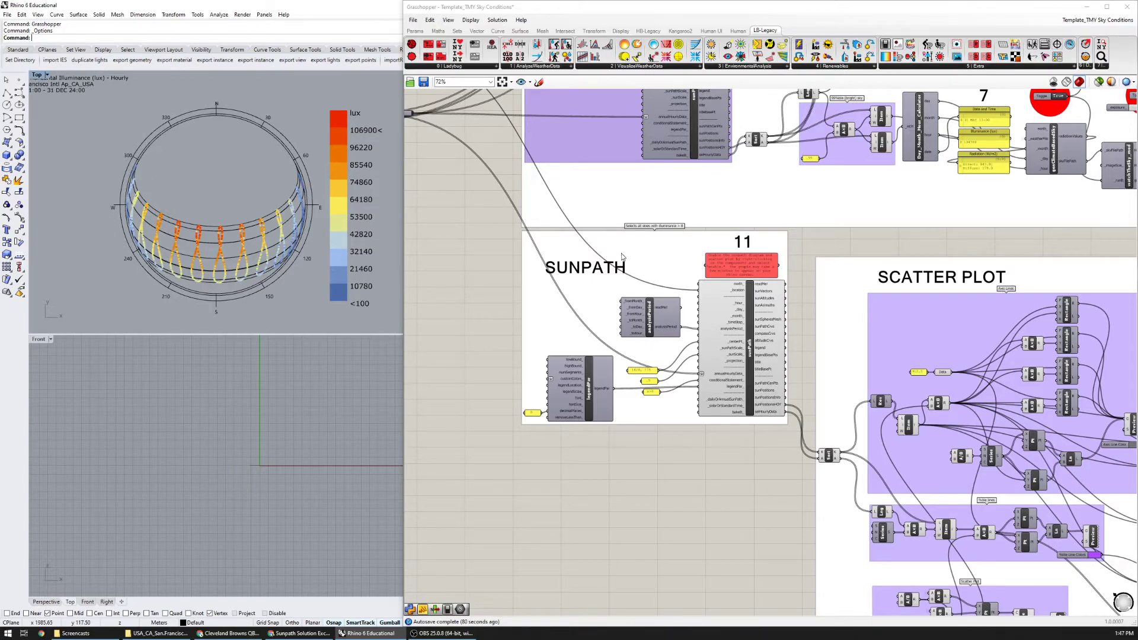
Set the Normal preview geometry colour to black in Display > Preview Settings and confirm
scroll(down, 3)
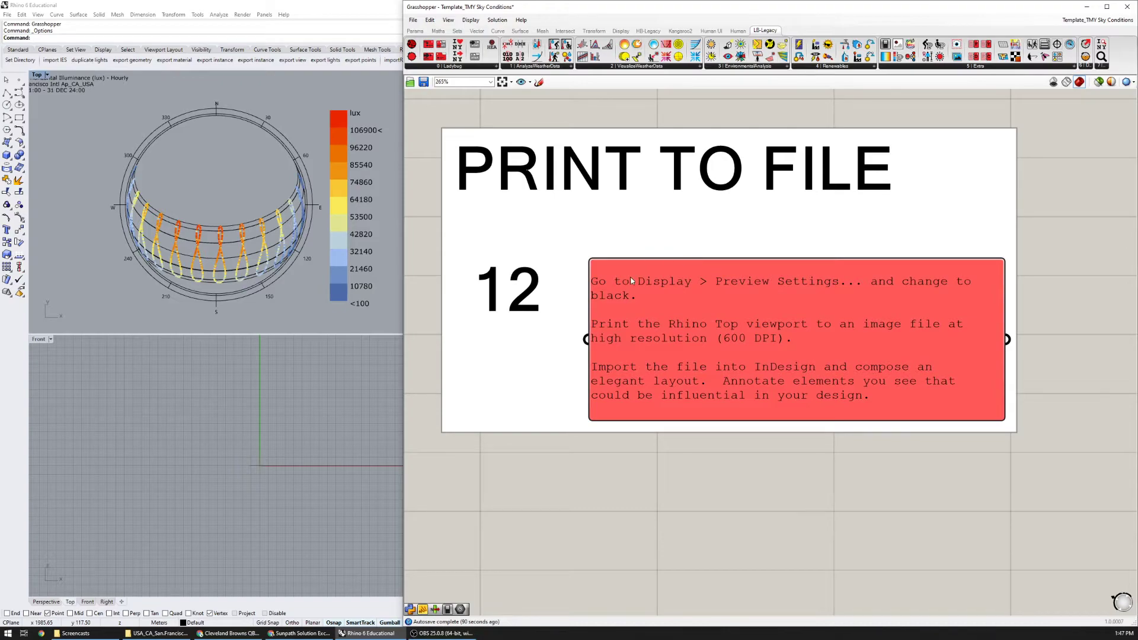
click(470, 20)
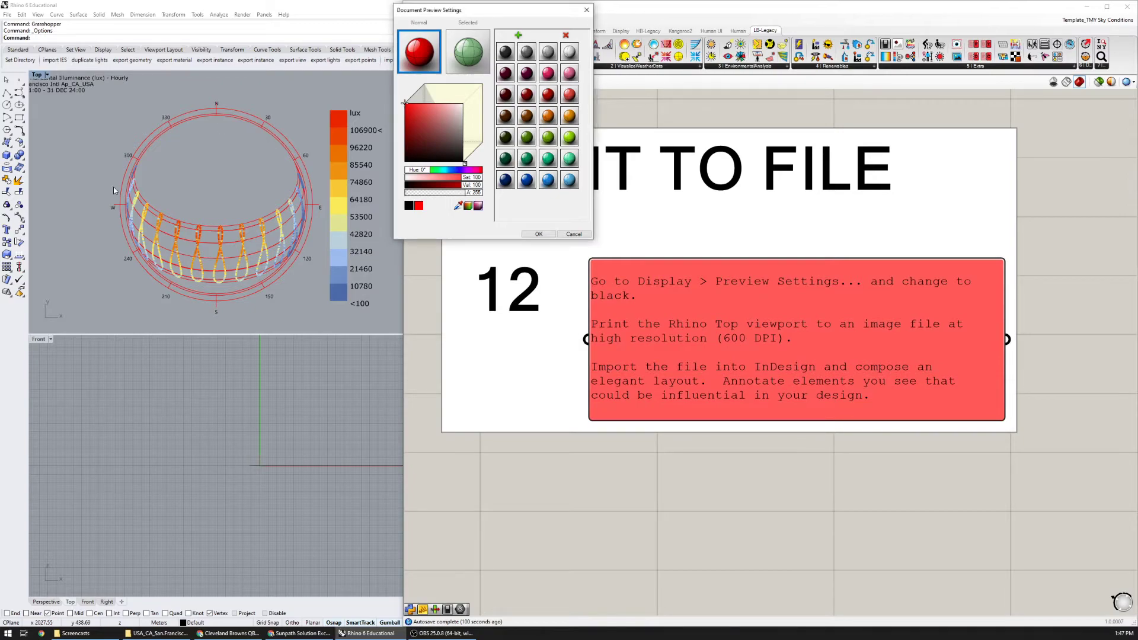
mouse_move(178, 232)
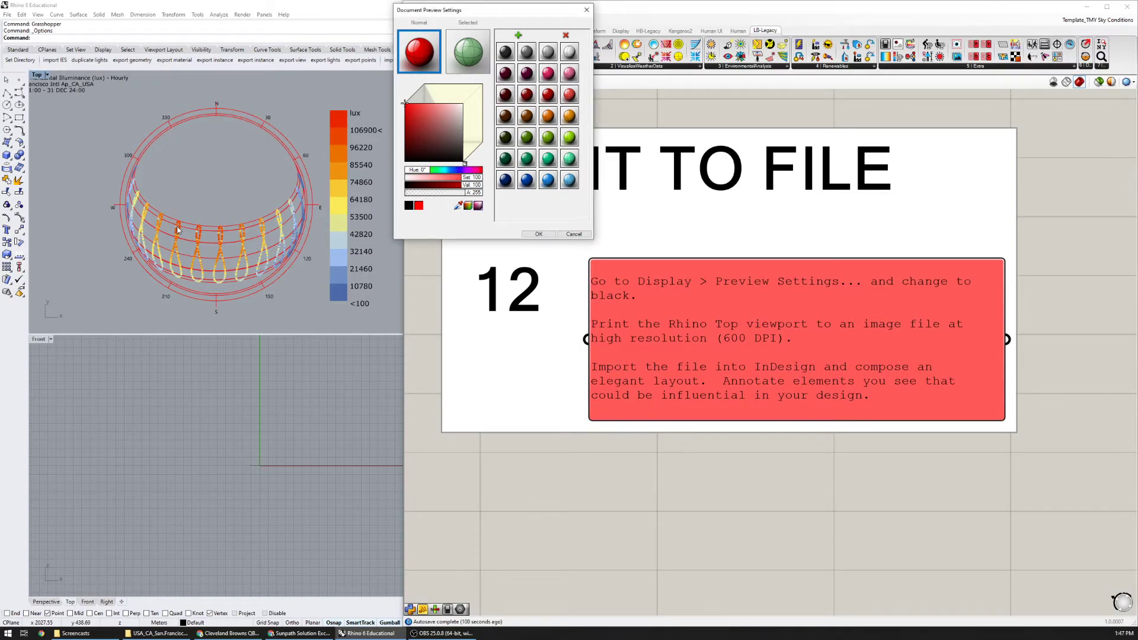
click(419, 130)
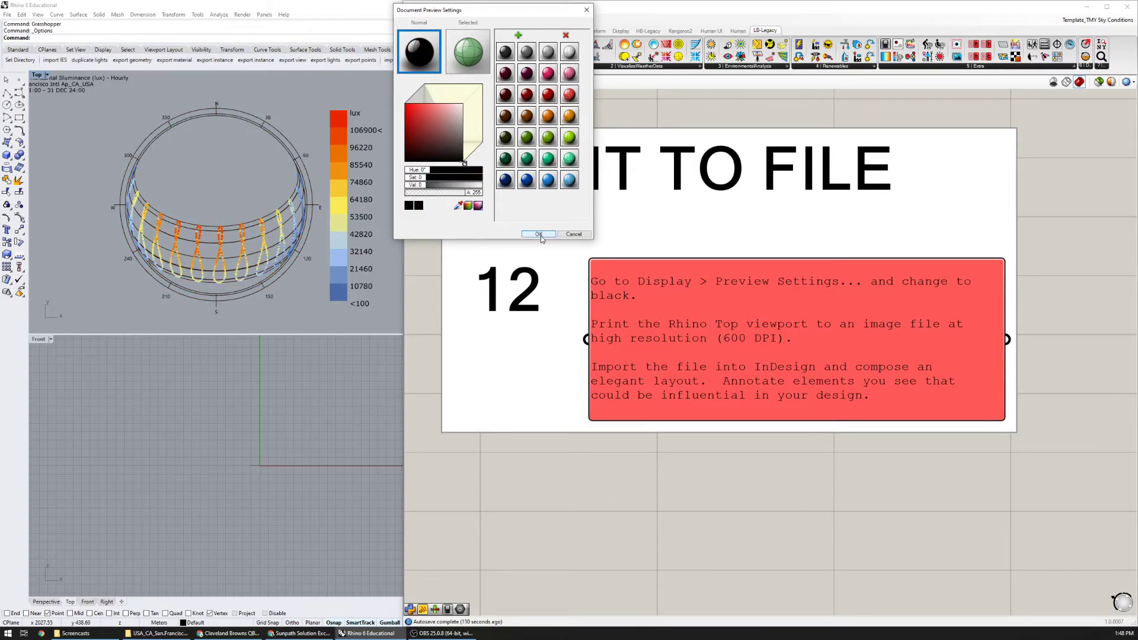
click(539, 234)
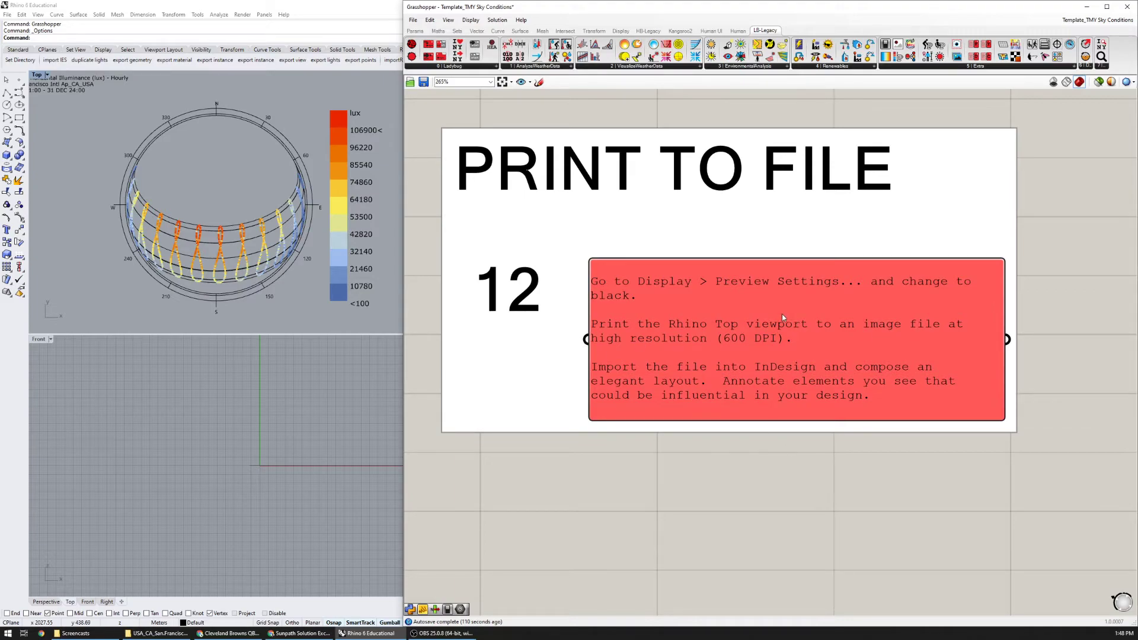
mouse_move(167, 211)
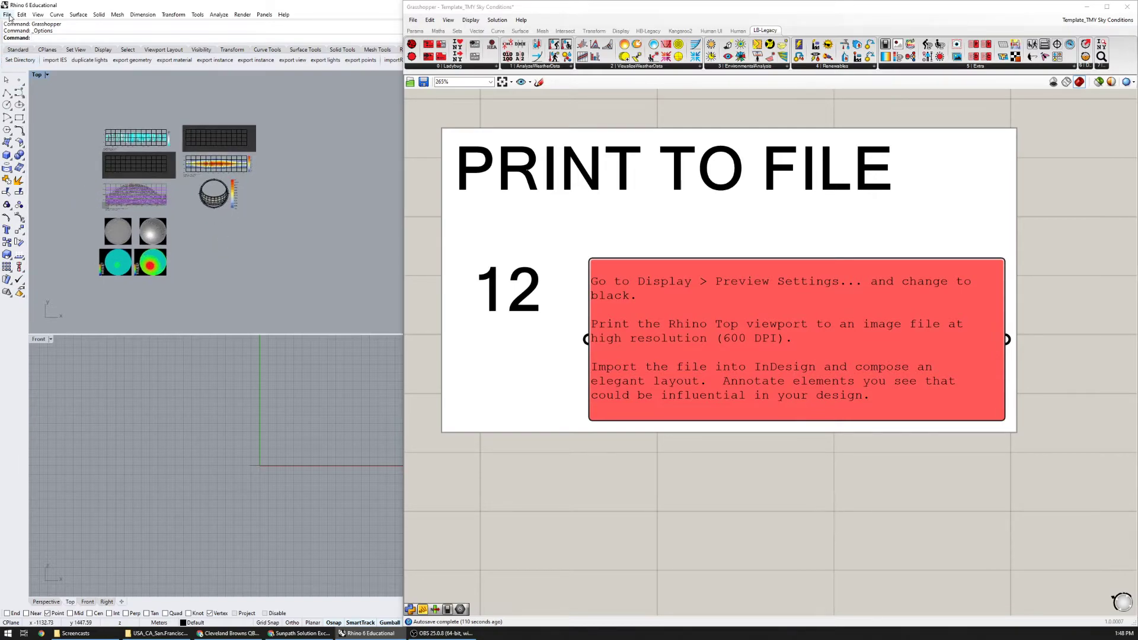
Configure the print for an Image File at 600 dpi with Window view framing all the charts
click(7, 14)
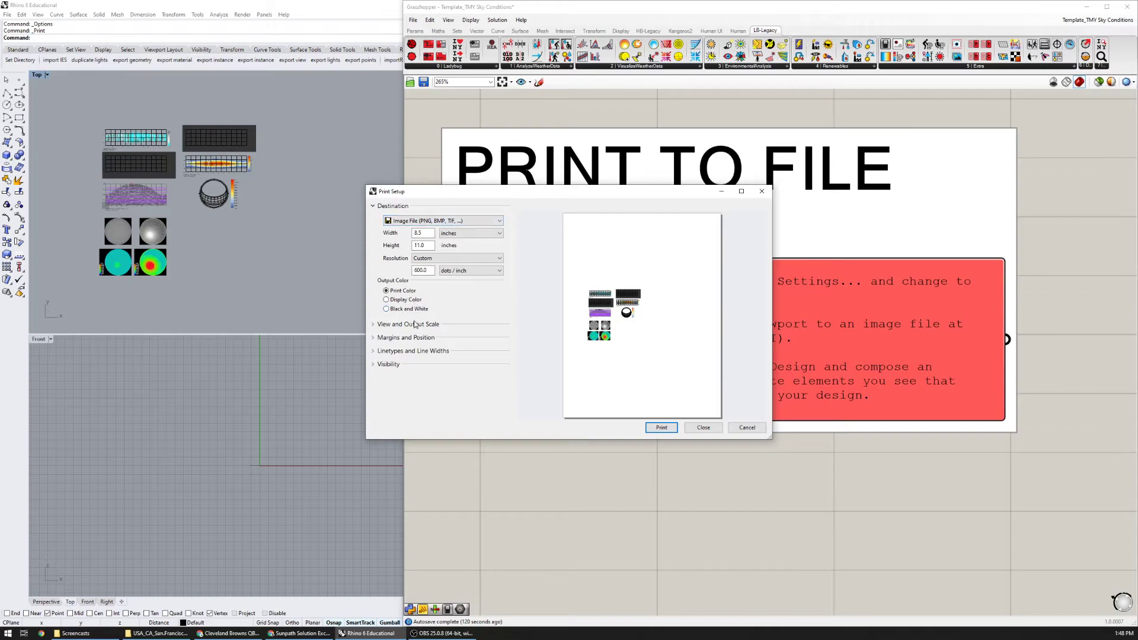
click(405, 324)
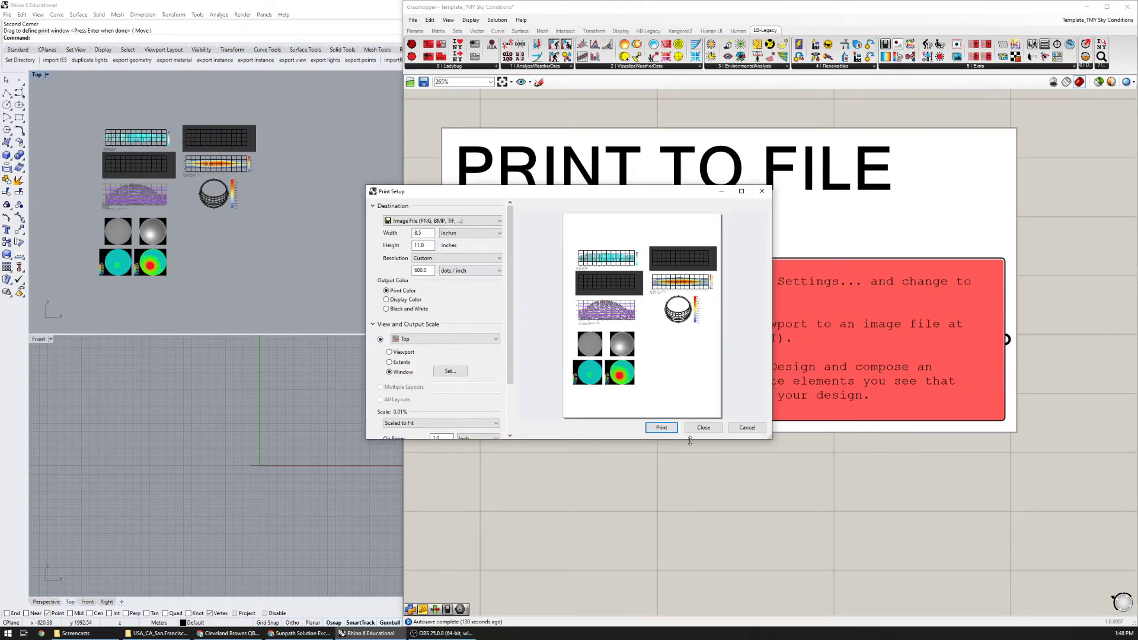
triple_click(421, 270)
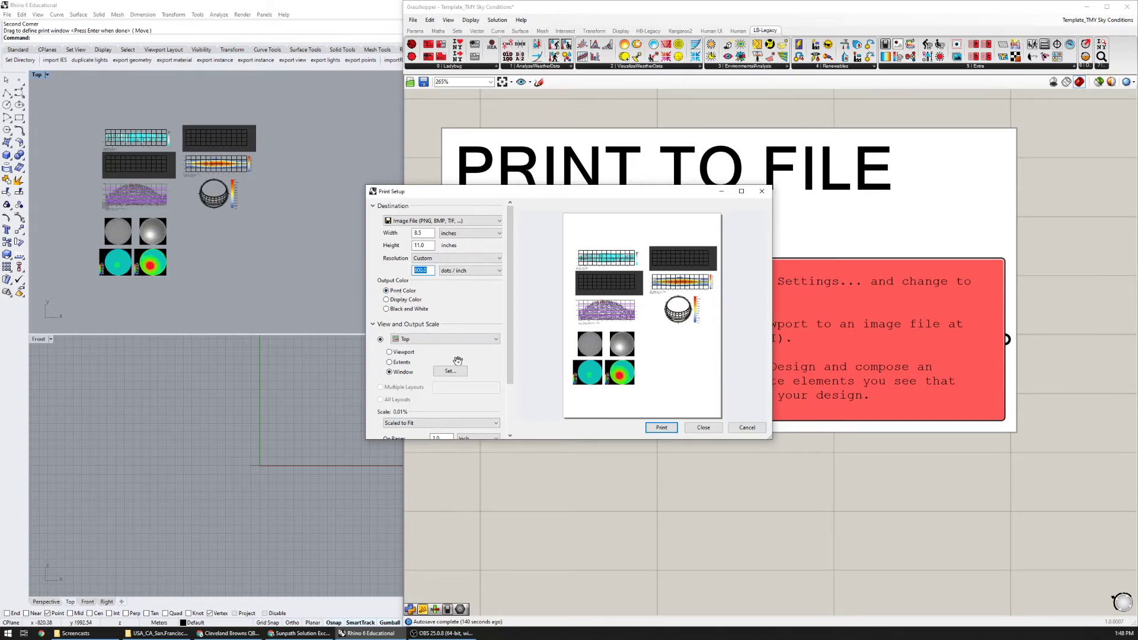
scroll(down, 3)
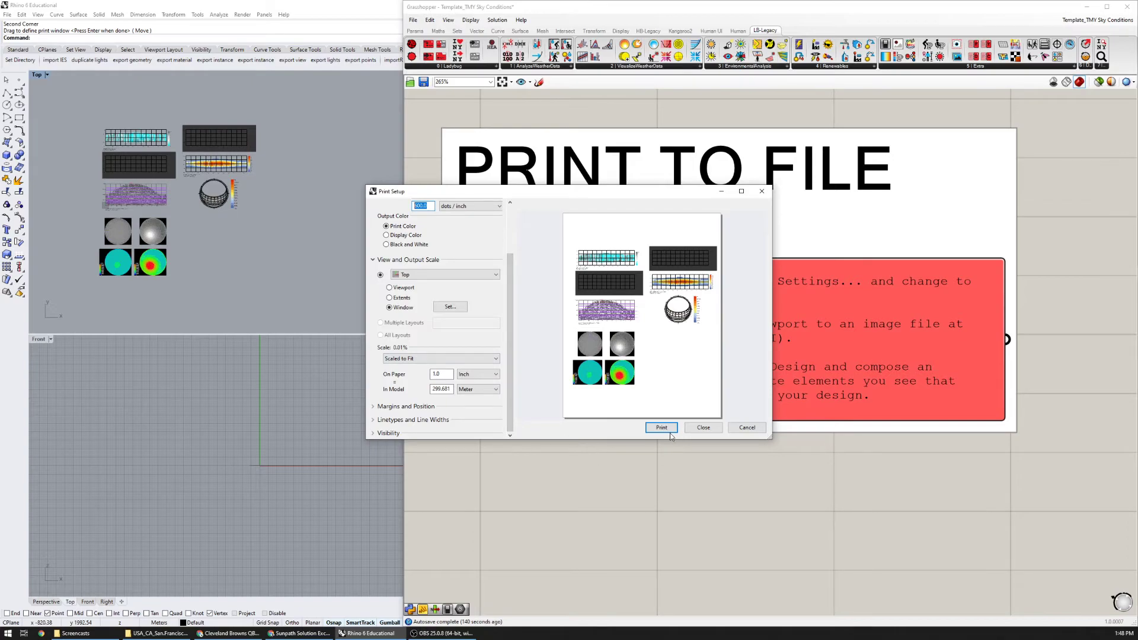
Print the page to the image file and enlarge it in Photos
click(660, 427)
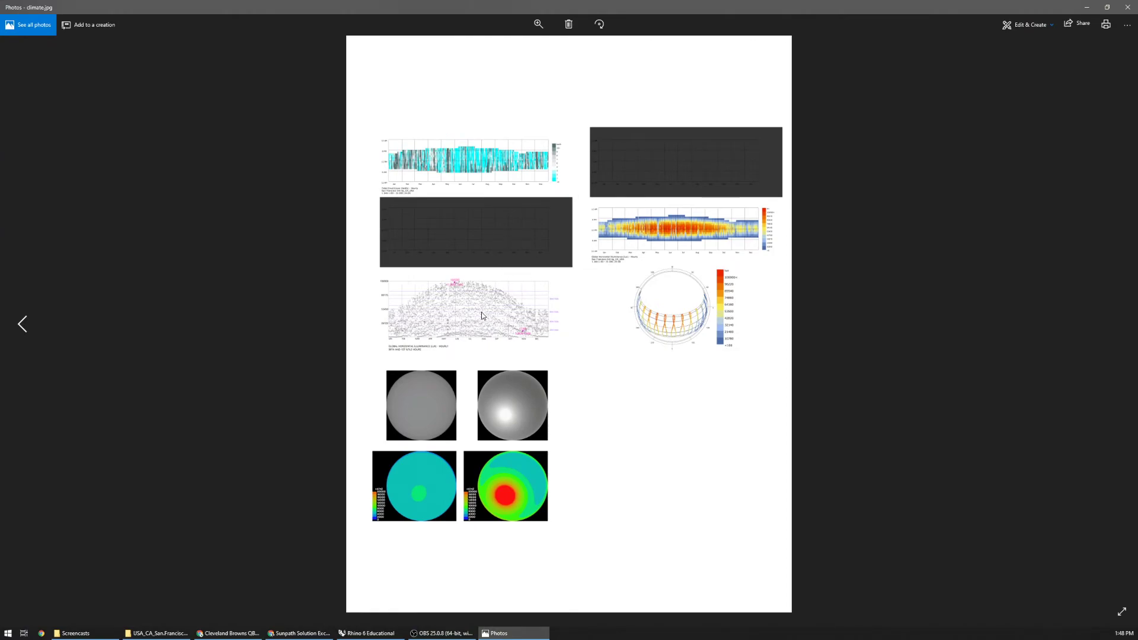
mouse_move(400, 235)
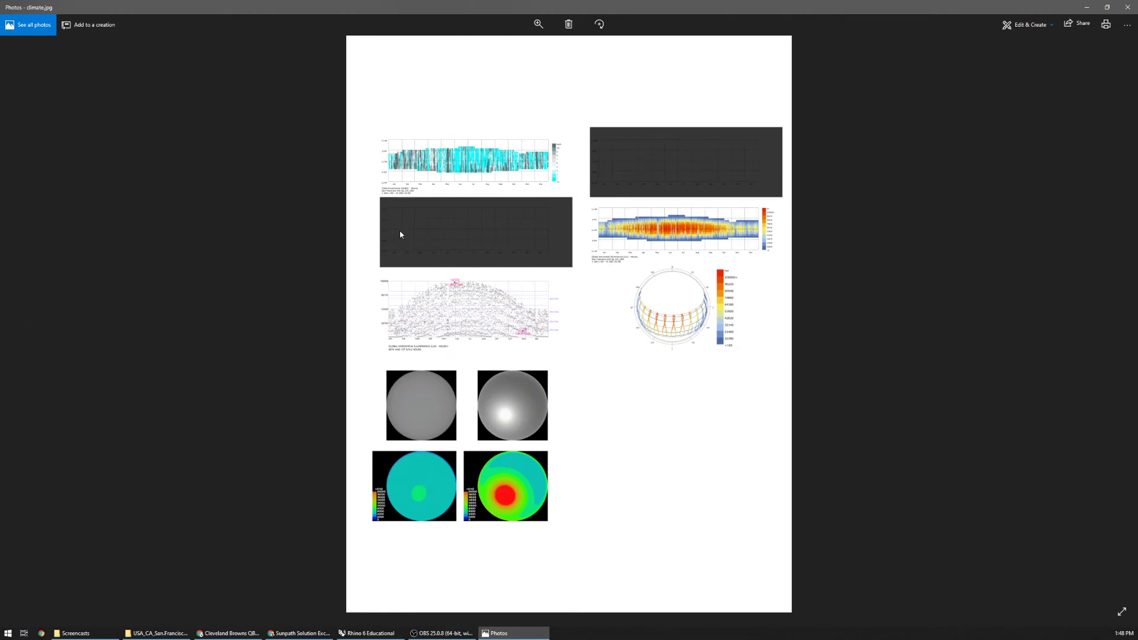
mouse_move(781, 152)
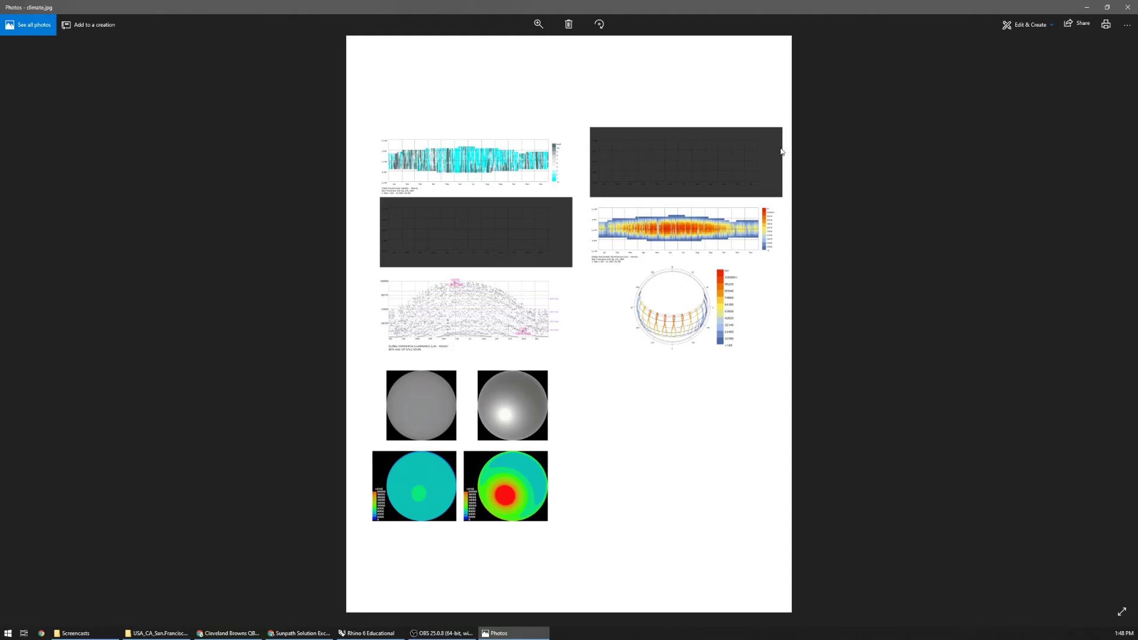
mouse_move(622, 312)
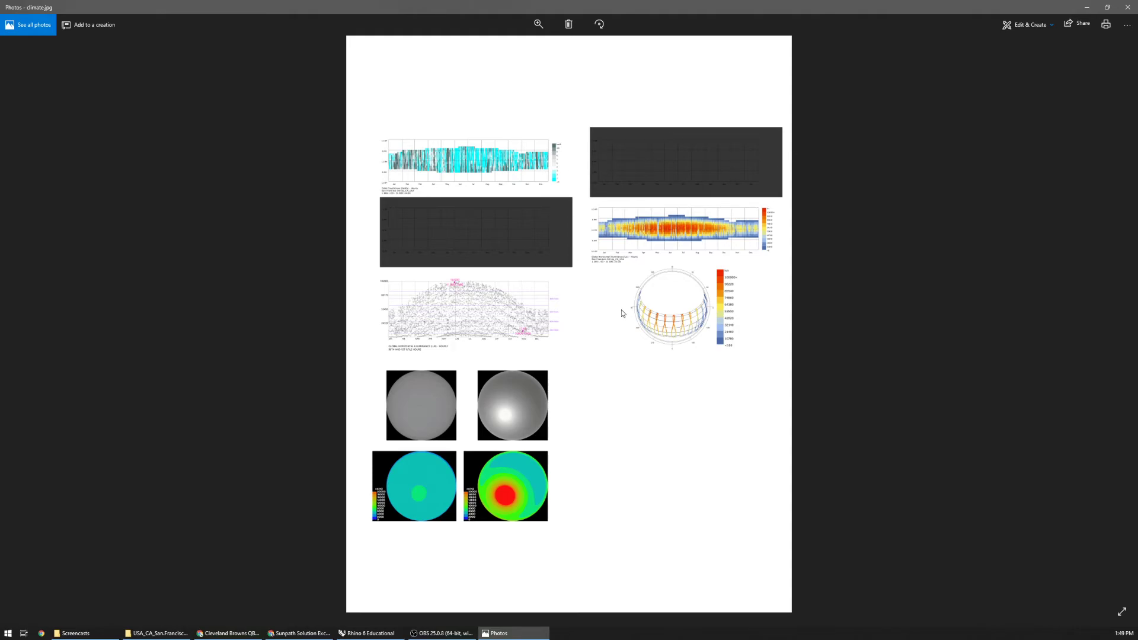
mouse_move(481, 357)
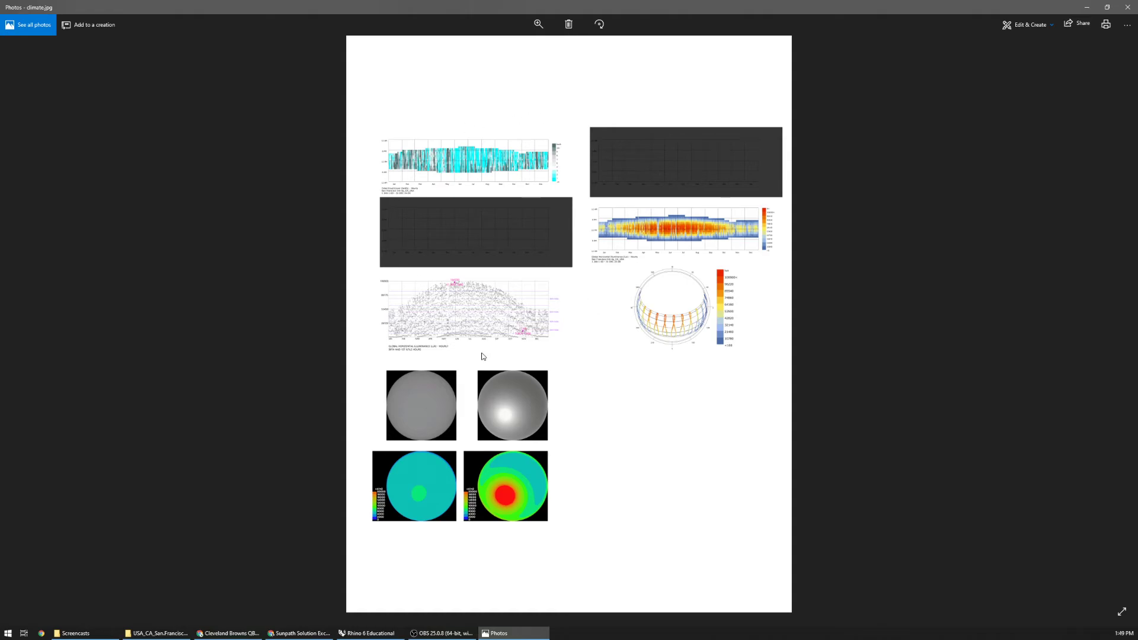
mouse_move(485, 74)
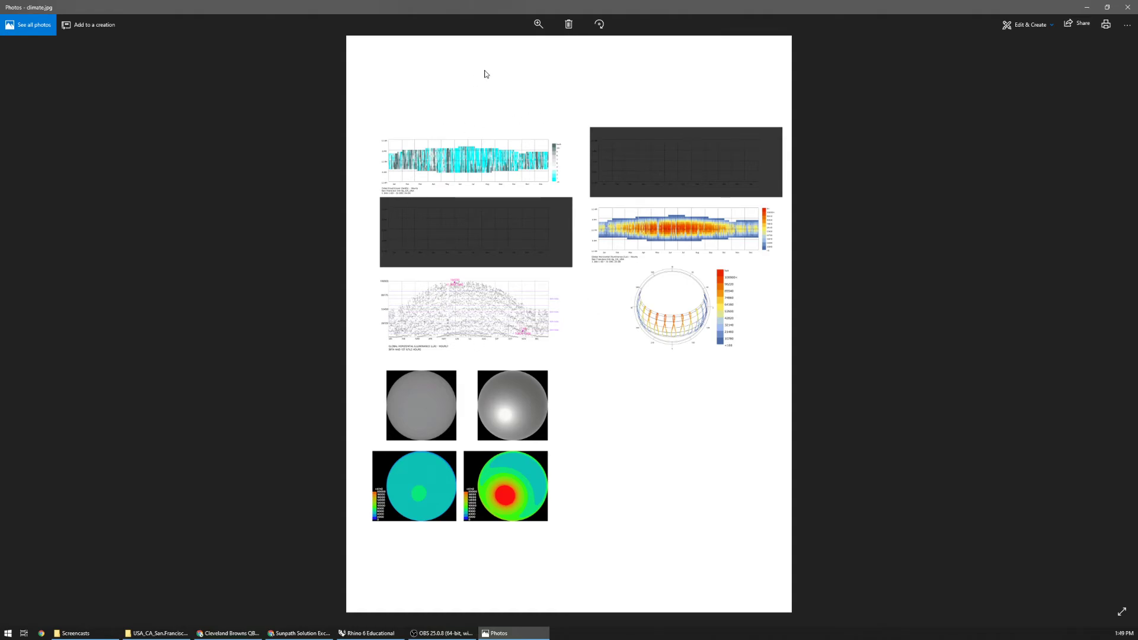
click(538, 24)
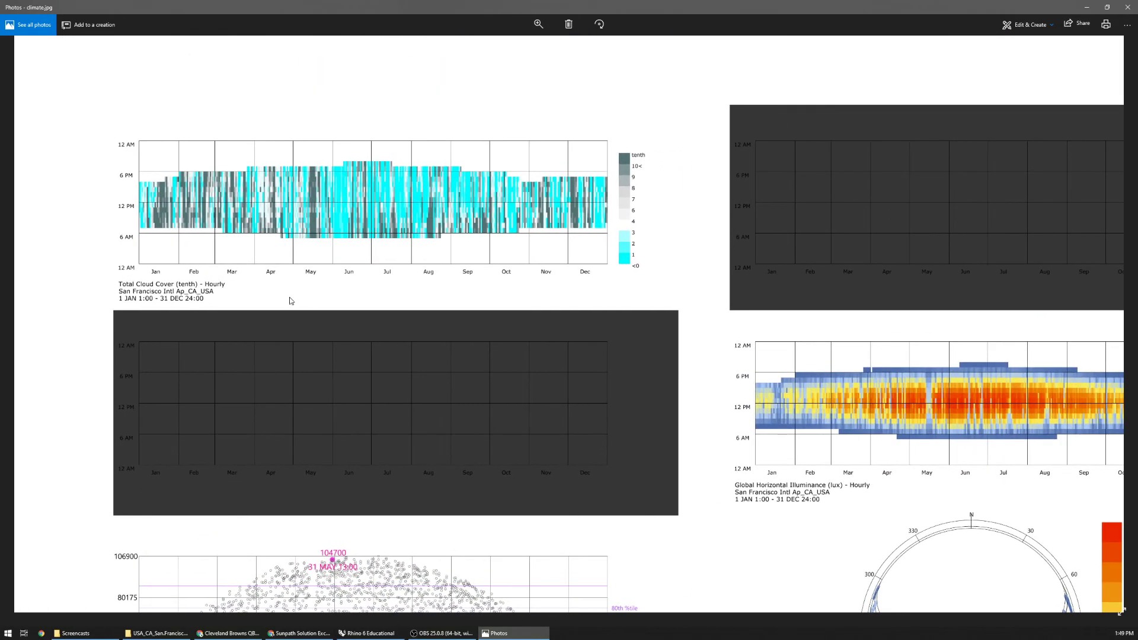
mouse_move(270, 326)
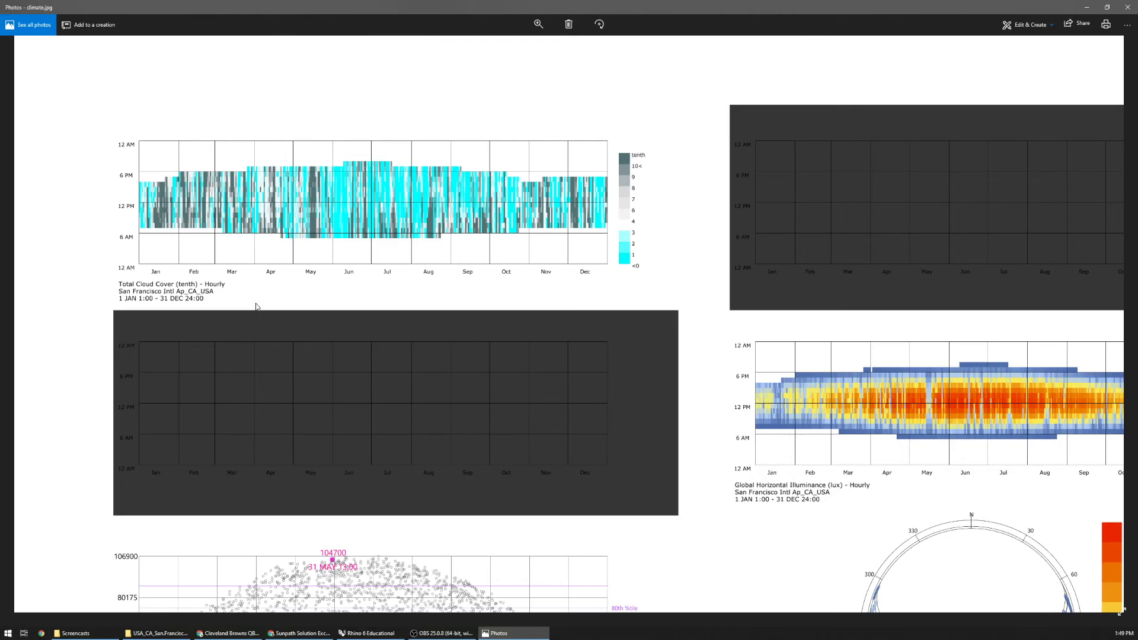
mouse_move(724, 520)
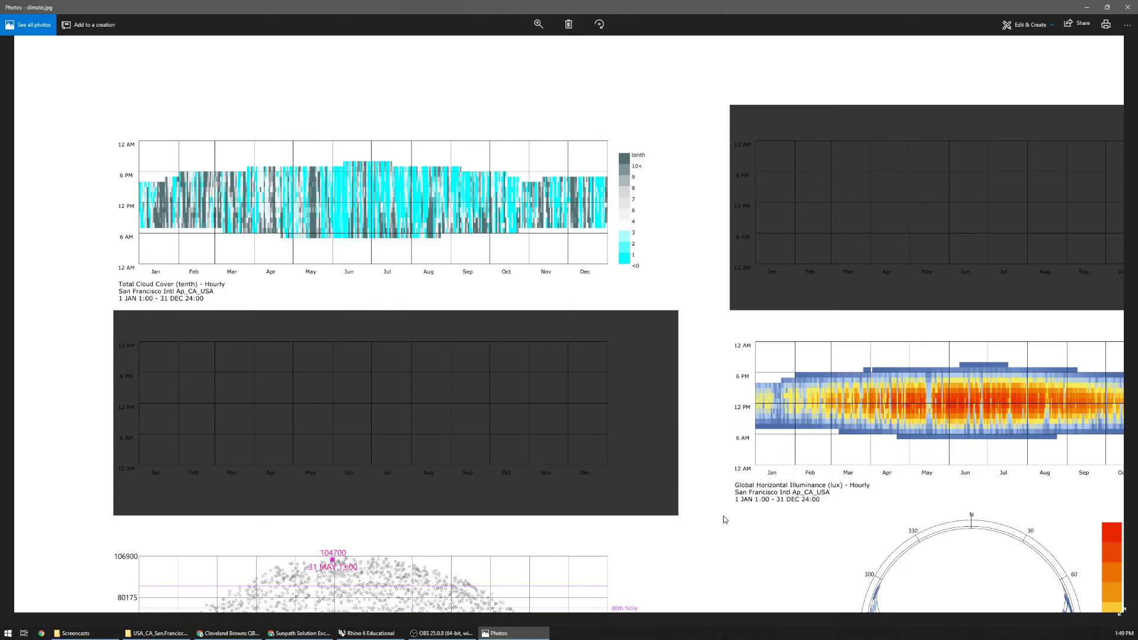
Scroll through the charts, sunpath and sky renders of the exported image
scroll(down, 3)
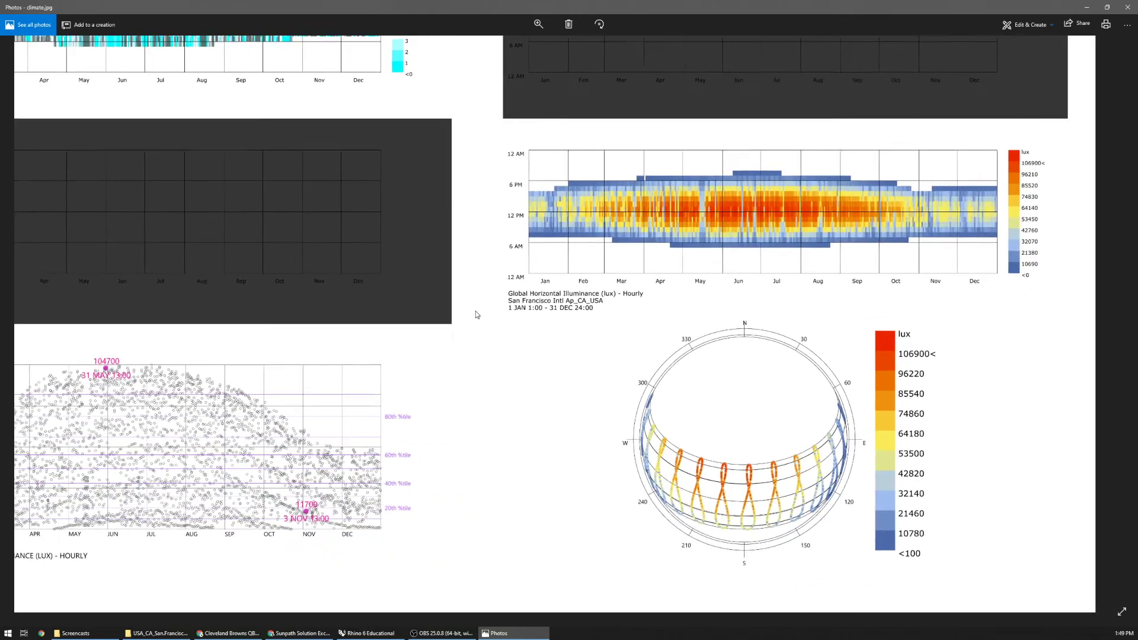
scroll(down, 3)
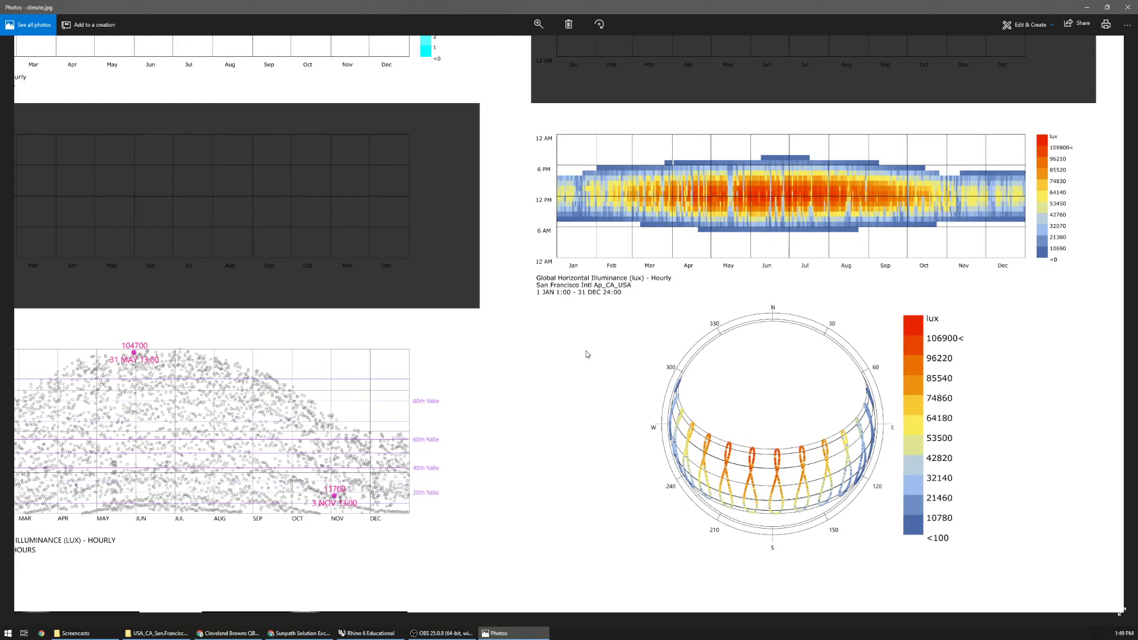
scroll(down, 3)
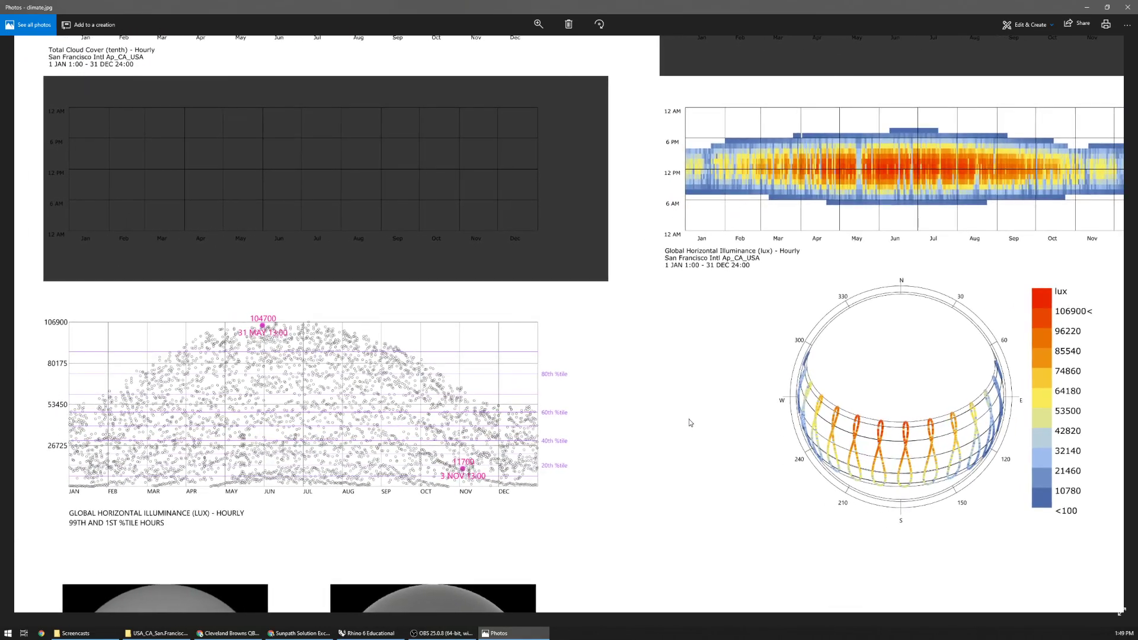
scroll(down, 3)
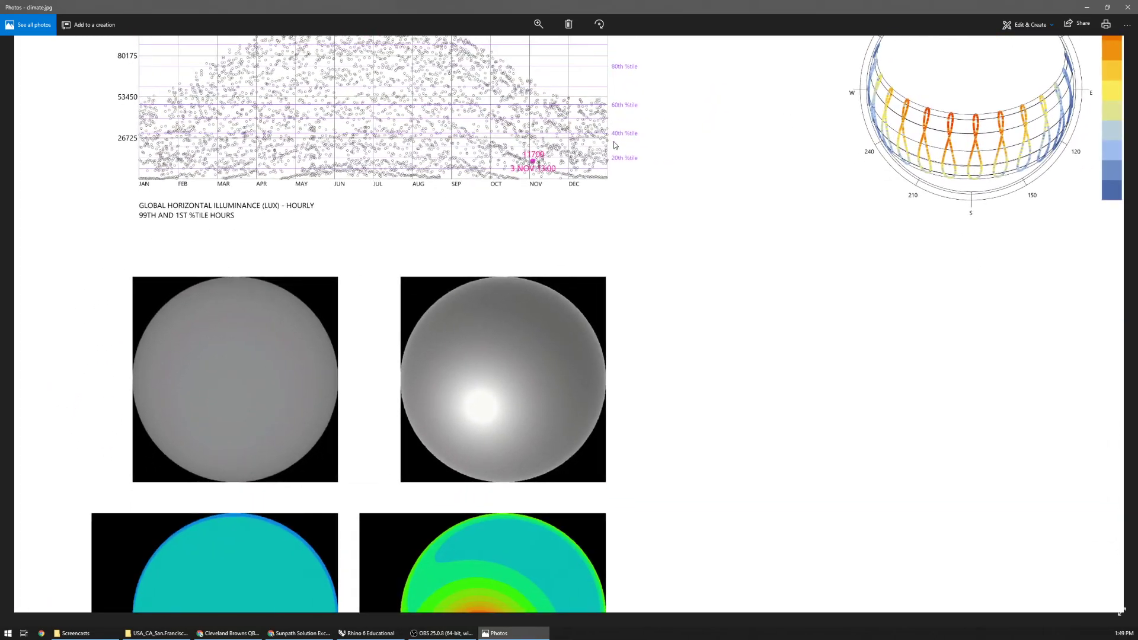
scroll(down, 3)
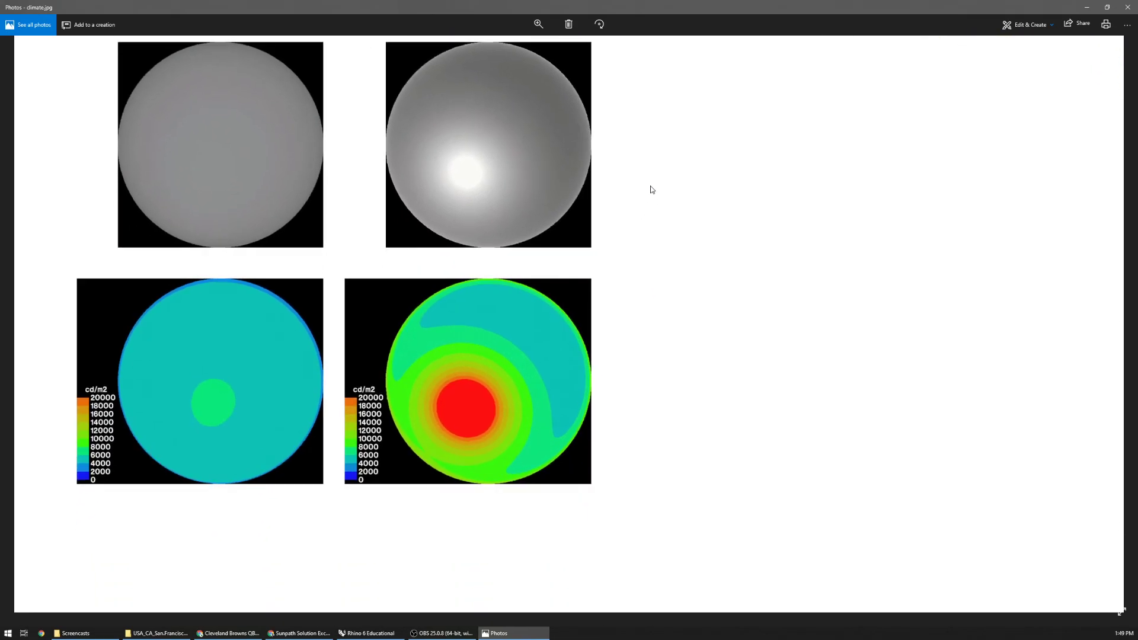
scroll(up, 3)
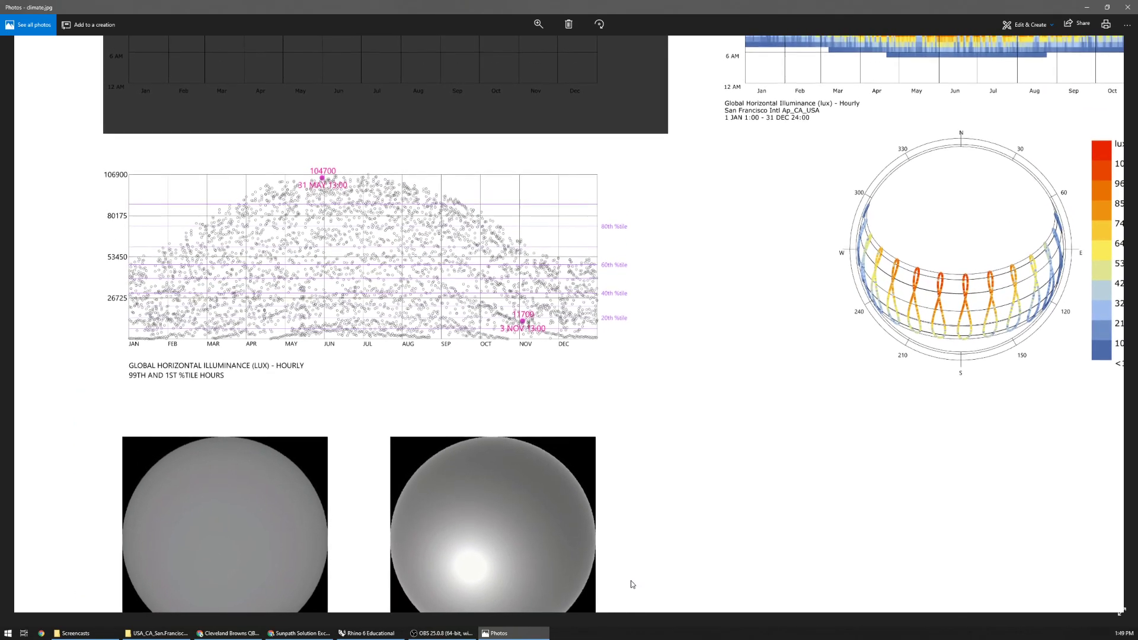
scroll(down, 3)
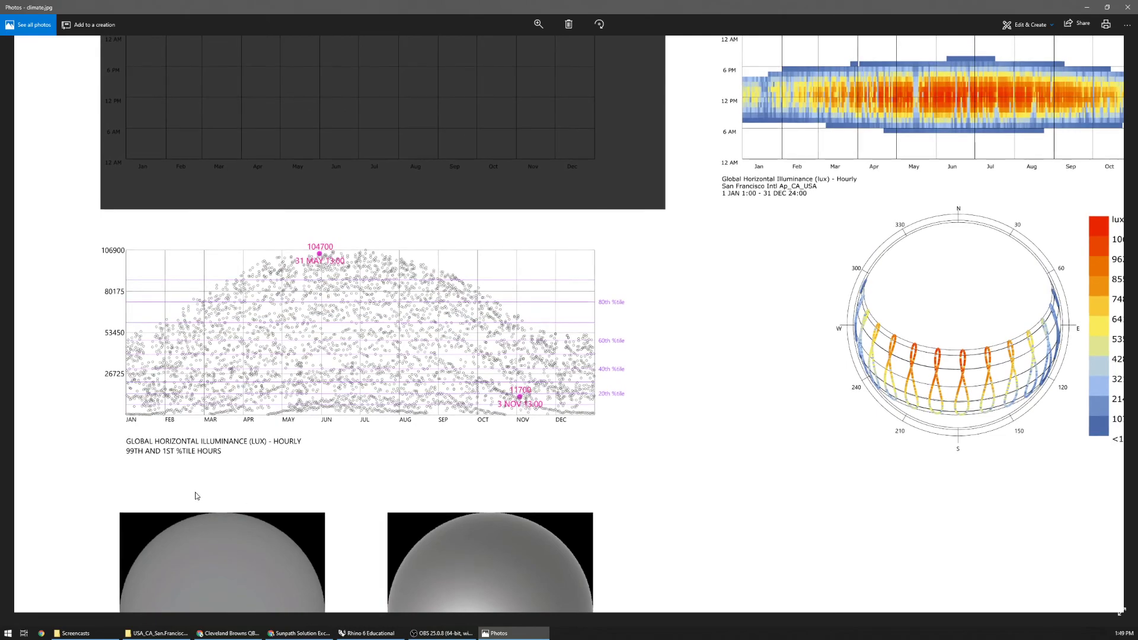
mouse_move(723, 458)
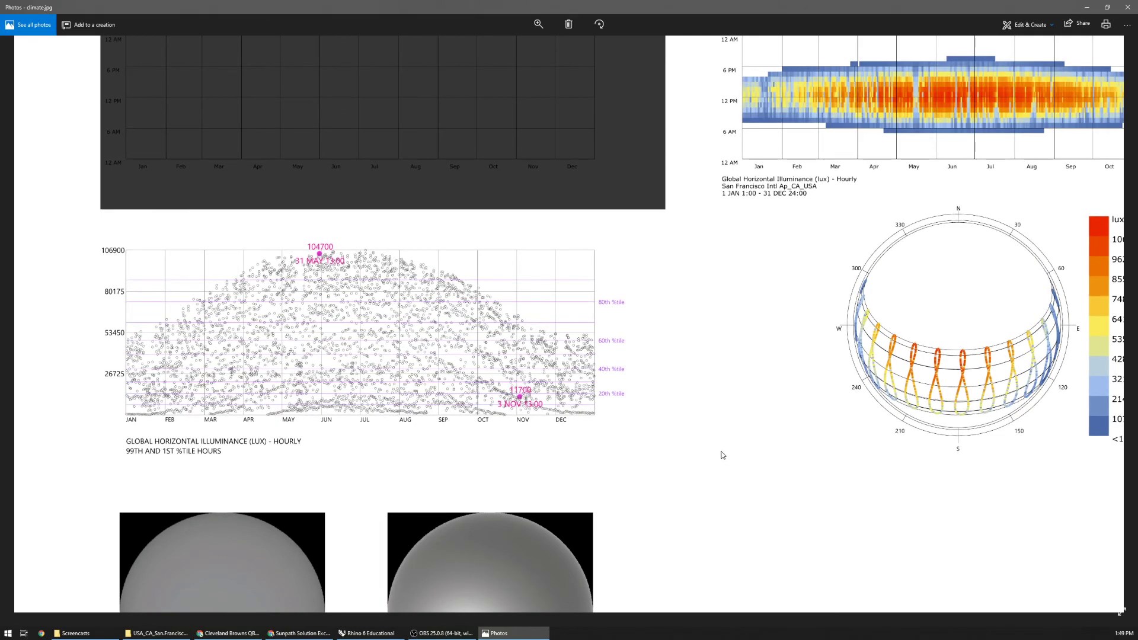
mouse_move(1132, 7)
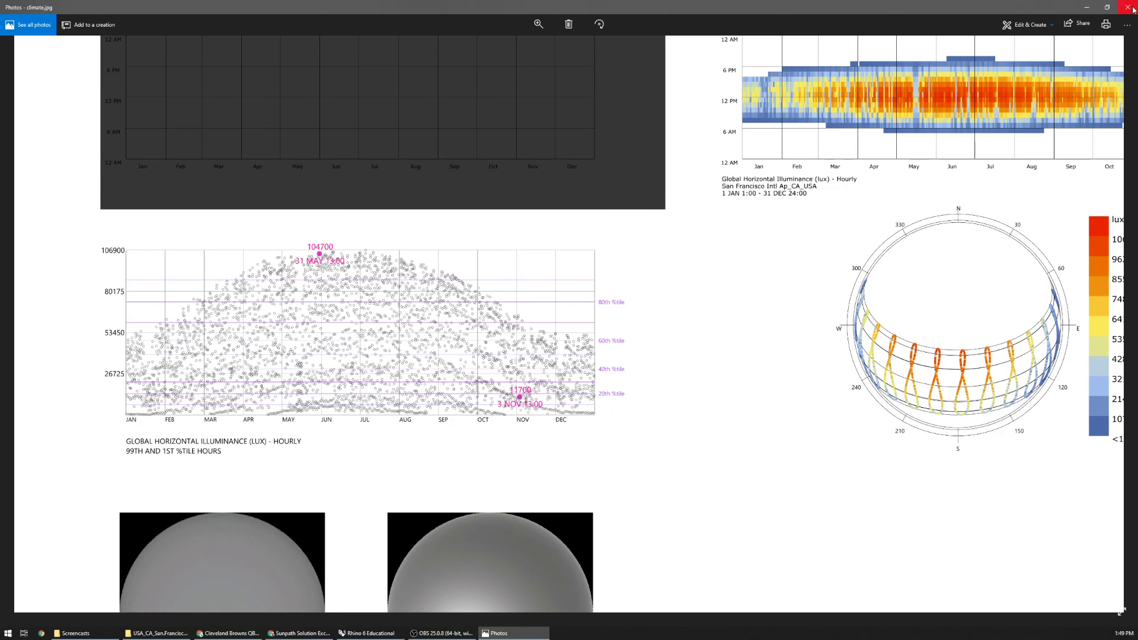
Close Photos and zoom the canvas out to the full definition from SELECT CLIMATE to PRINT TO FILE
click(1132, 7)
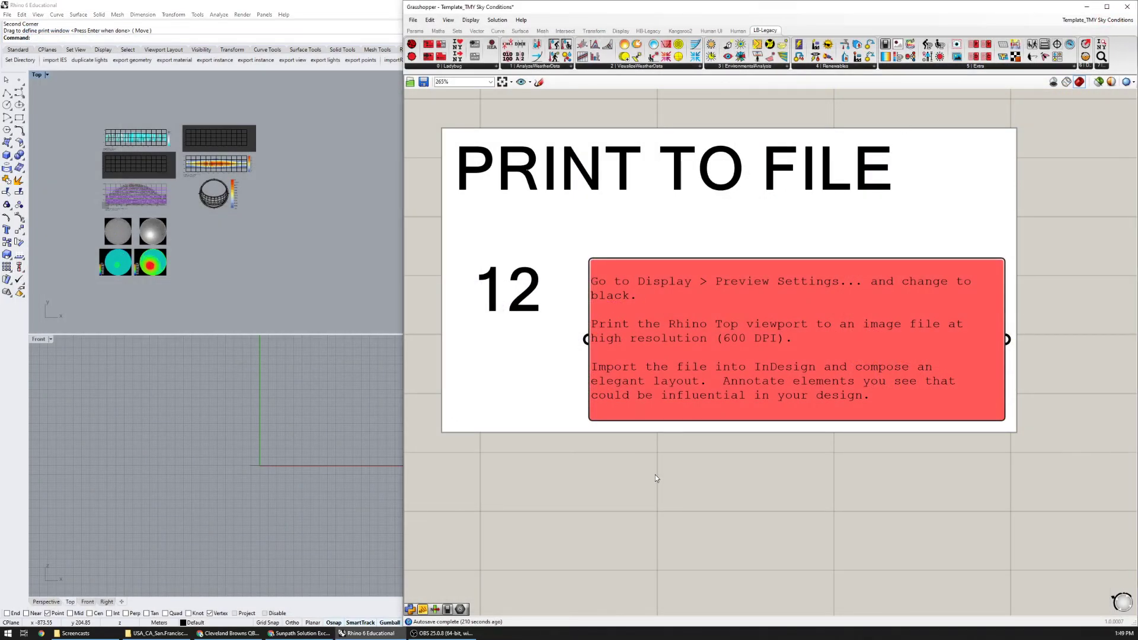
scroll(down, 3)
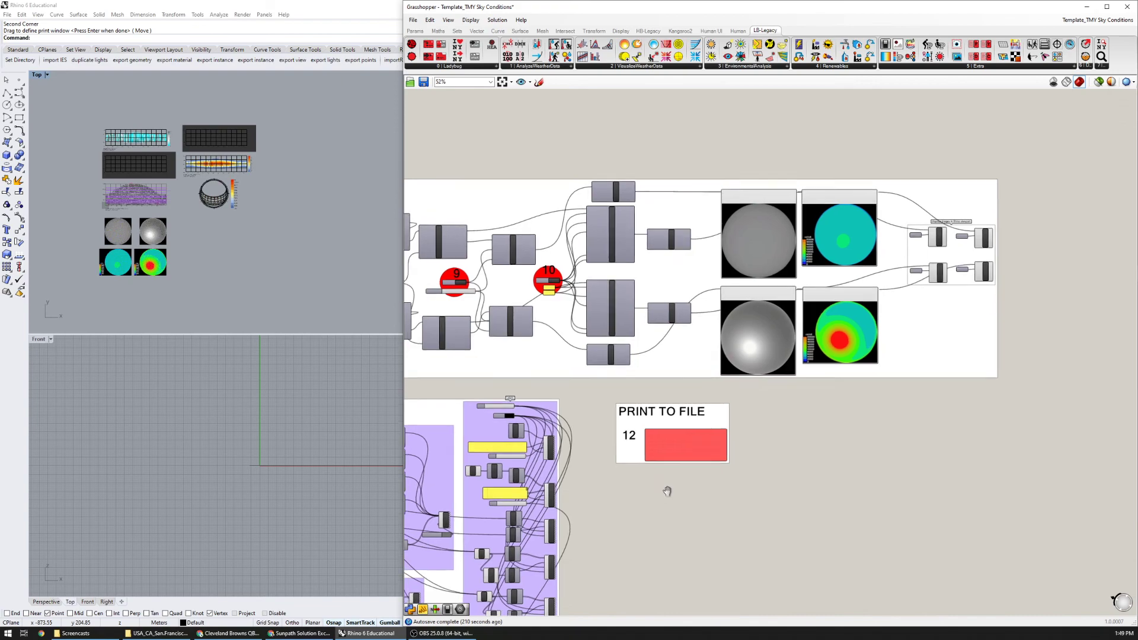
scroll(down, 3)
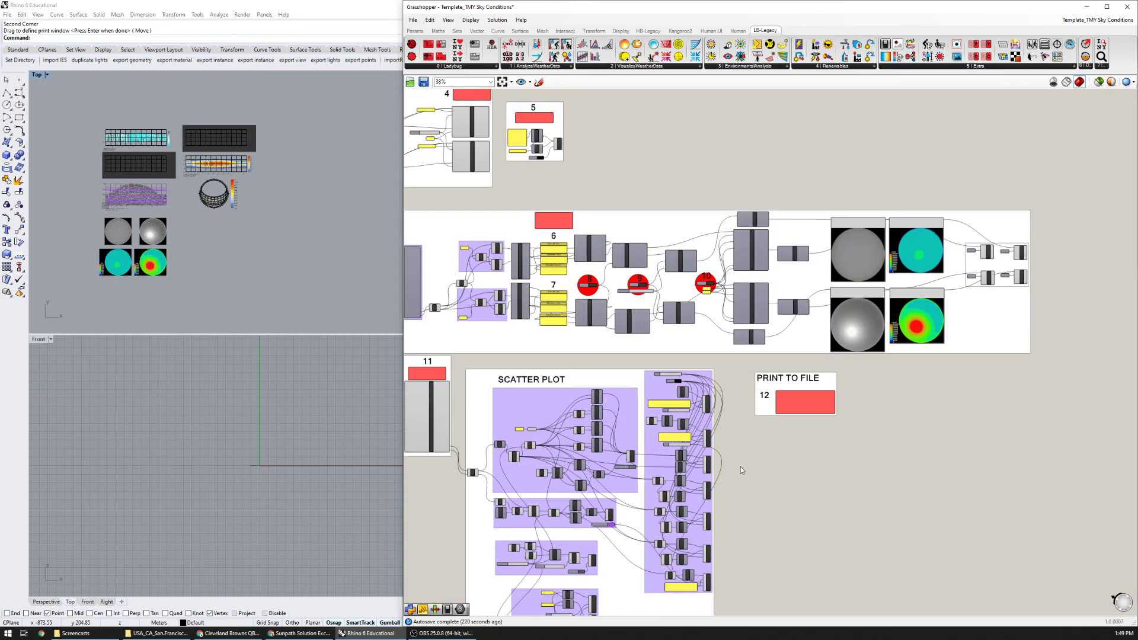
scroll(down, 3)
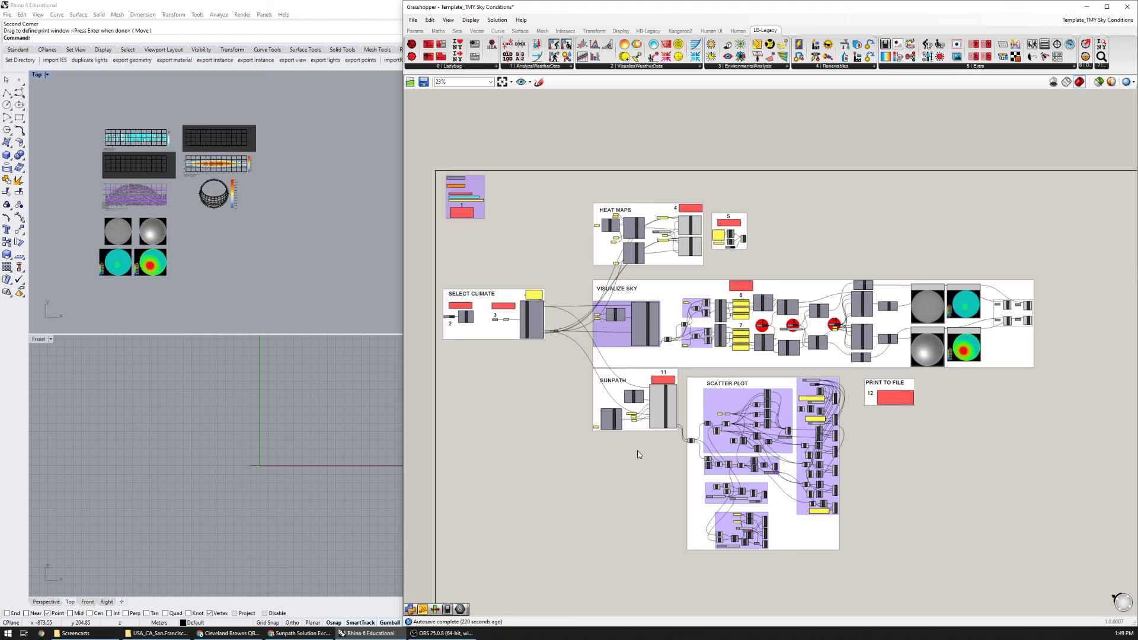
mouse_move(654, 450)
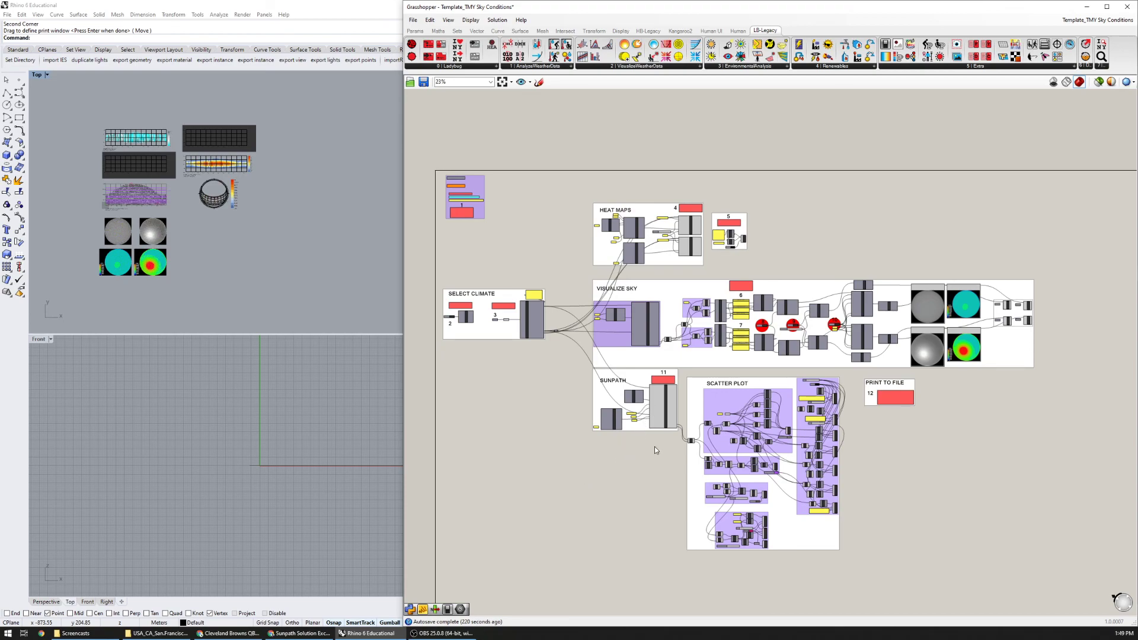
mouse_move(606, 448)
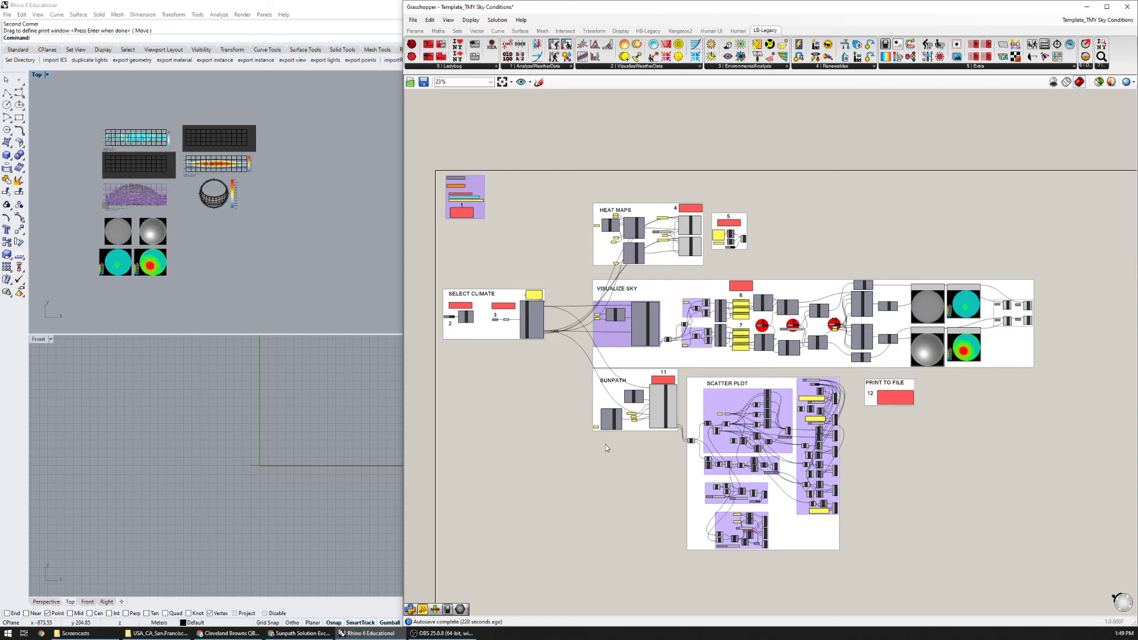